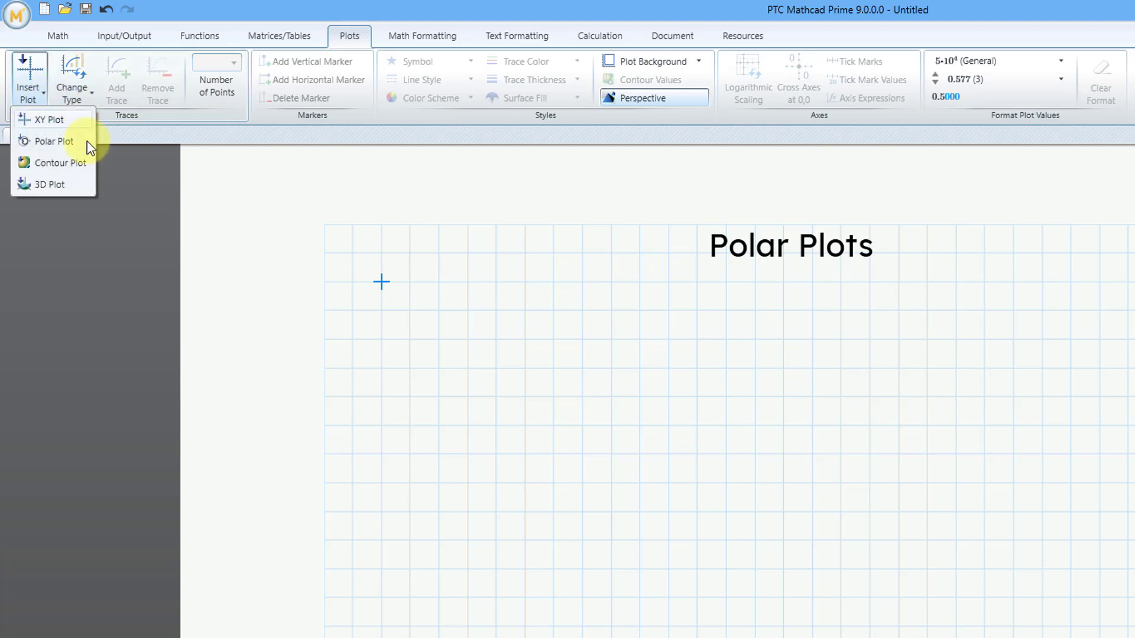
pyautogui.moveTo(87, 144)
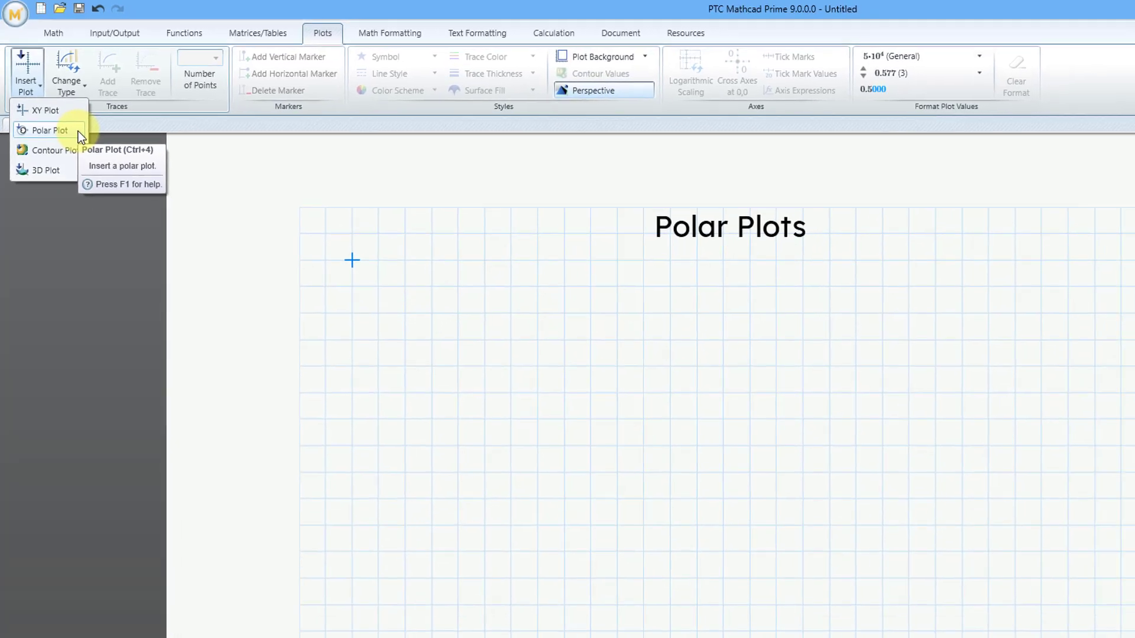
# Step: Insert a blank polar plot from the Insert Plot dropdown below the Polar Plots title
pyautogui.click(51, 130)
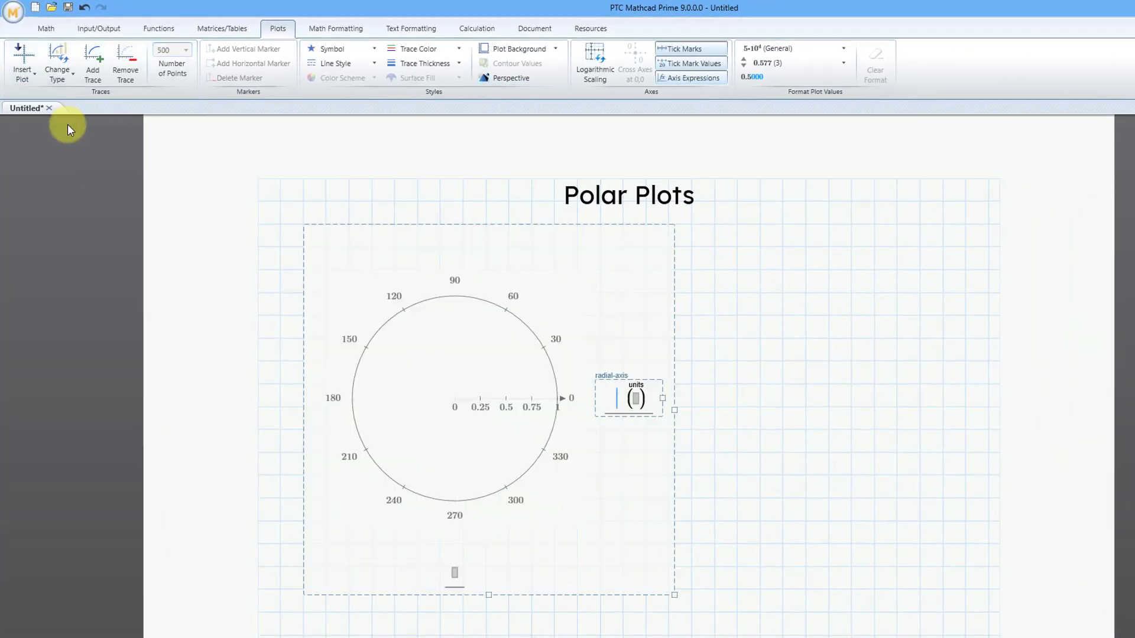
pyautogui.moveTo(120, 198)
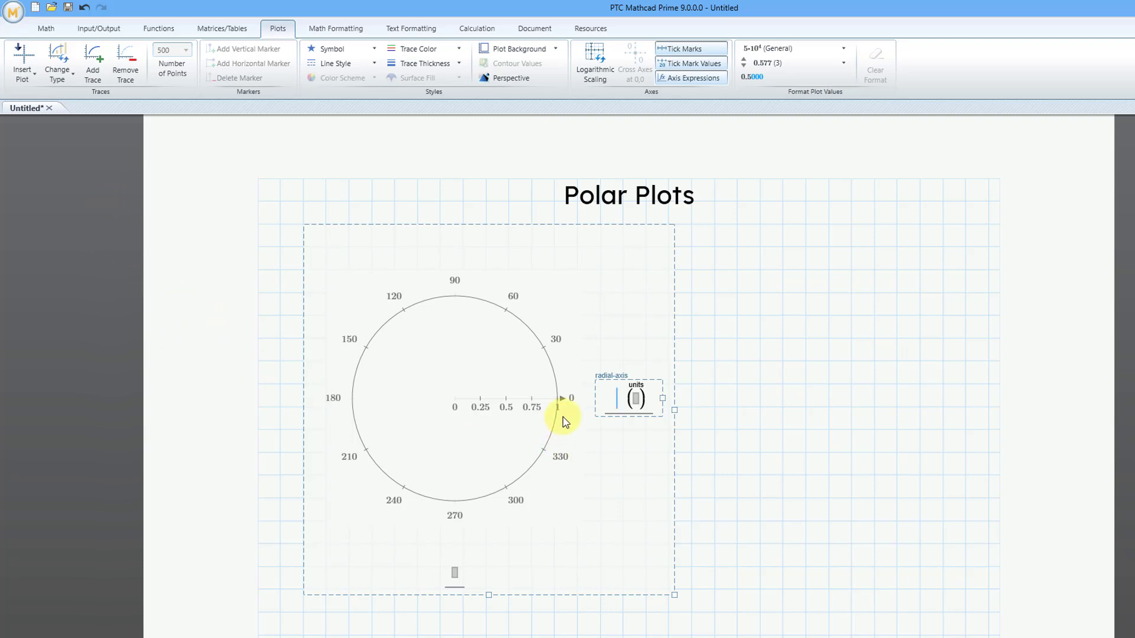
pyautogui.moveTo(365, 450)
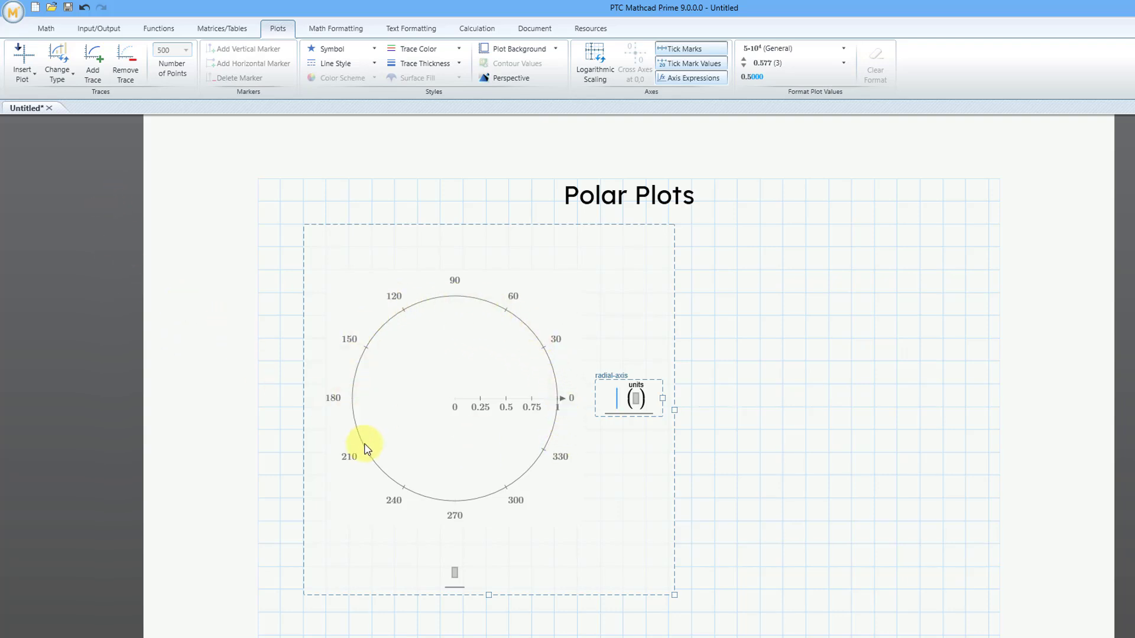
pyautogui.moveTo(561, 403)
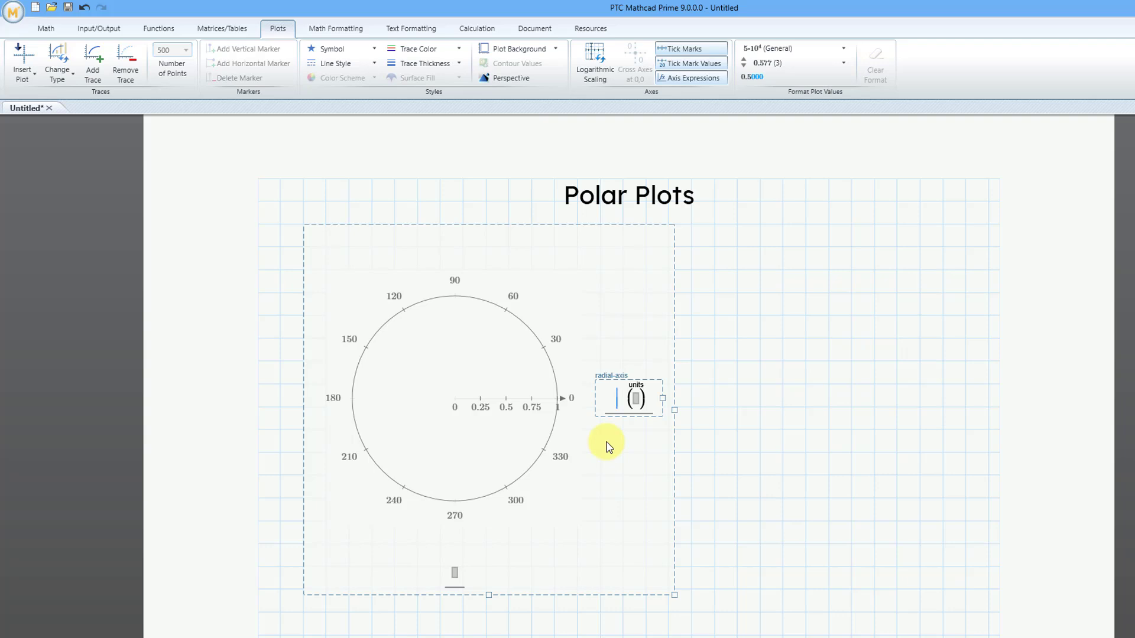
pyautogui.moveTo(39, 44)
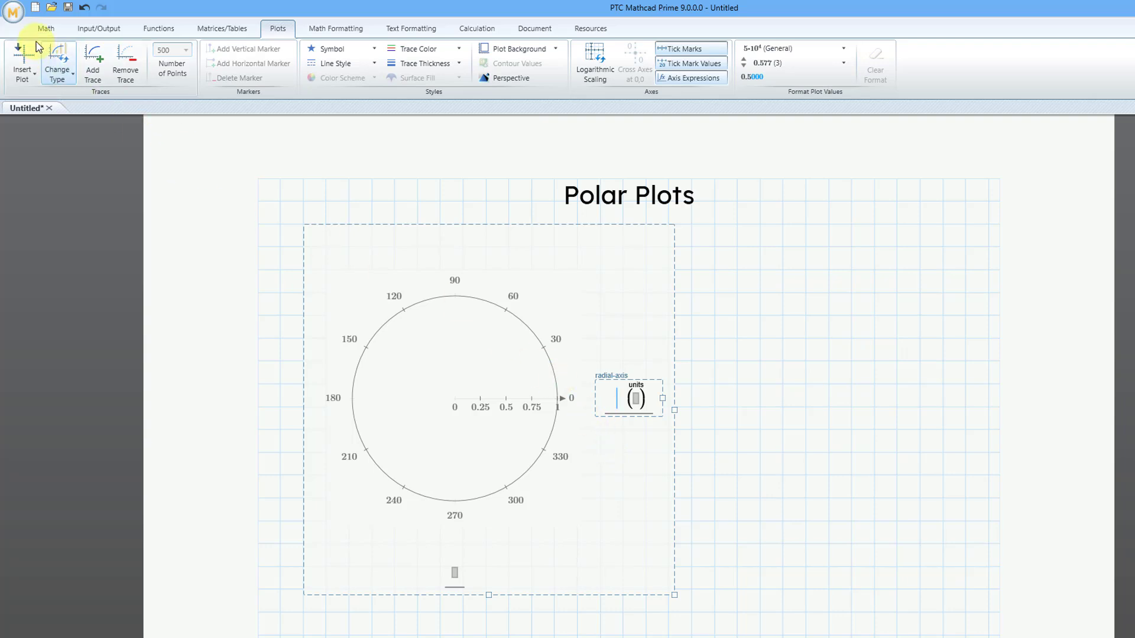
# Step: Enter θ from the Symbols palette on the radial axis and θ on the angular axis
pyautogui.click(44, 28)
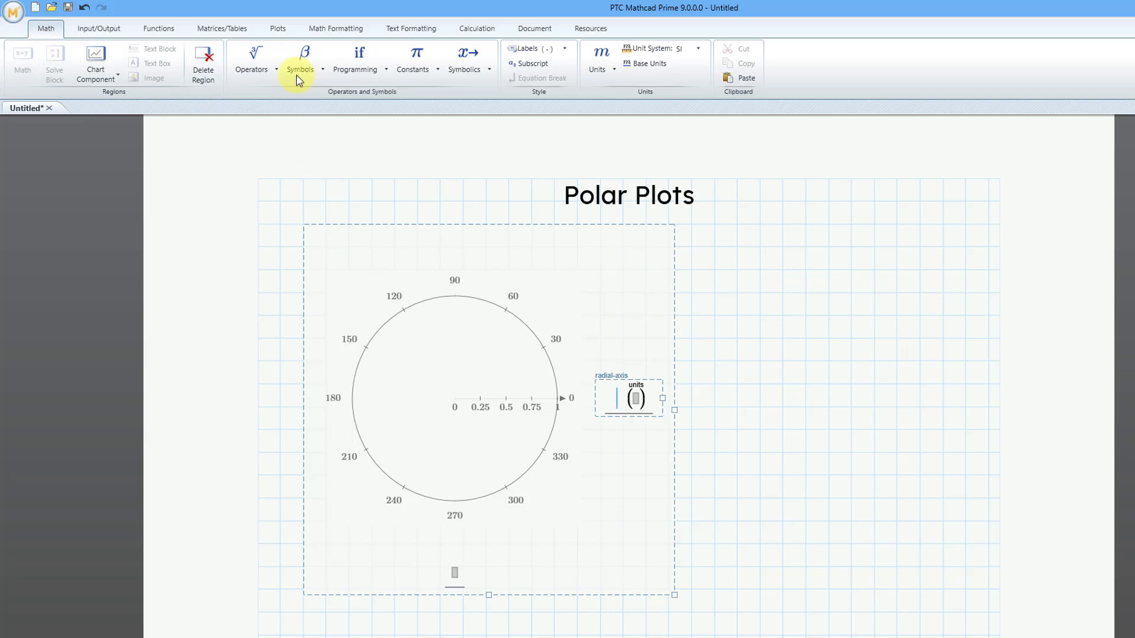
pyautogui.click(300, 56)
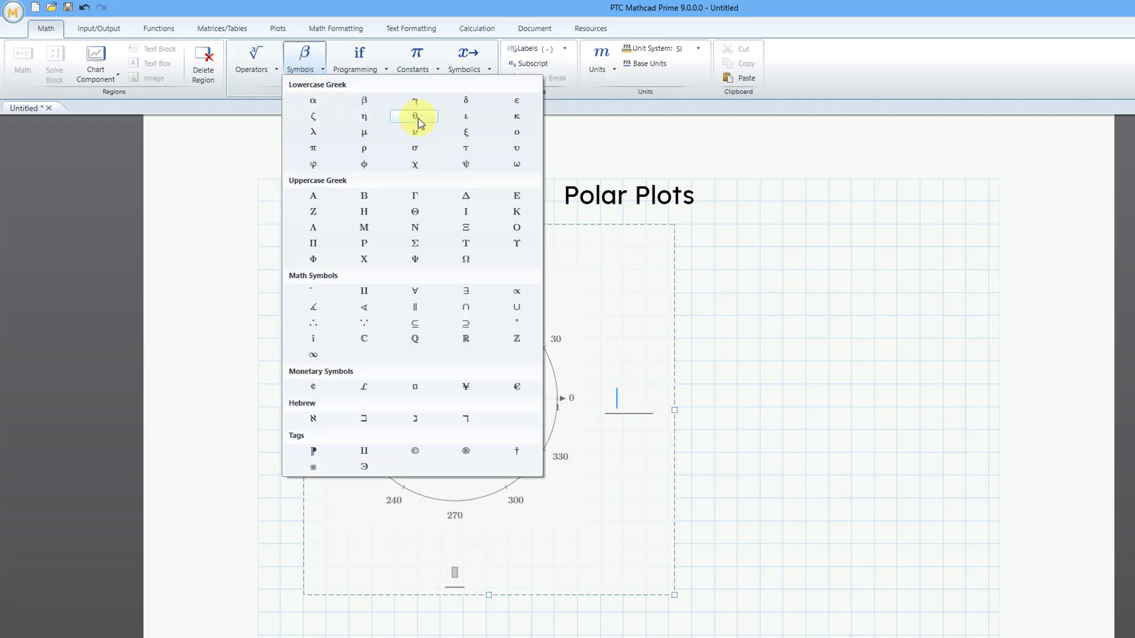
pyautogui.moveTo(414, 116)
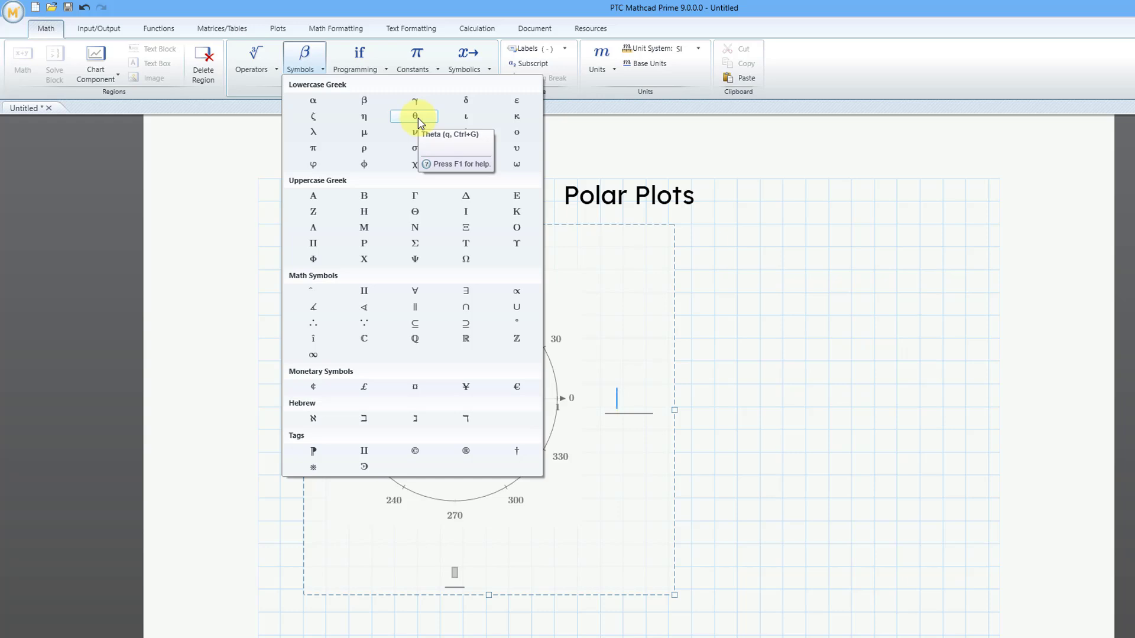
pyautogui.click(414, 116)
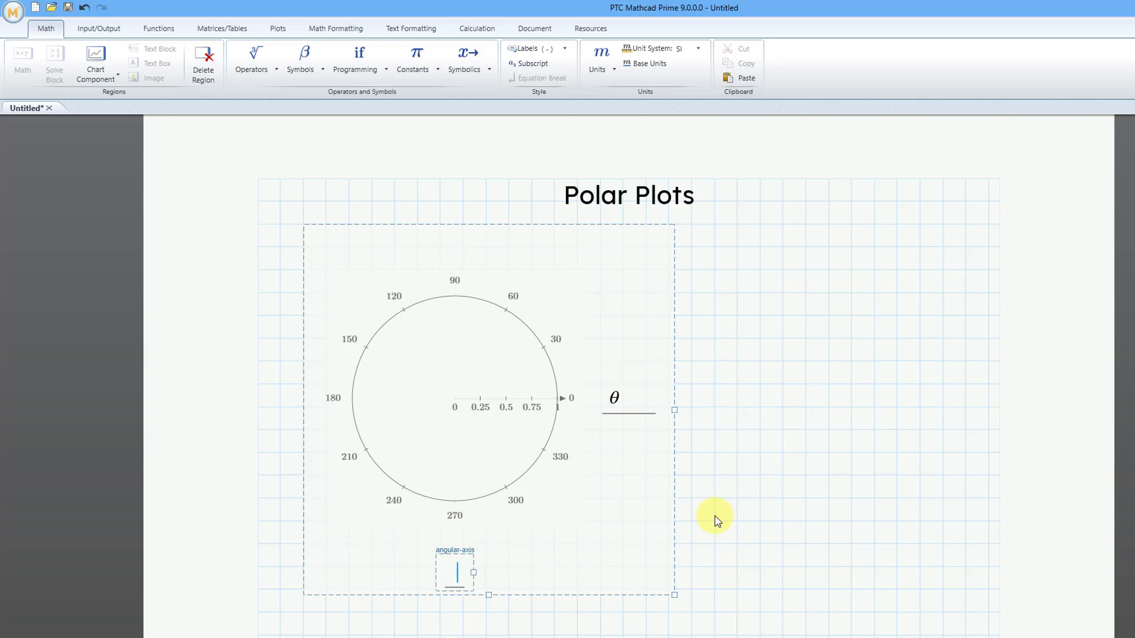
pyautogui.write('q')
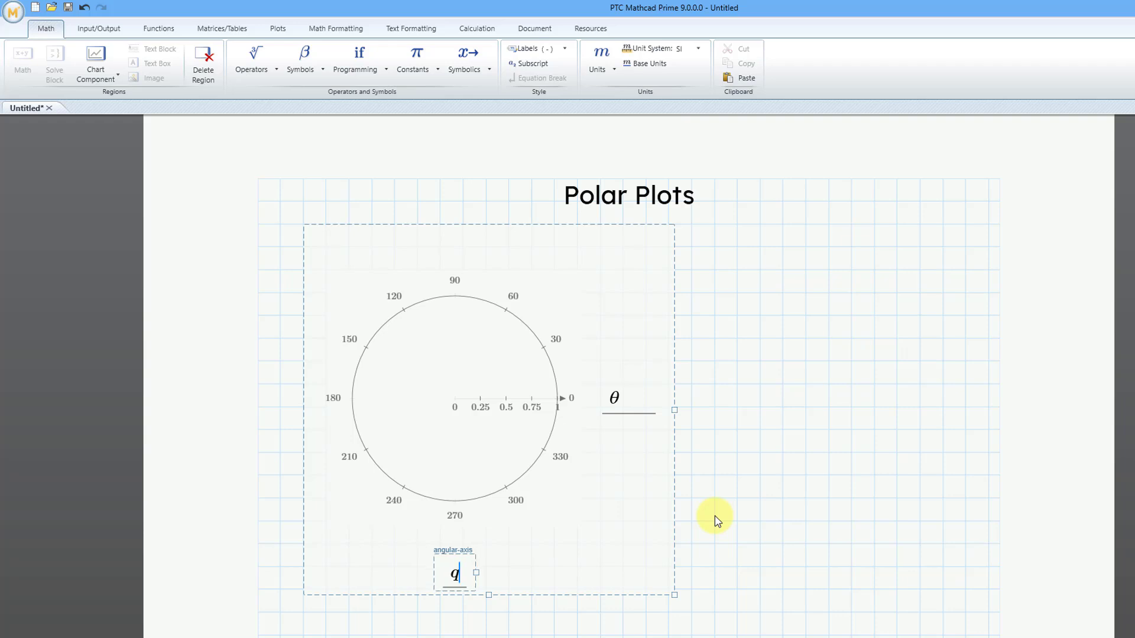
pyautogui.write('θ')
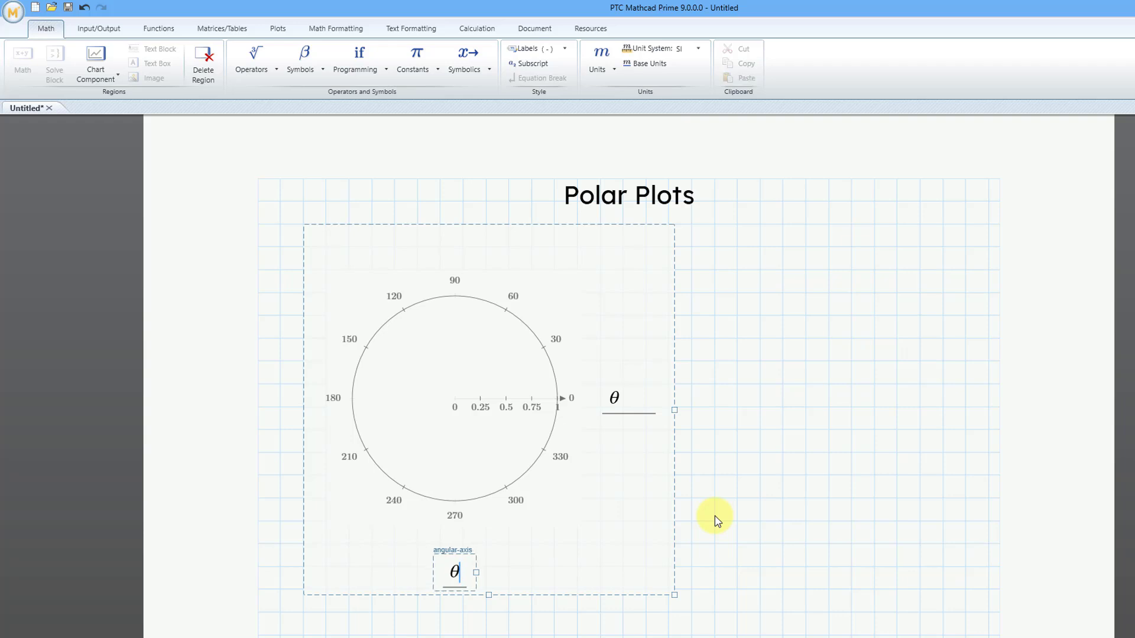
pyautogui.moveTo(770, 419)
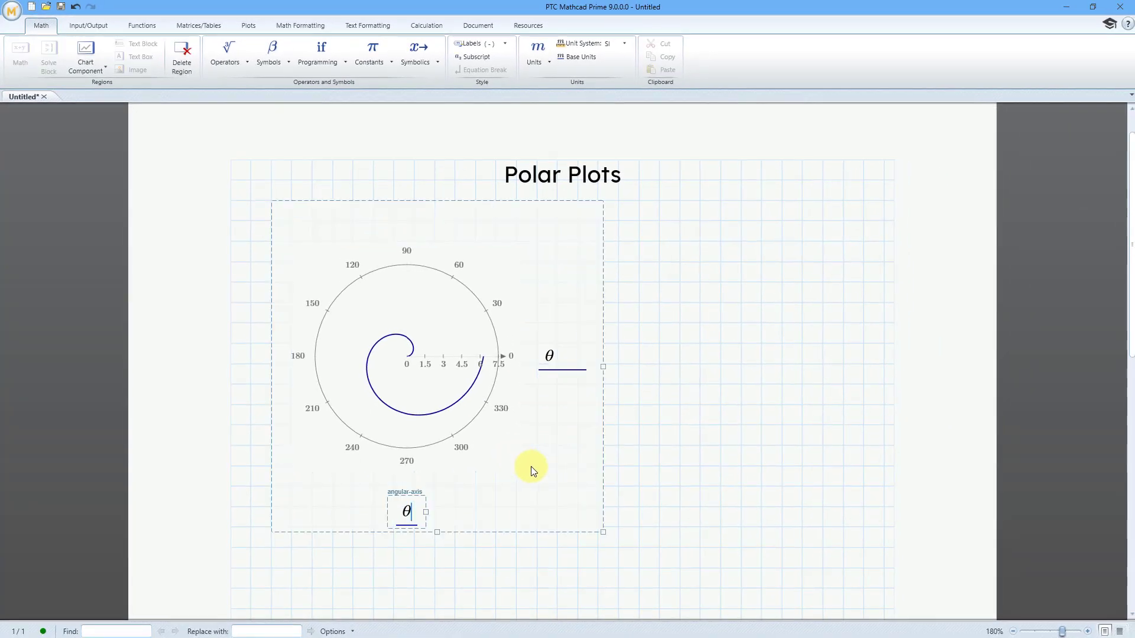
# Step: Enlarge the θ-versus-θ spiral plot and move it lower on the page
pyautogui.moveTo(603, 532); pyautogui.dragTo(688, 568)
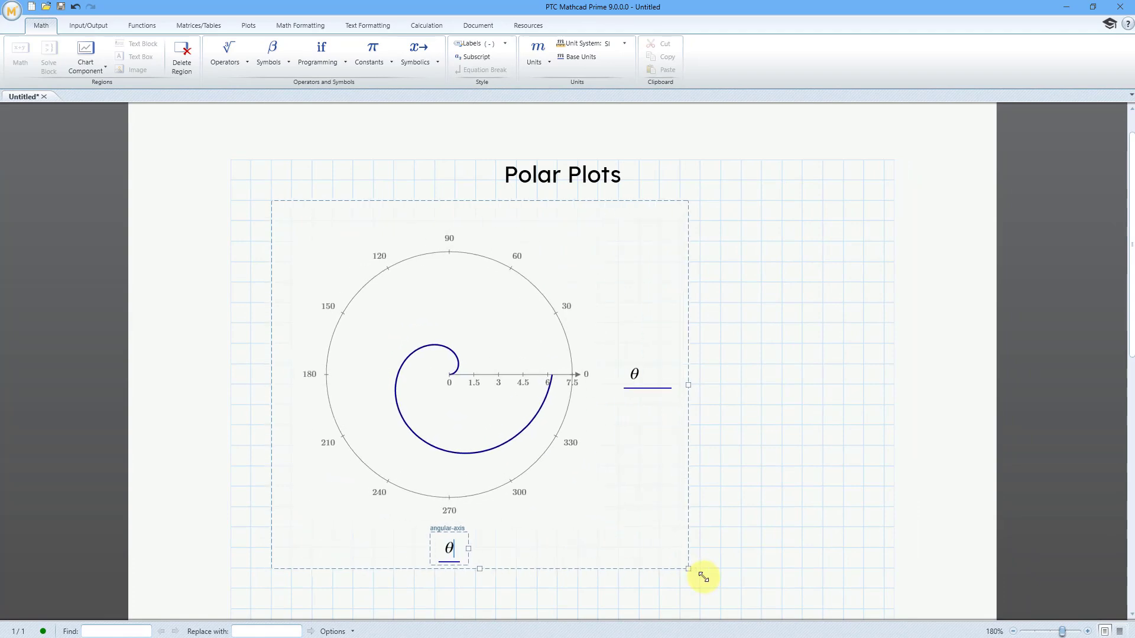
pyautogui.moveTo(702, 575); pyautogui.dragTo(720, 586)
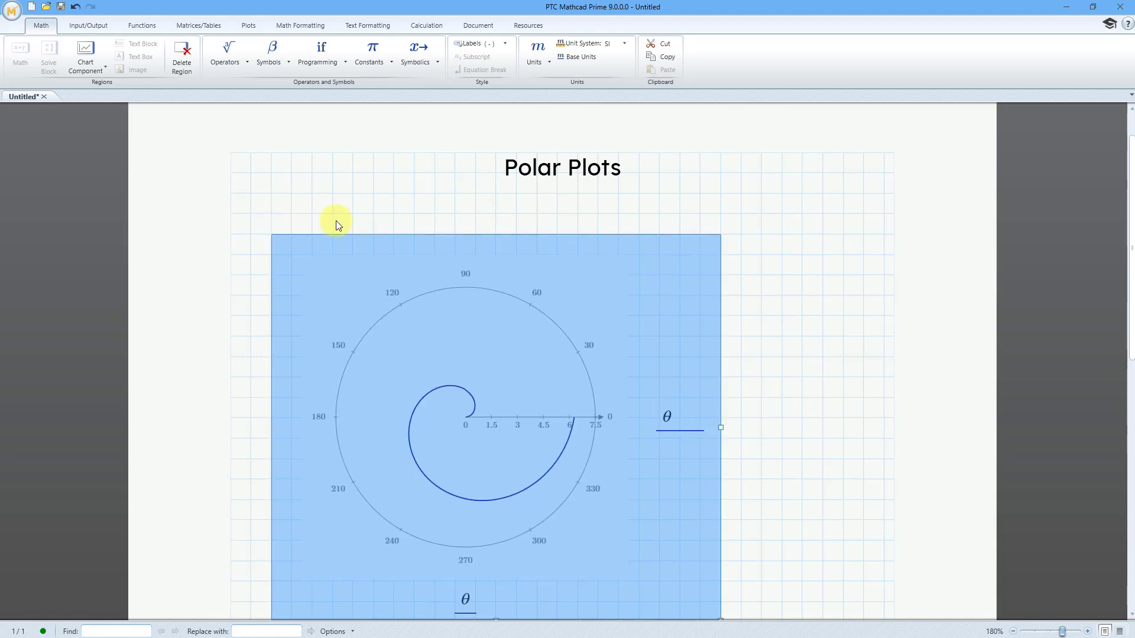
pyautogui.moveTo(272, 216)
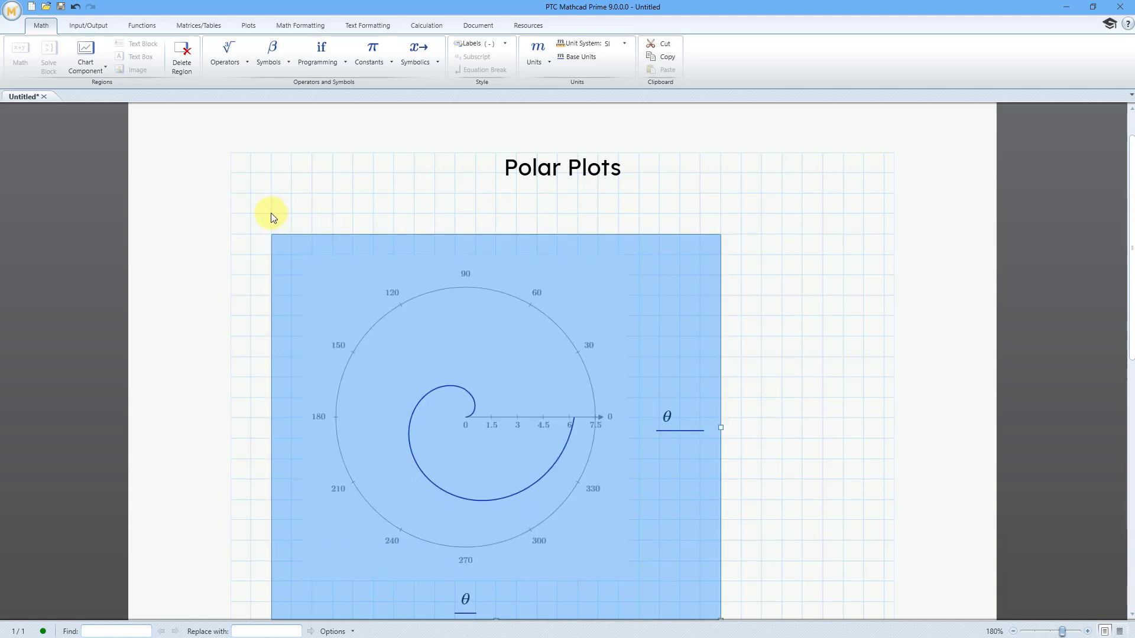
# Step: Define range1 := 0, 0.01 .. 2π in a new region above the plot
pyautogui.click(794, 256)
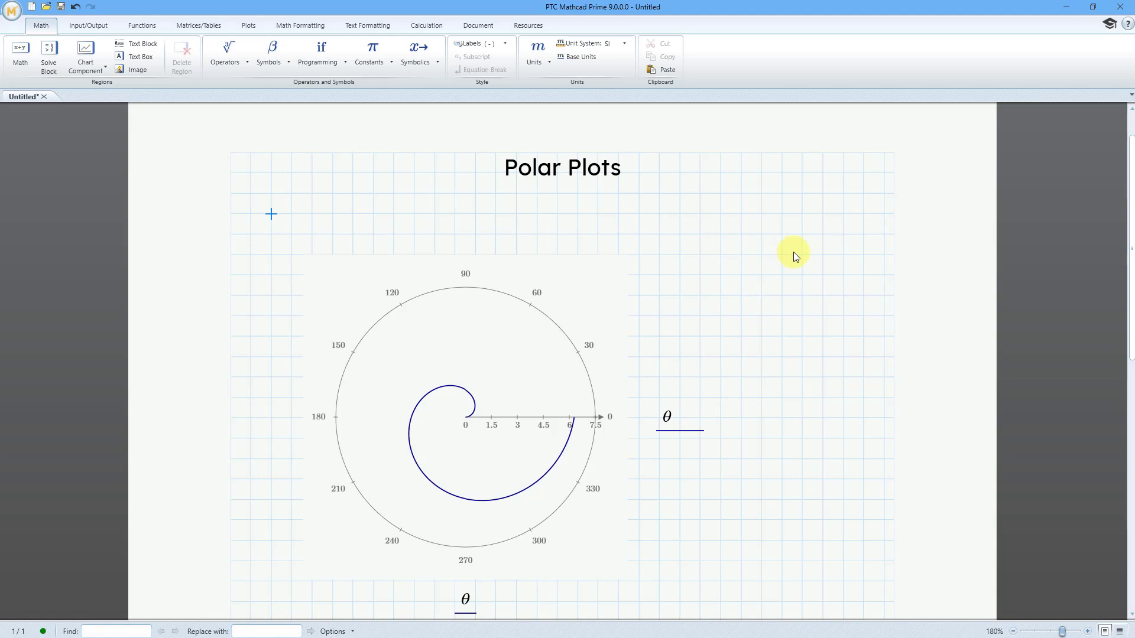
pyautogui.write('ran')
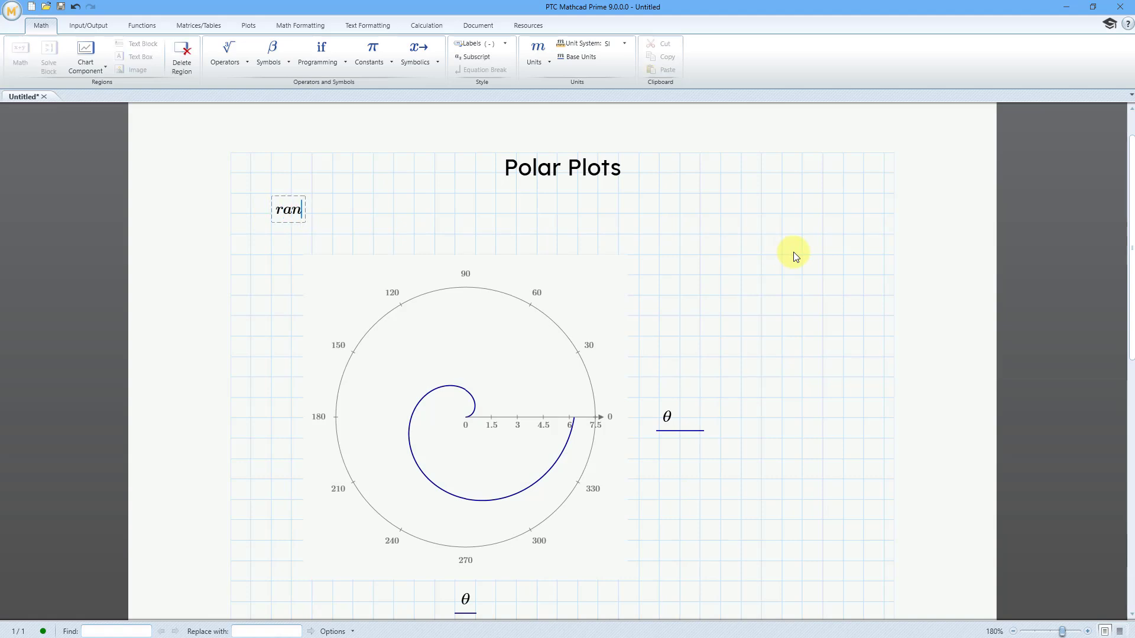
pyautogui.write('ge1')
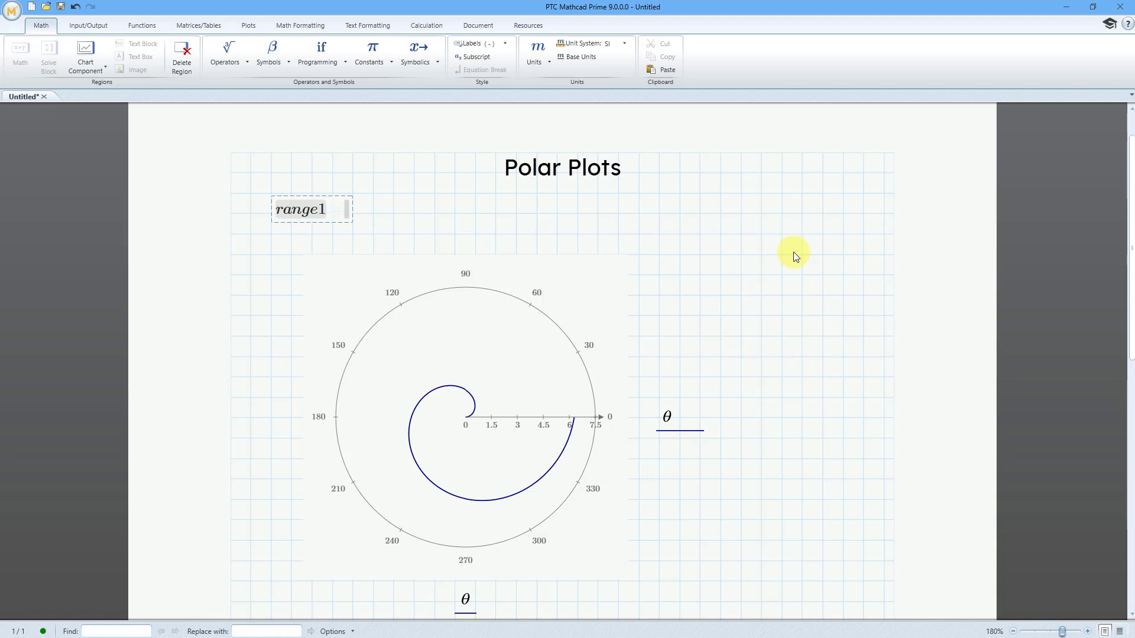
pyautogui.write(':0')
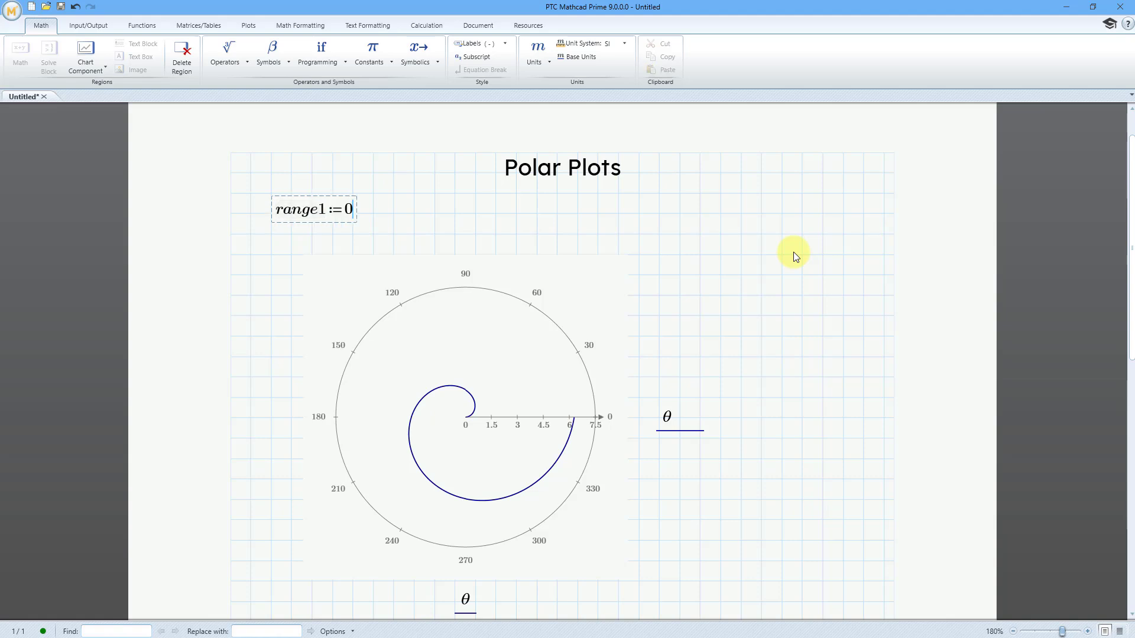
pyautogui.write(',..')
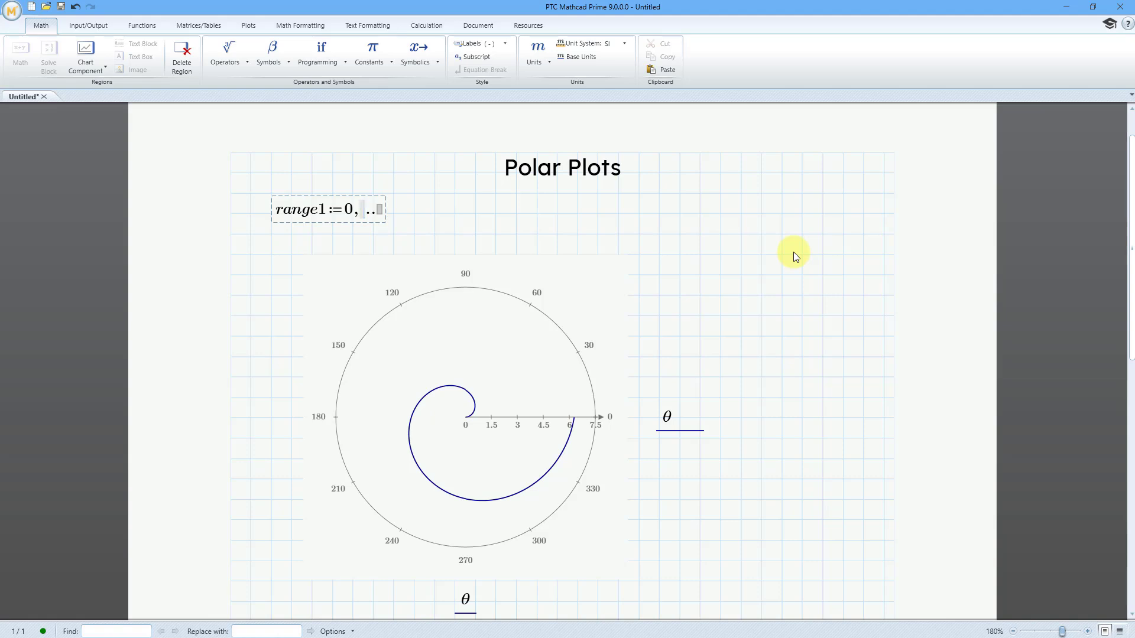
pyautogui.write('0.01')
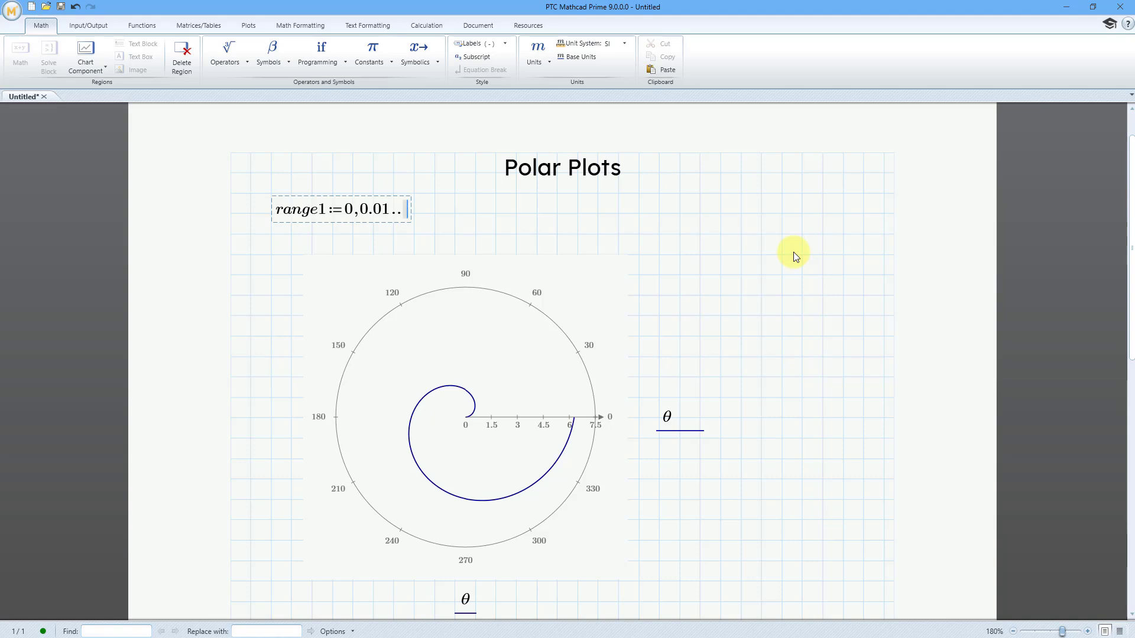
pyautogui.write('2')
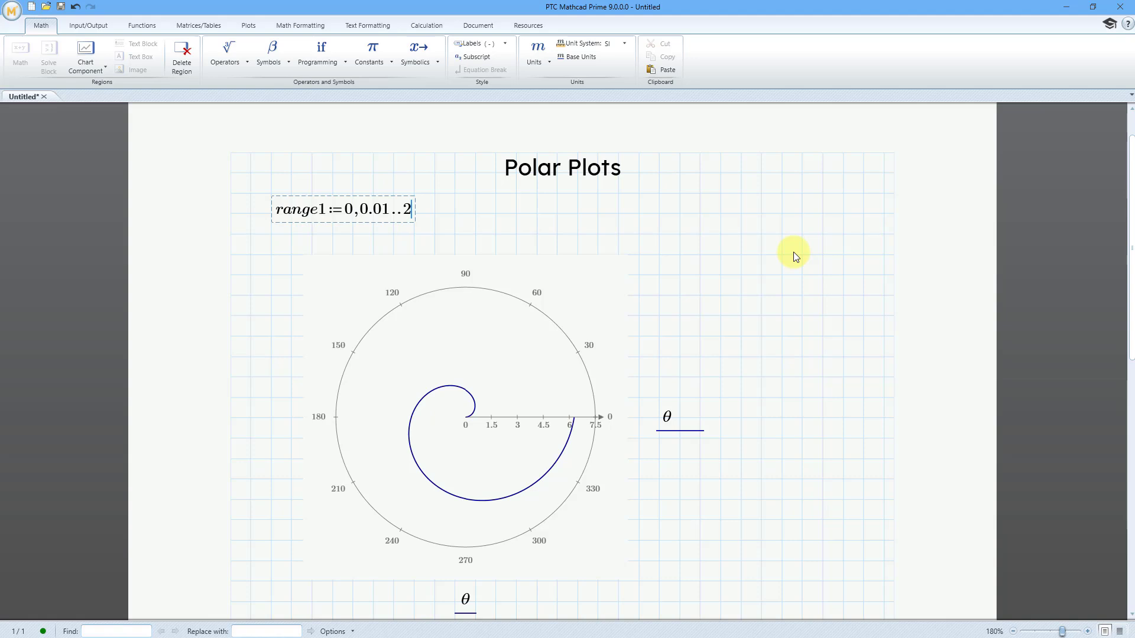
pyautogui.moveTo(863, 205)
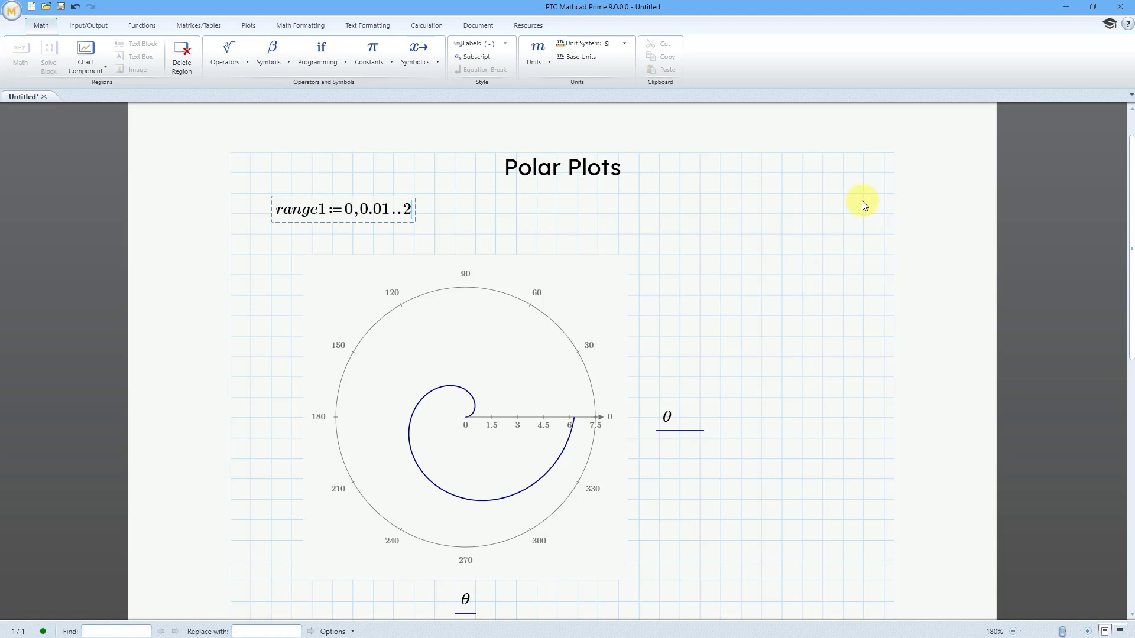
pyautogui.click(269, 50)
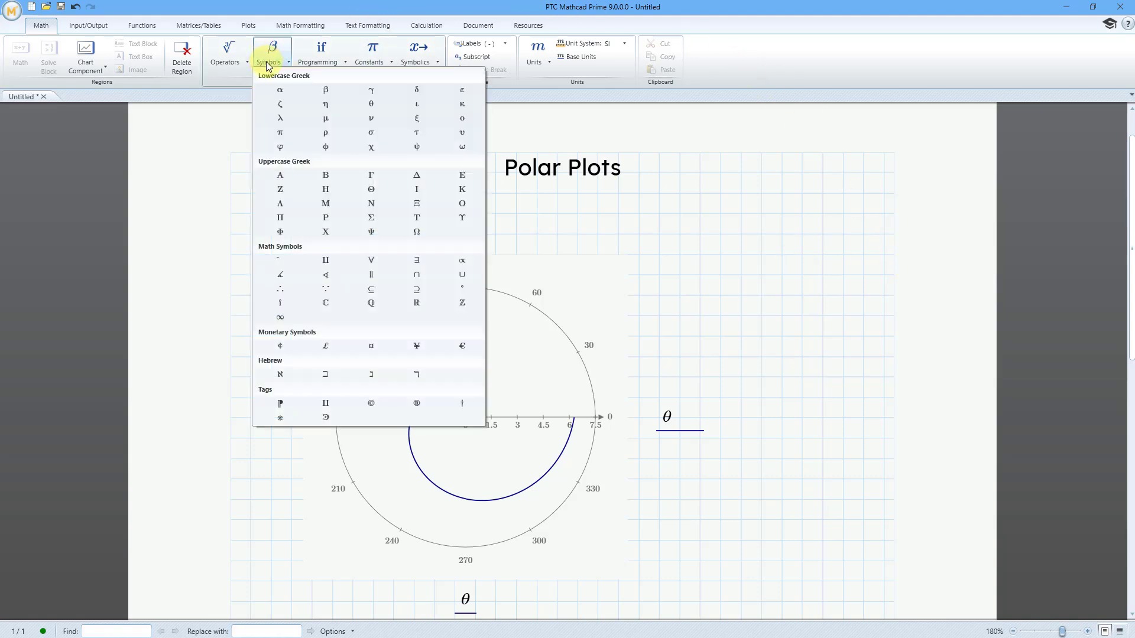
pyautogui.moveTo(281, 136)
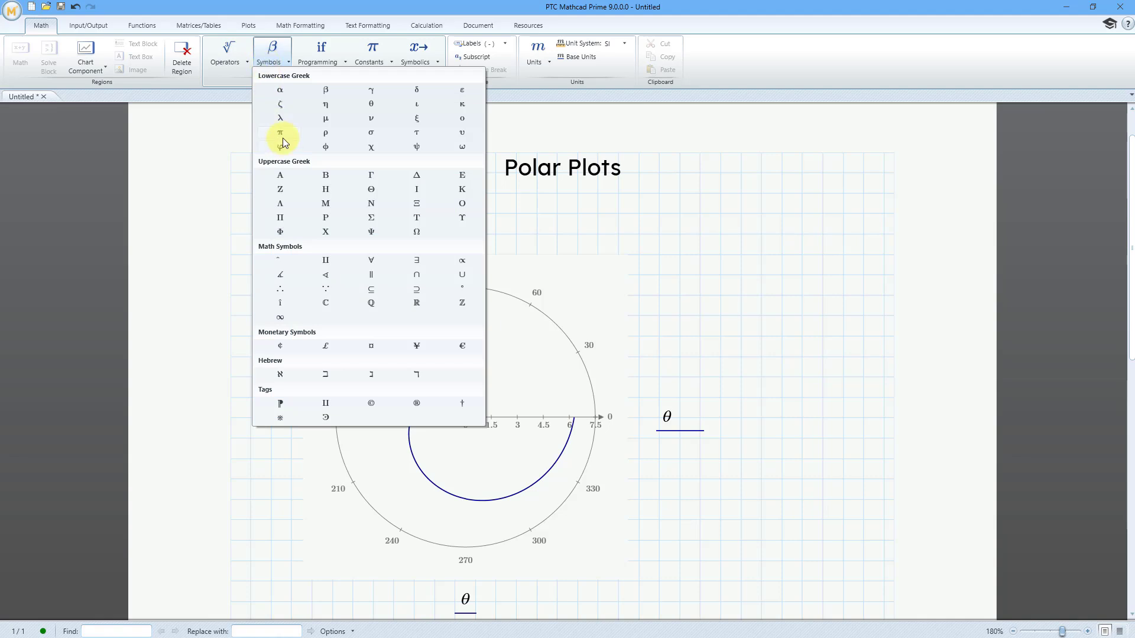
pyautogui.moveTo(280, 133)
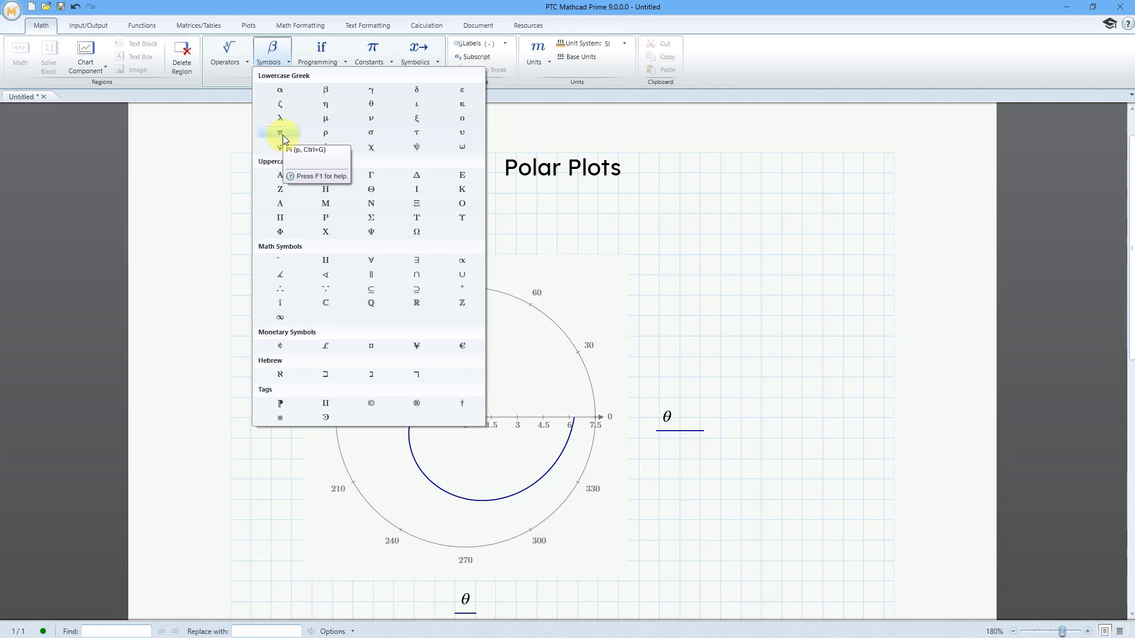
pyautogui.click(279, 132)
pyautogui.write('r')
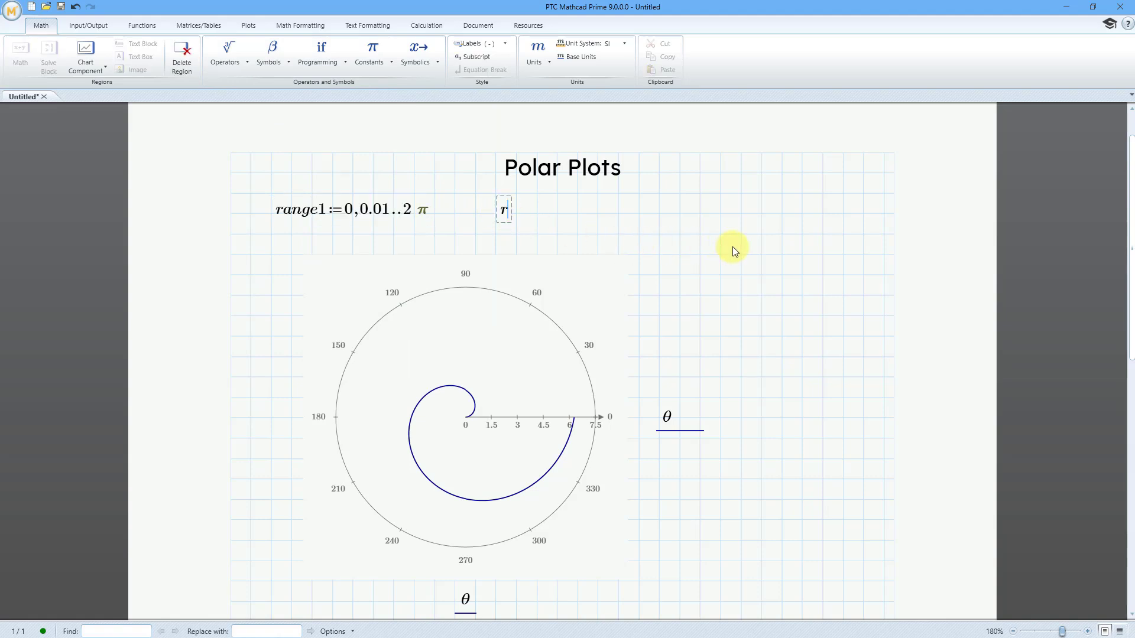
# Step: Define range2 := 0, 0.01 .. 4π next to range1
pyautogui.write('ange')
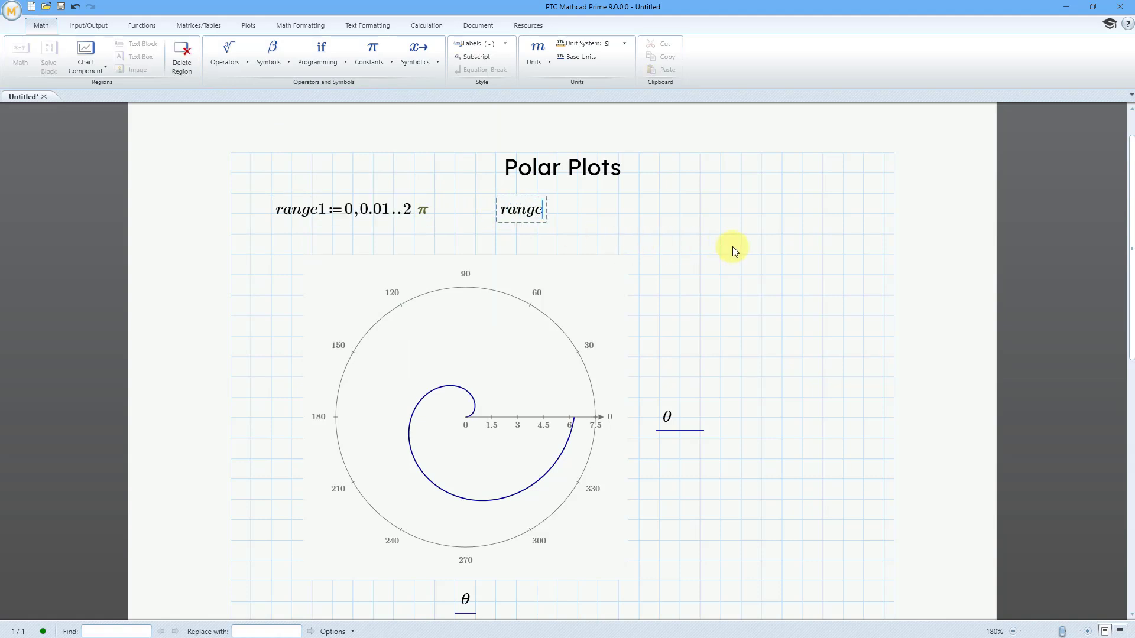
pyautogui.write('2')
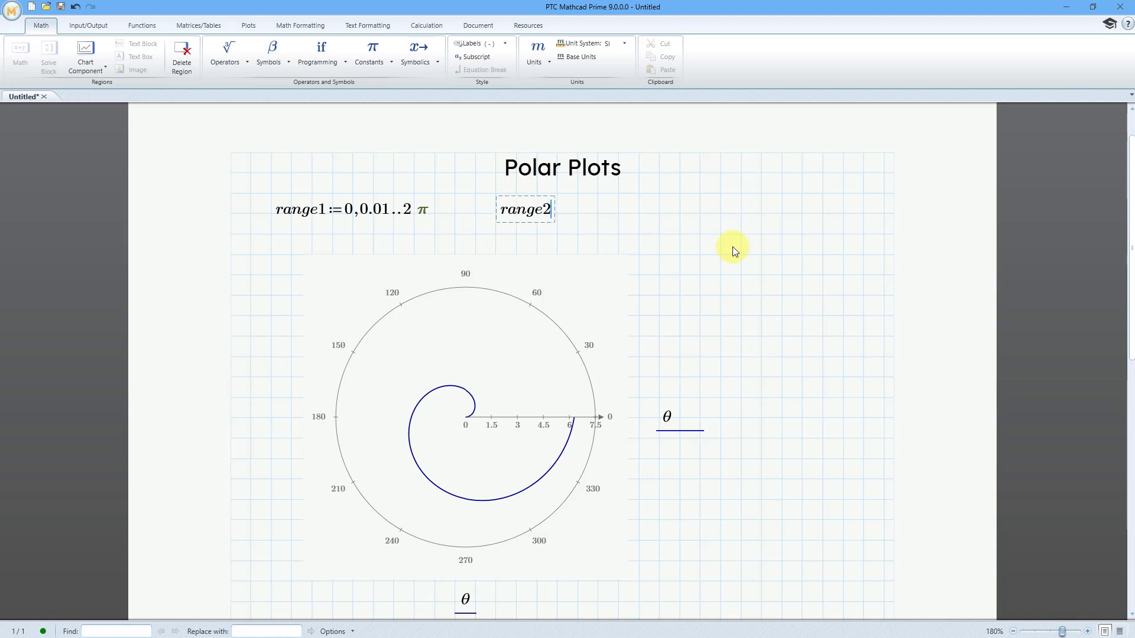
pyautogui.write(':=0,0..')
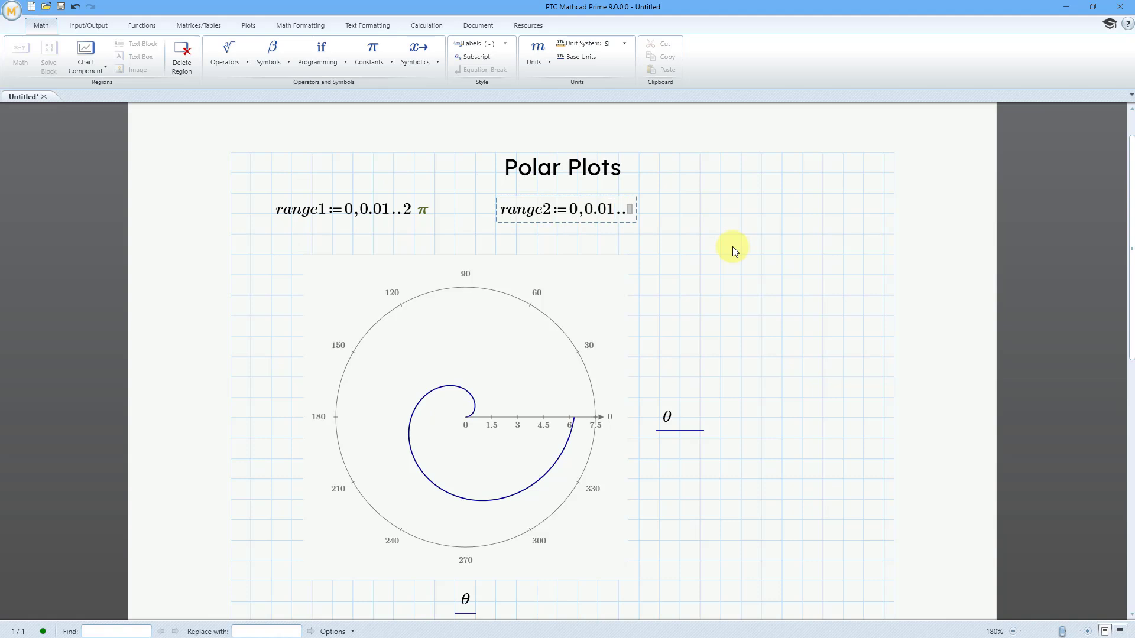
pyautogui.write('4')
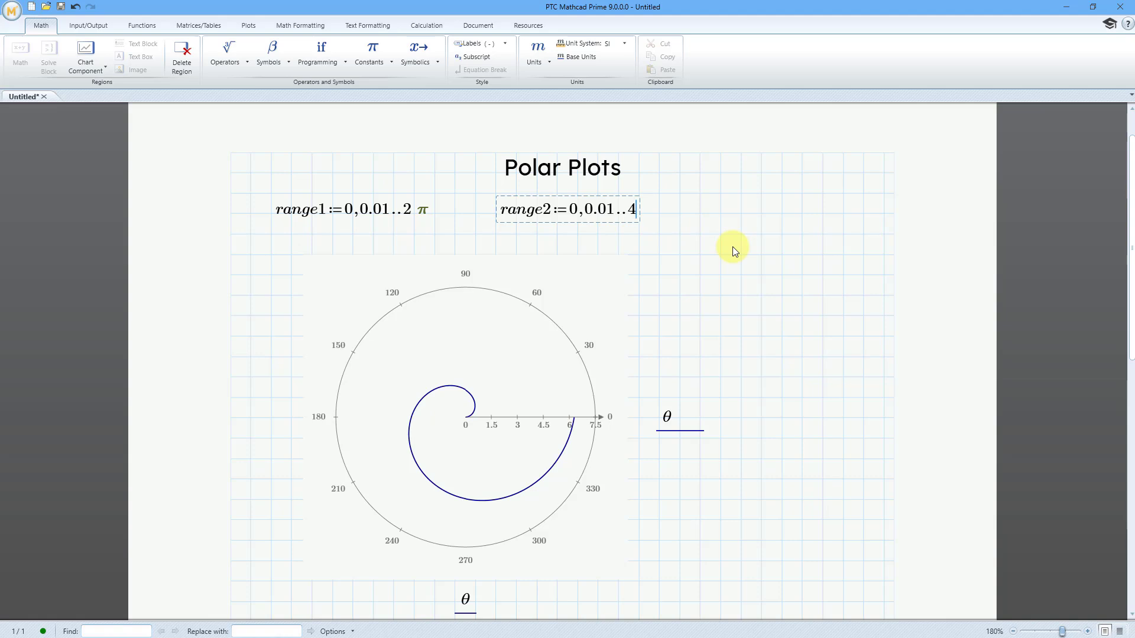
pyautogui.write('π')
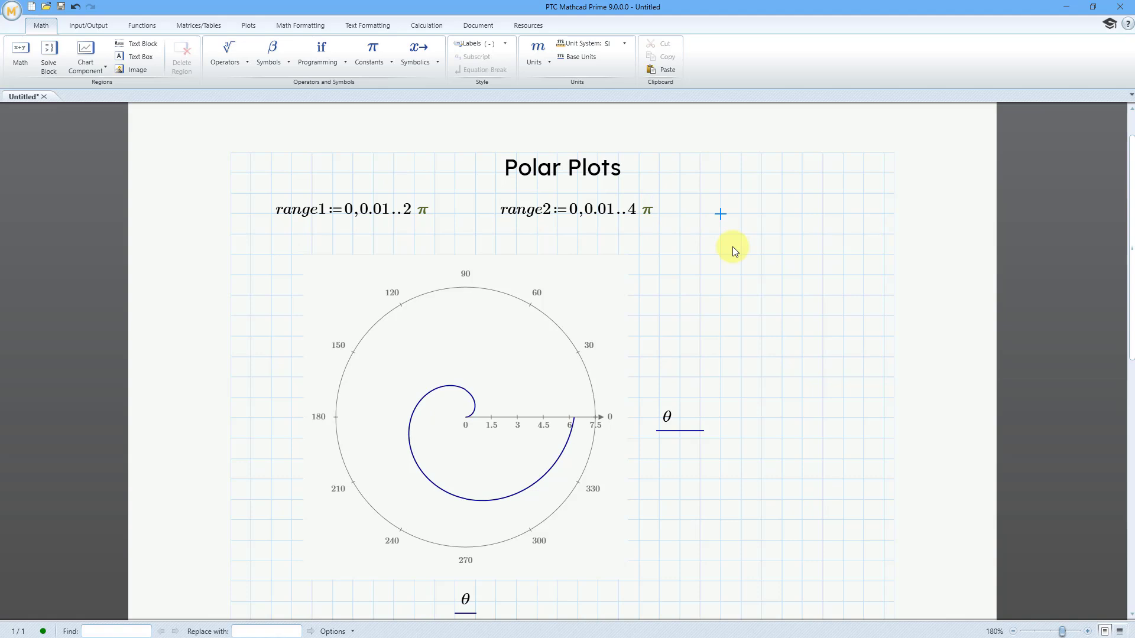
# Step: Define range3 := 0, 0.01 .. 8π to the right of range2
pyautogui.write('ran')
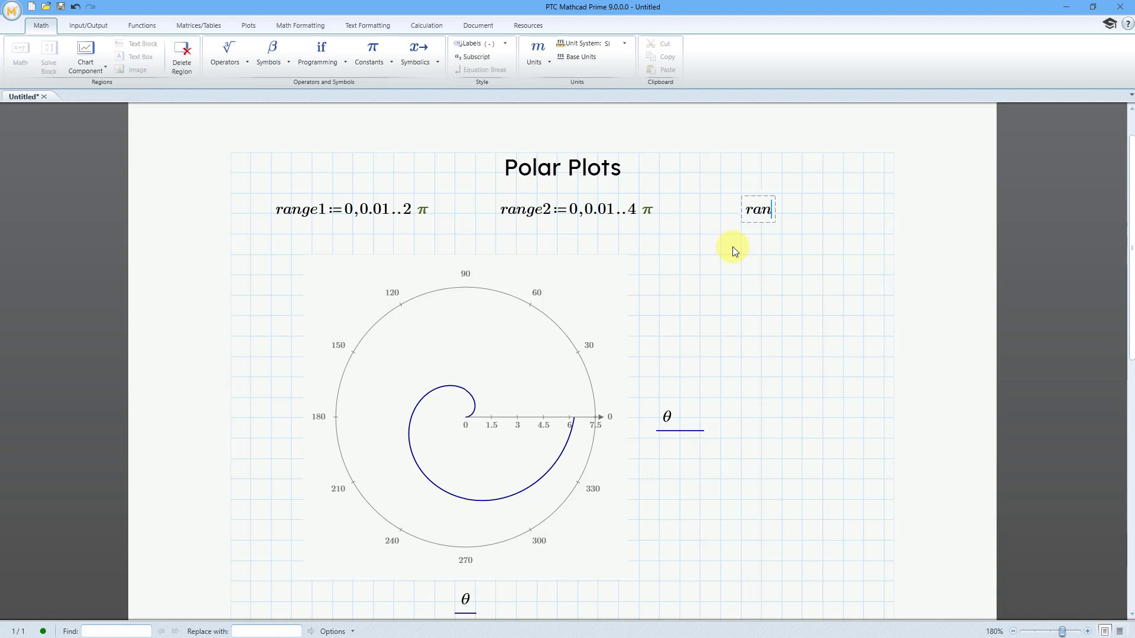
pyautogui.write('ge3')
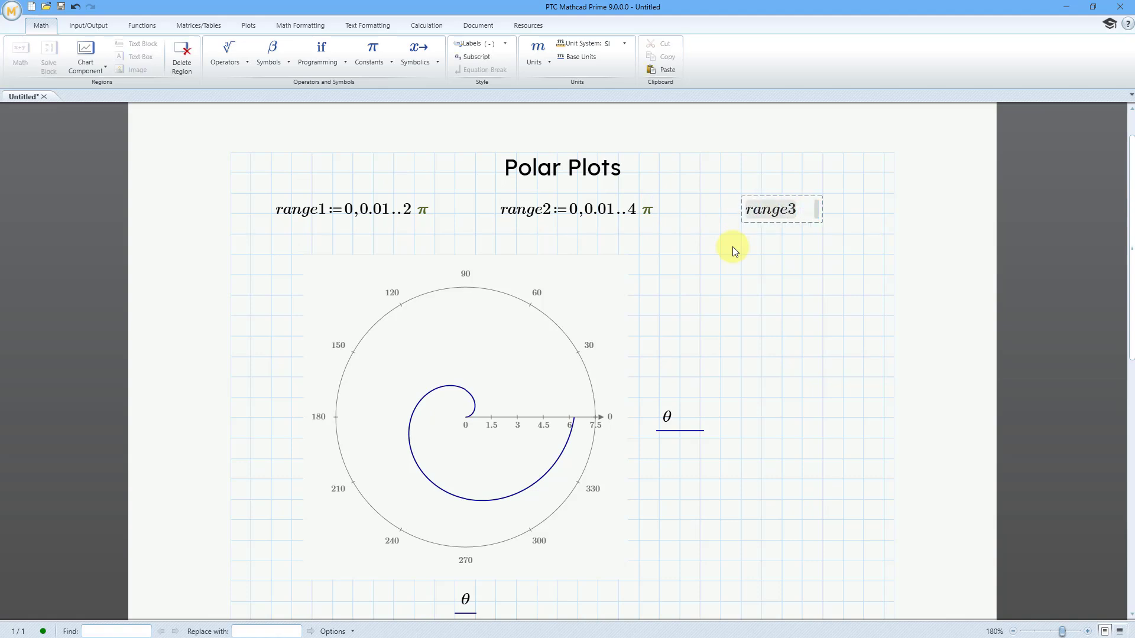
pyautogui.write(':0')
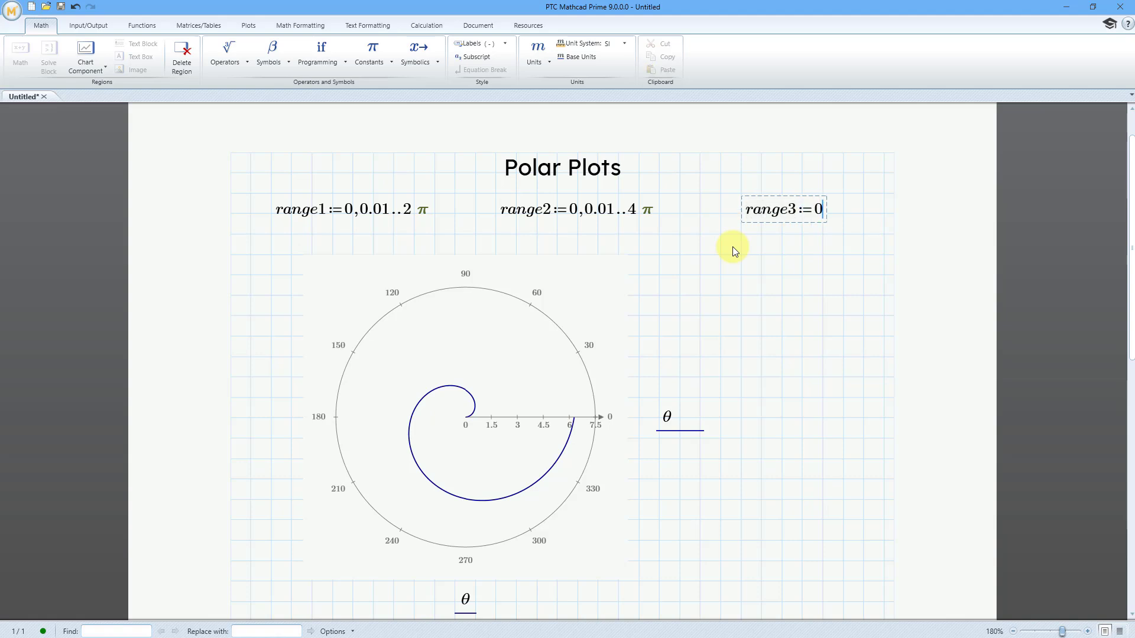
pyautogui.write(',0.01..')
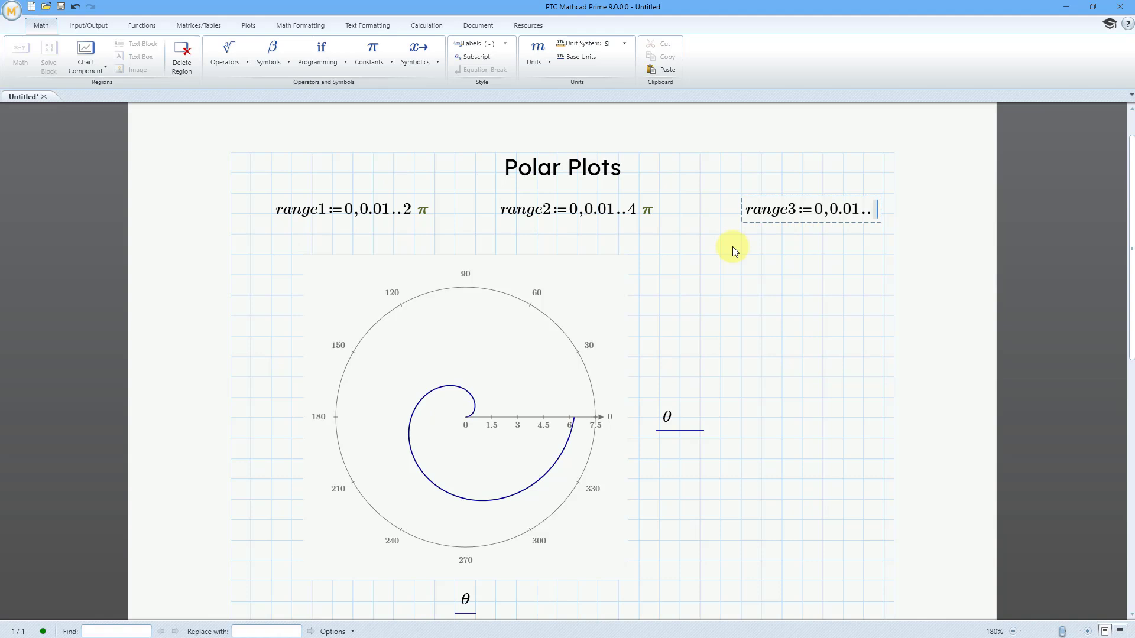
pyautogui.write('8 p')
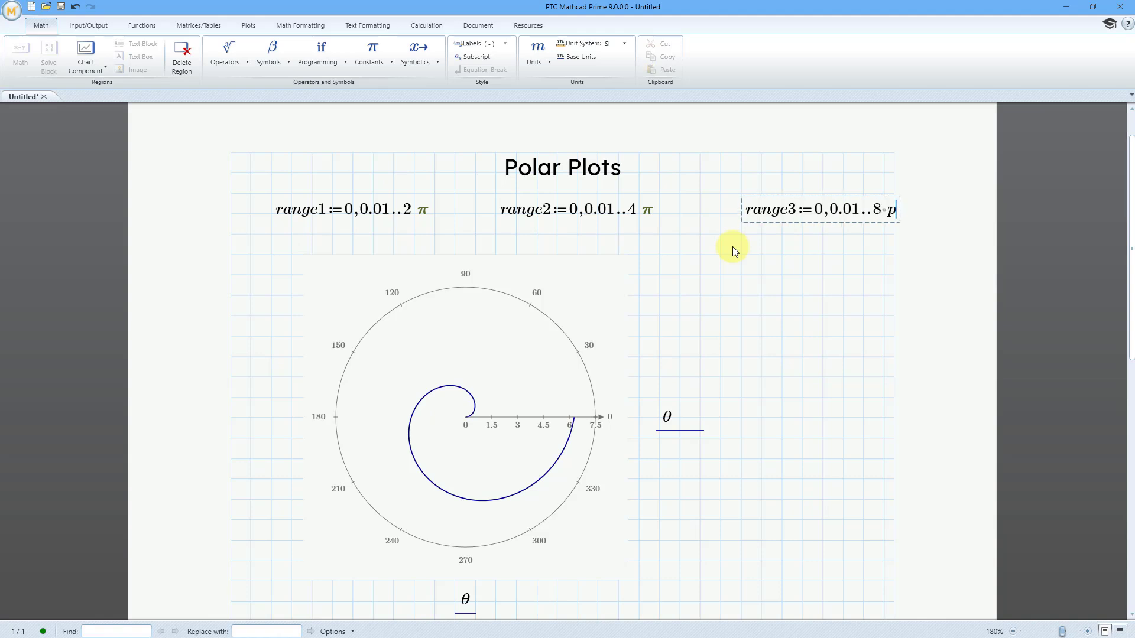
pyautogui.write('π')
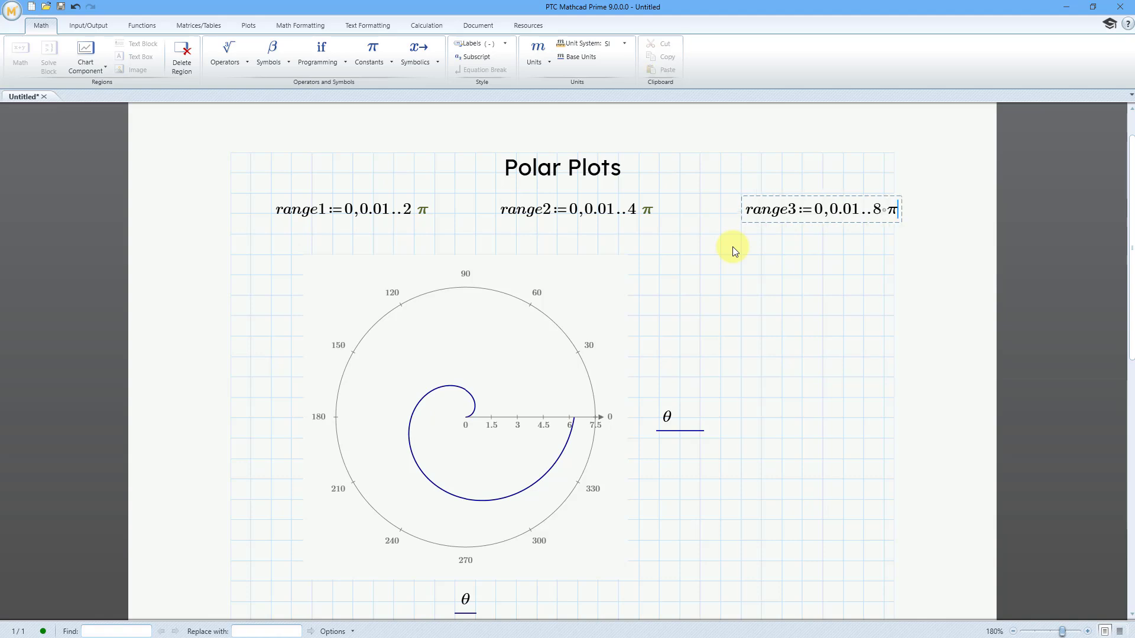
pyautogui.click(741, 254)
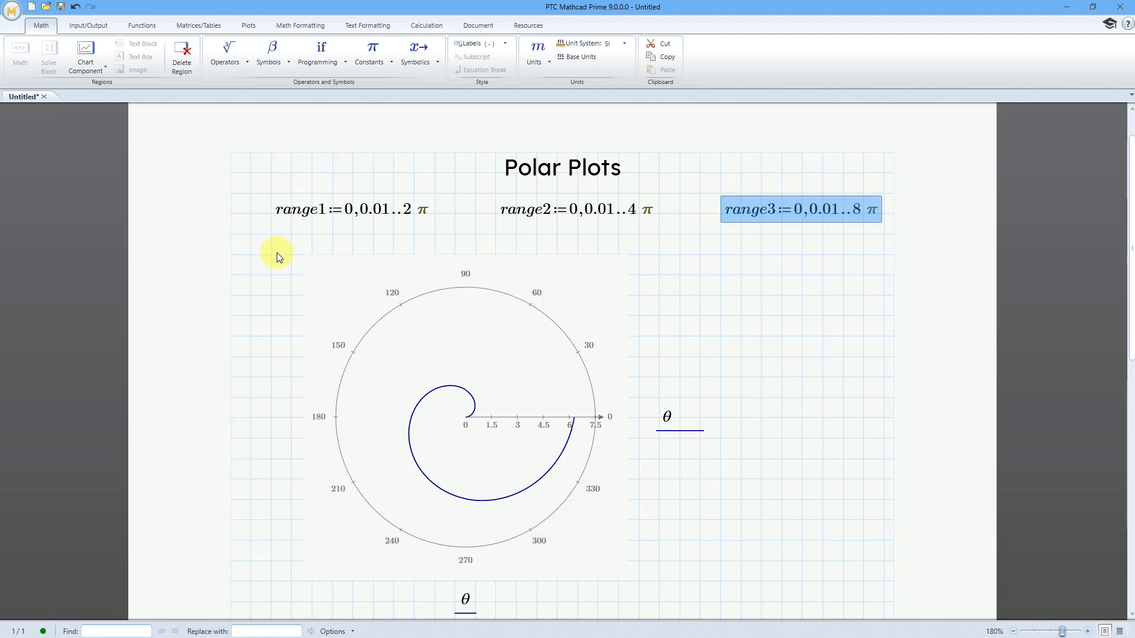
# Step: Add space between the ranges and the plot, and start a θ region below range1
pyautogui.click(335, 241)
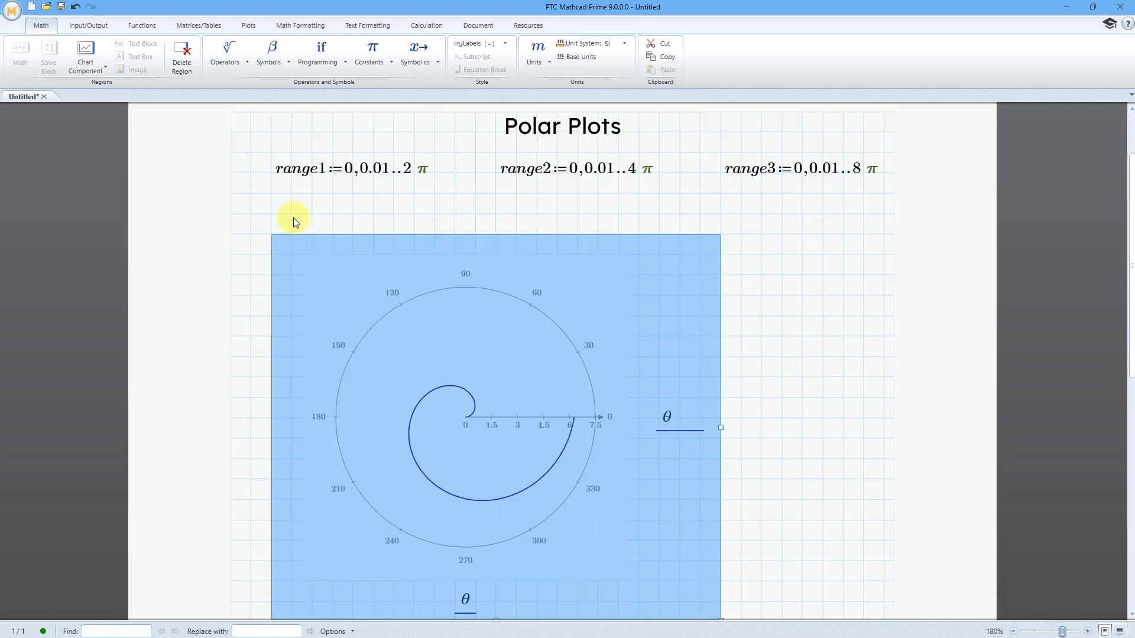
pyautogui.click(412, 201)
pyautogui.write('θ')
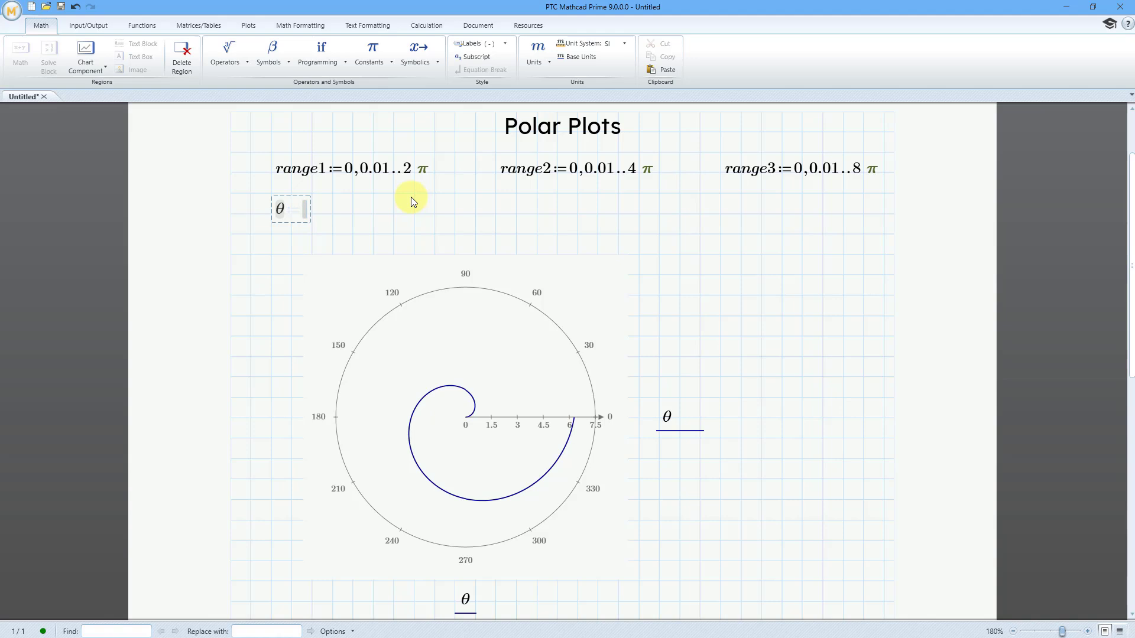
# Step: Define θ as range2, then change it to range3 for a four-turn spiral
pyautogui.write(':range')
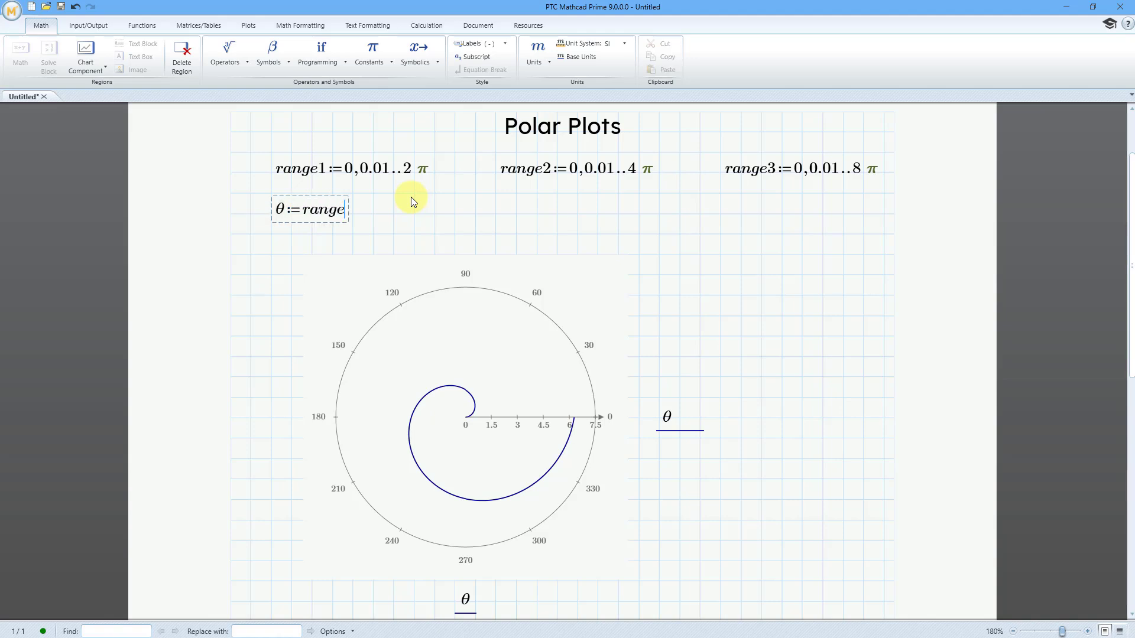
pyautogui.write('2')
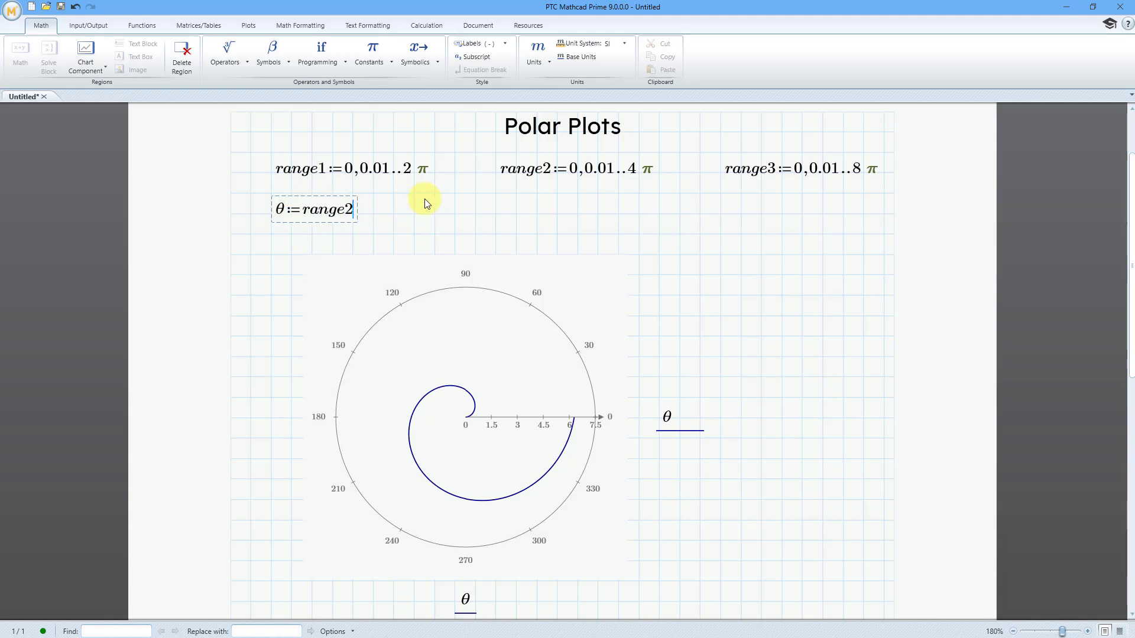
pyautogui.click(474, 214)
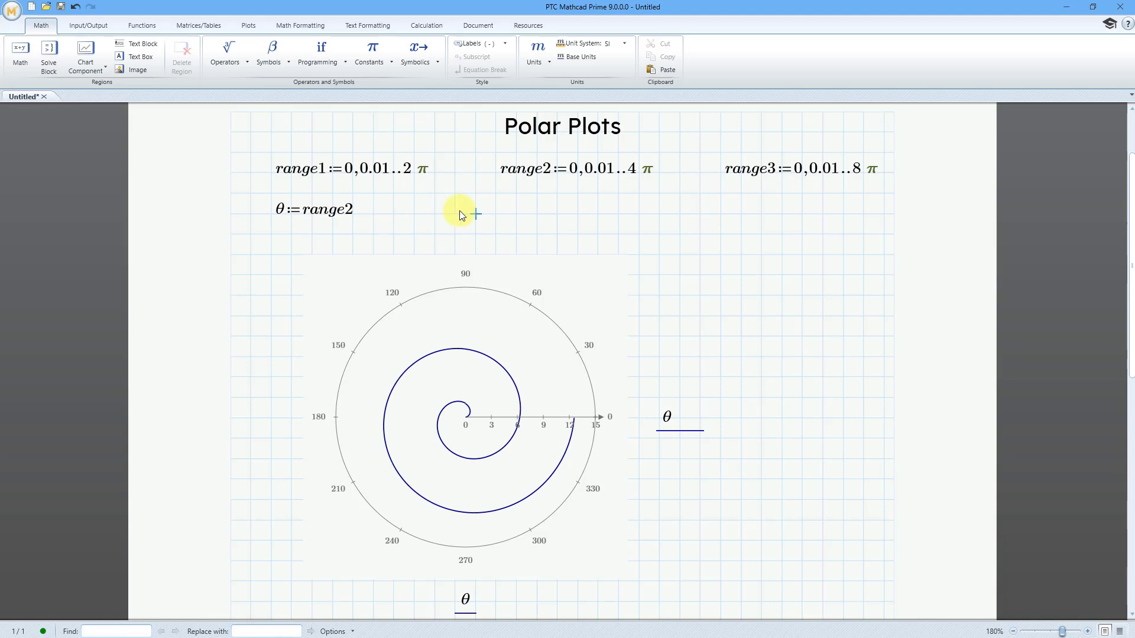
pyautogui.click(315, 209)
pyautogui.write('3')
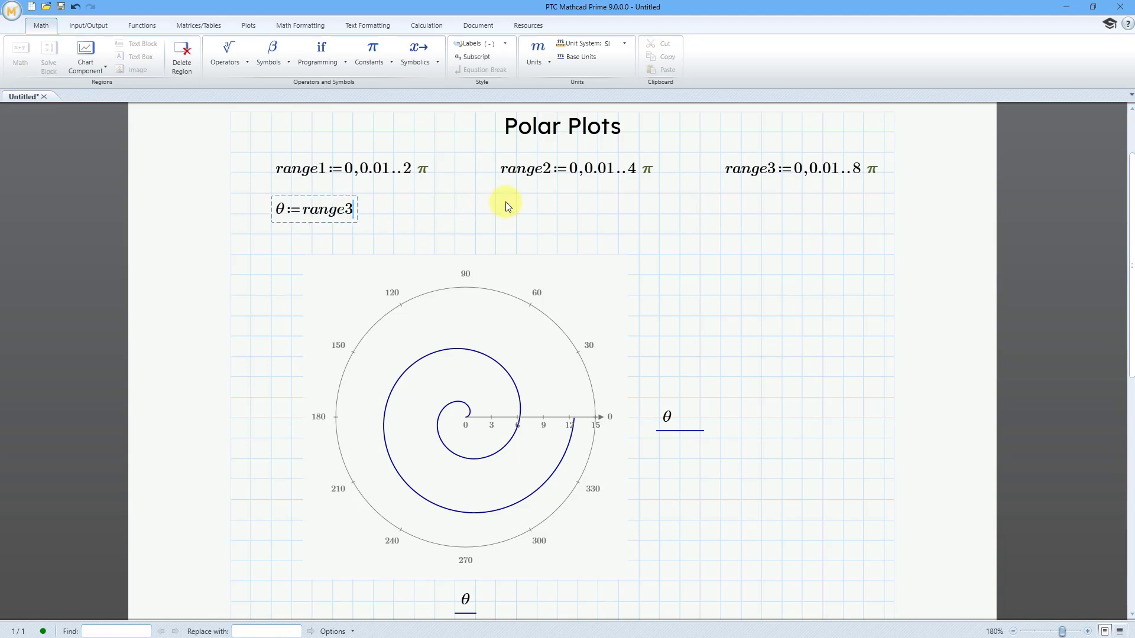
pyautogui.click(516, 215)
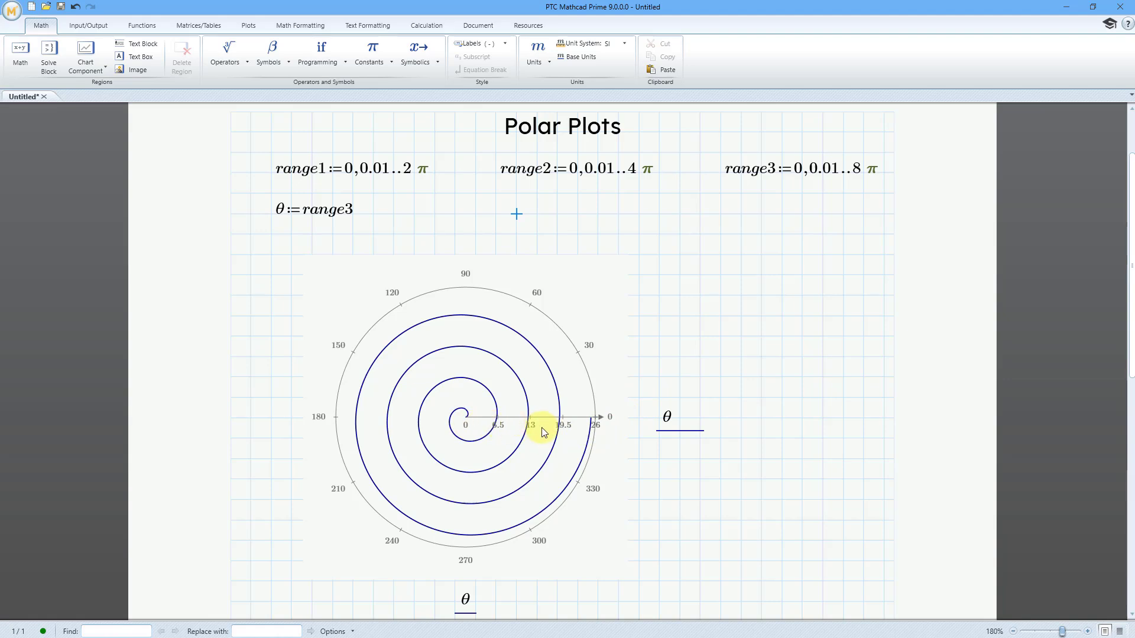
pyautogui.moveTo(550, 436)
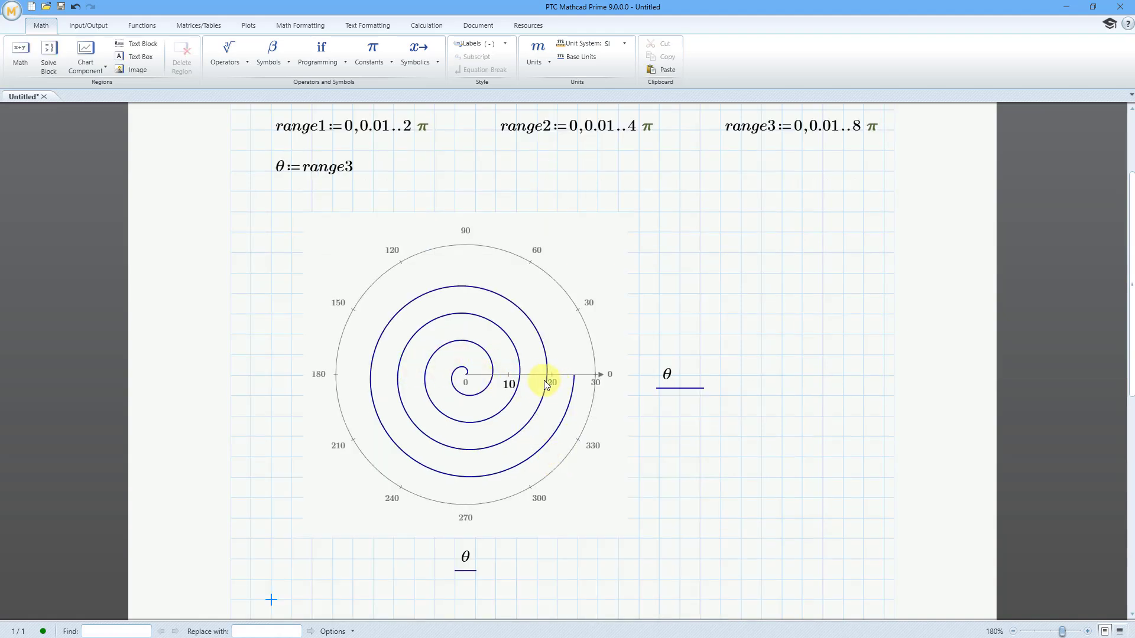
pyautogui.moveTo(744, 399)
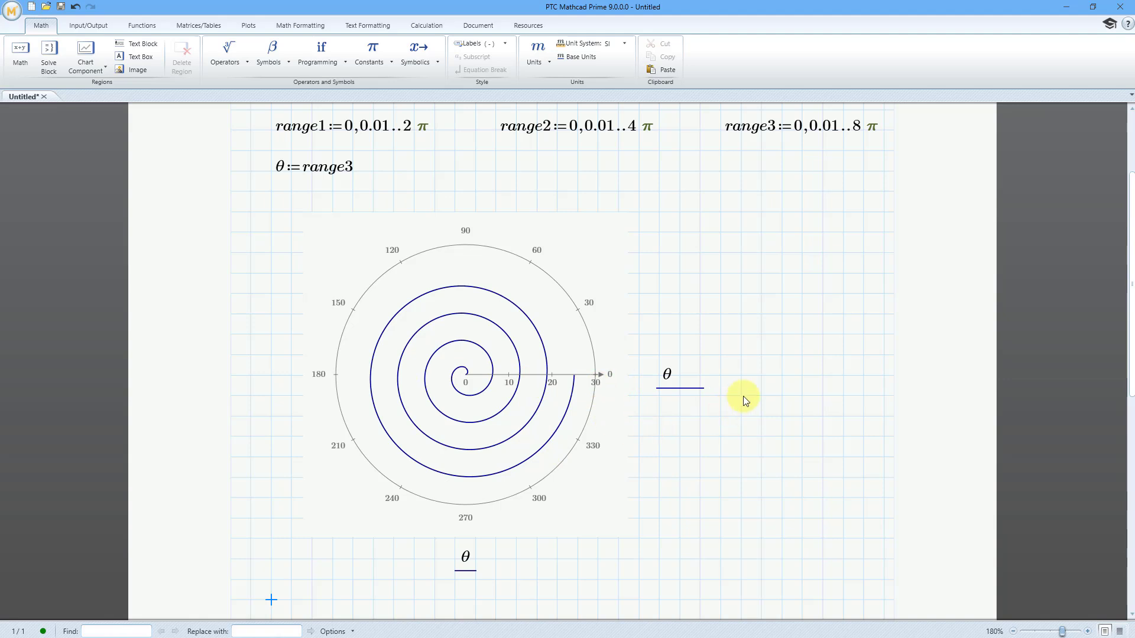
pyautogui.moveTo(787, 376)
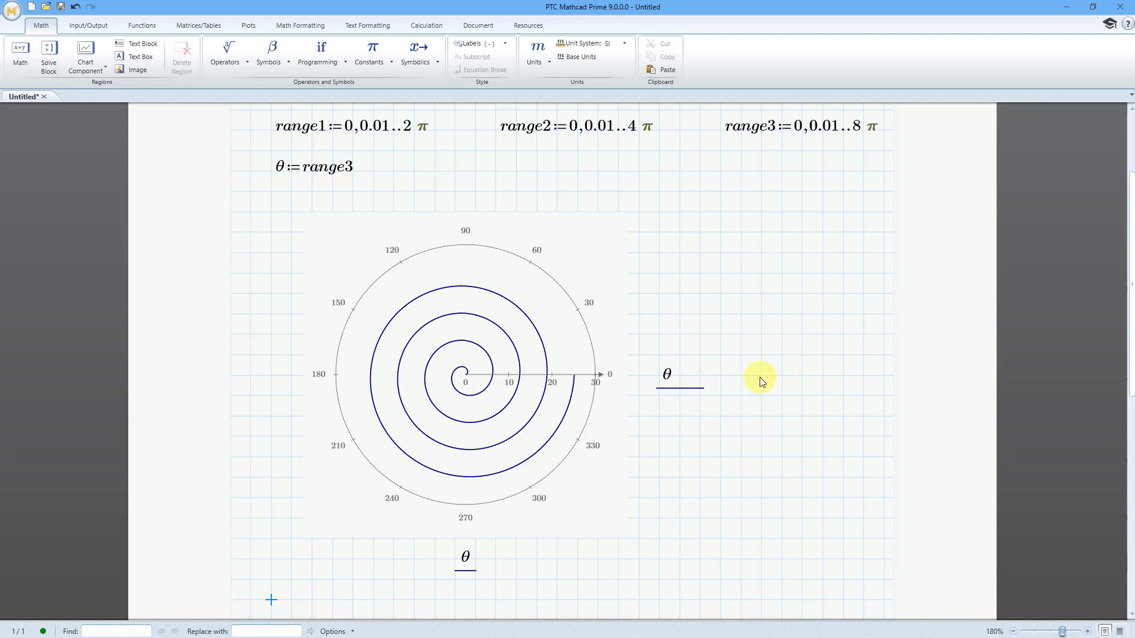
pyautogui.moveTo(354, 173)
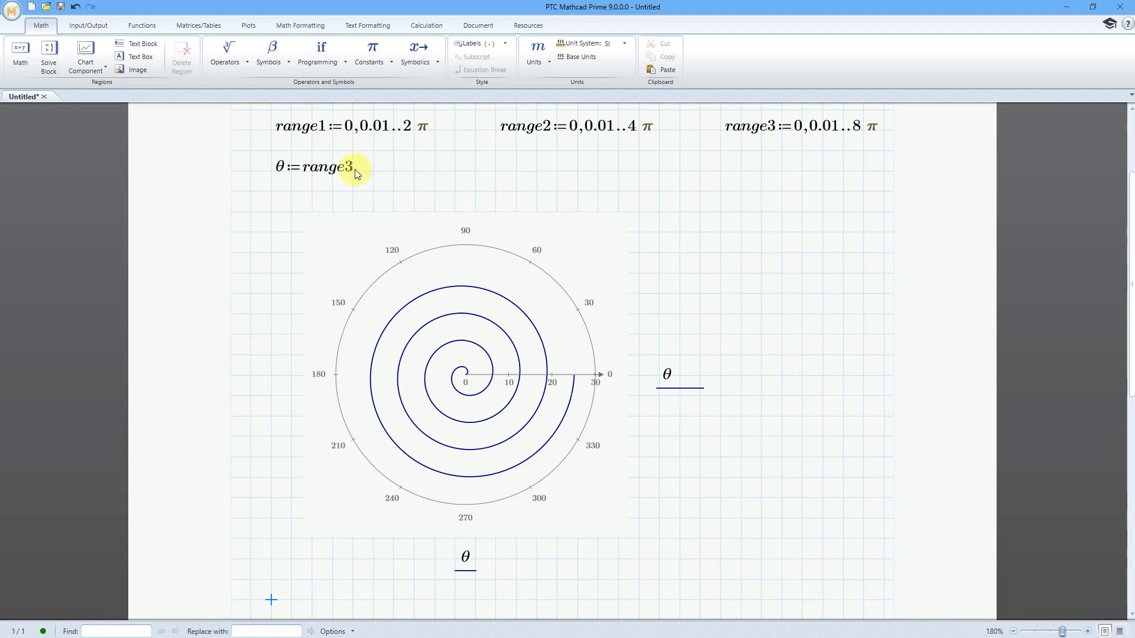
# Step: Change θ's definition to range1 and scroll down to blank worksheet space
pyautogui.click(342, 167)
pyautogui.write('1')
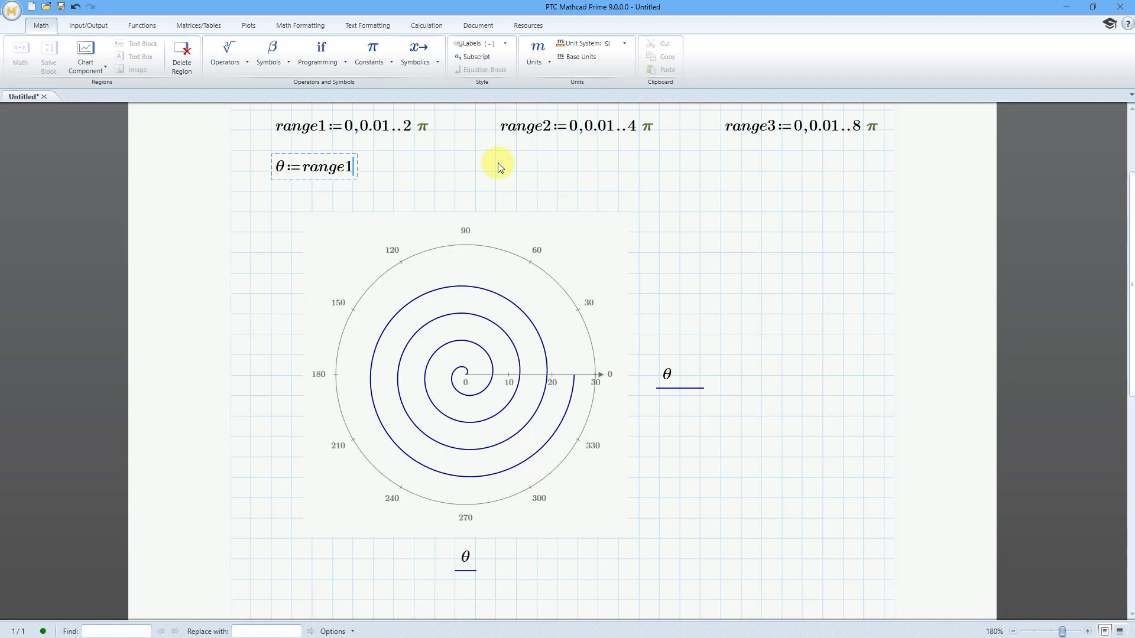
pyautogui.click(495, 171)
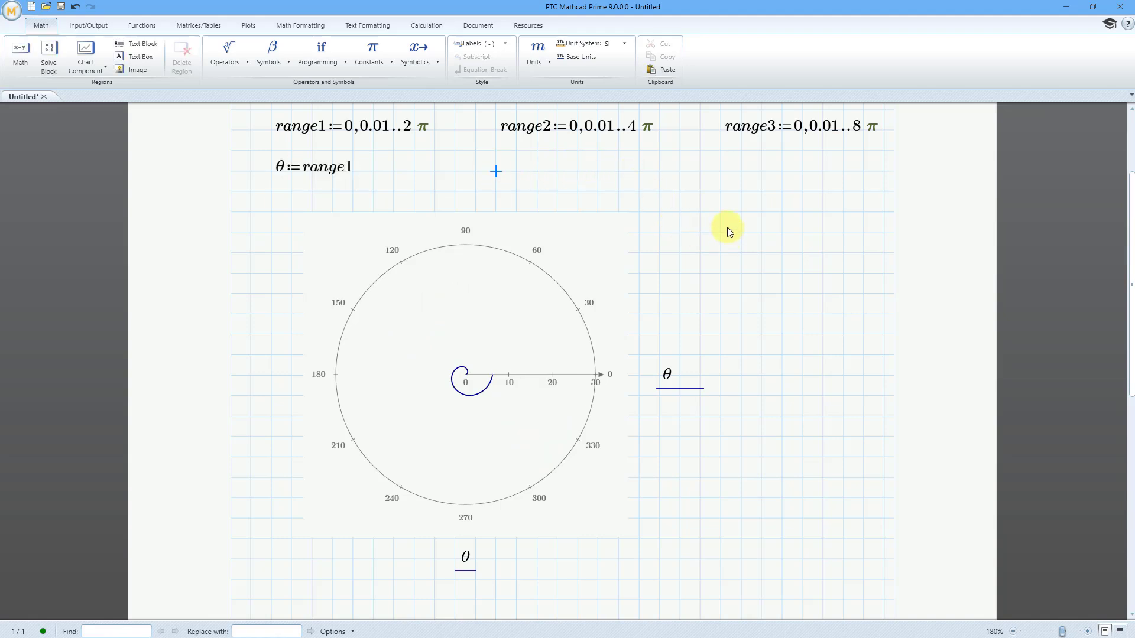
pyautogui.scroll(-3)
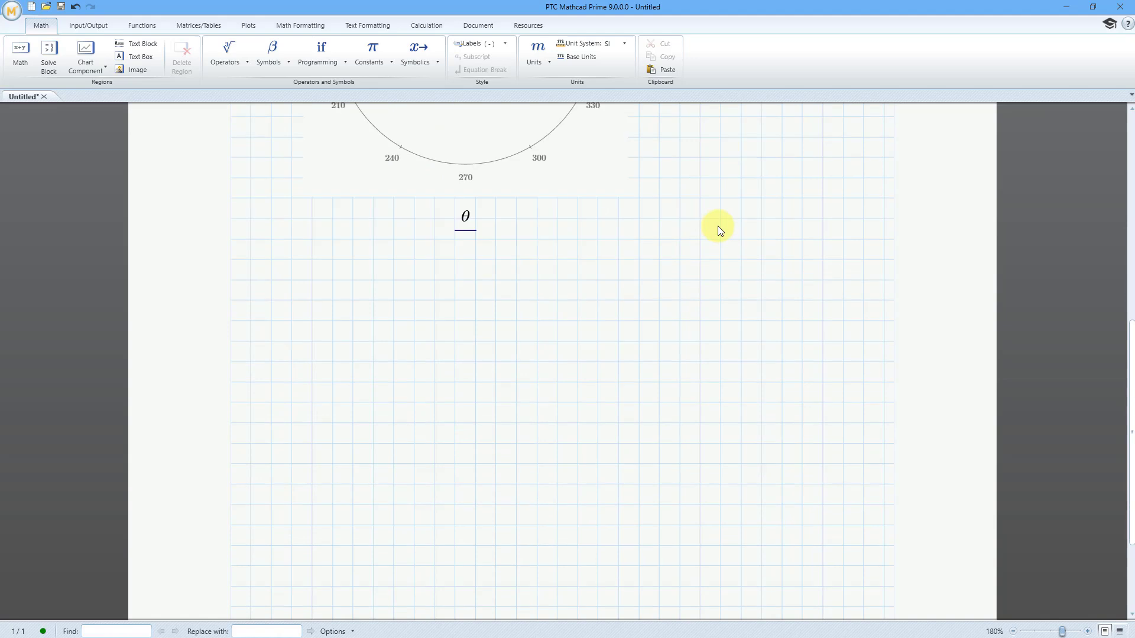
pyautogui.scroll(-3)
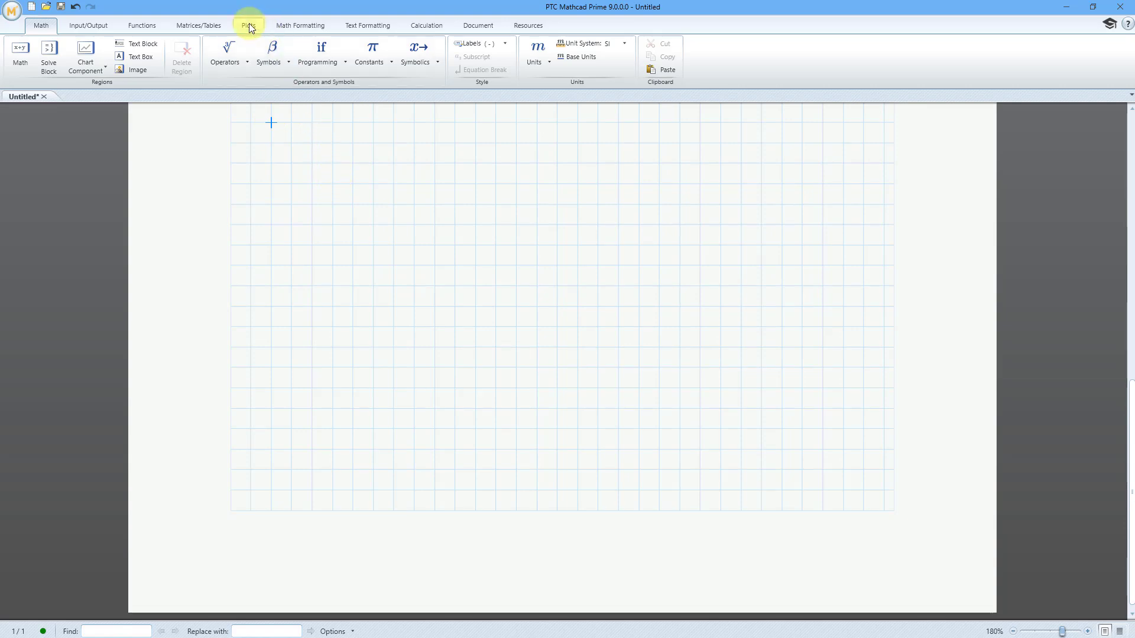
# Step: Insert a new polar plot of sin(3θ) against θ, drawing a three-petal rose
pyautogui.click(248, 25)
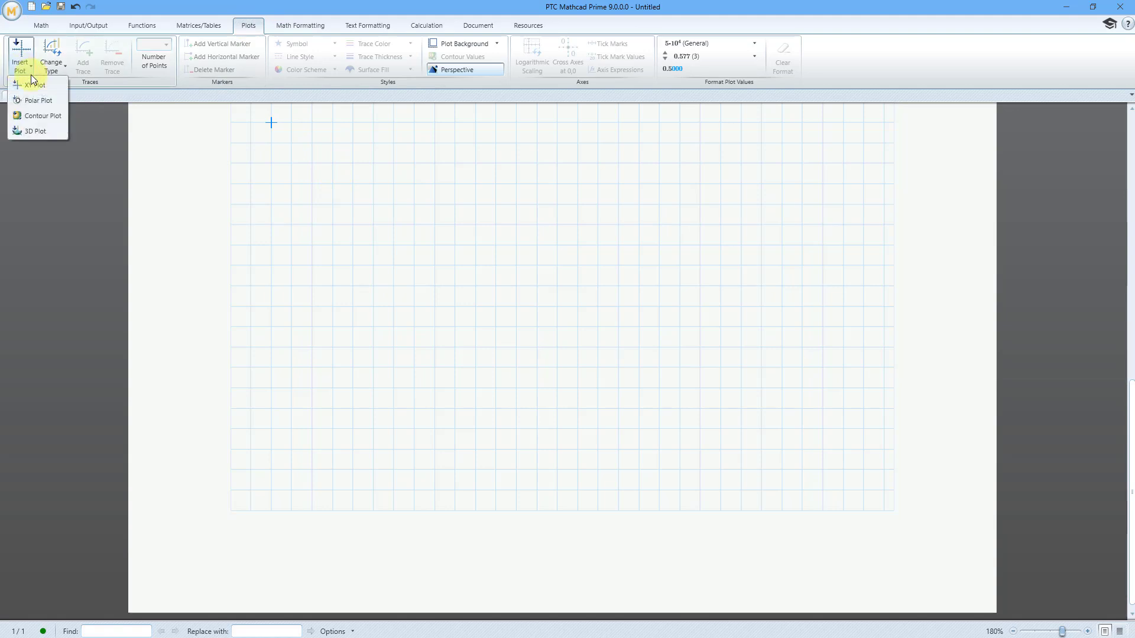
pyautogui.click(37, 100)
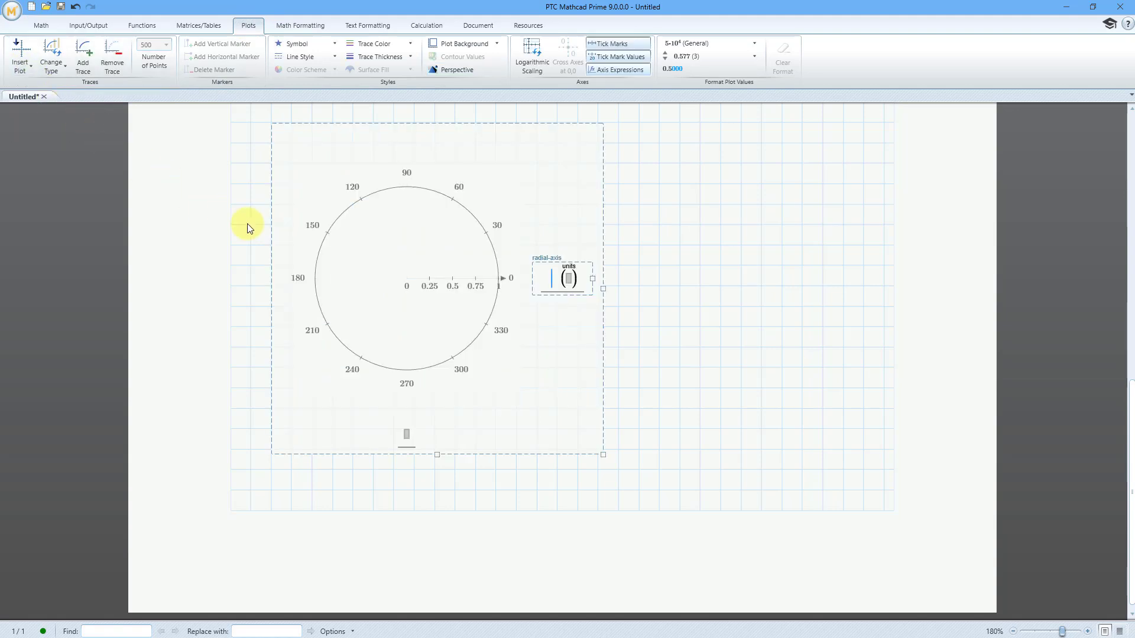
pyautogui.moveTo(550, 286)
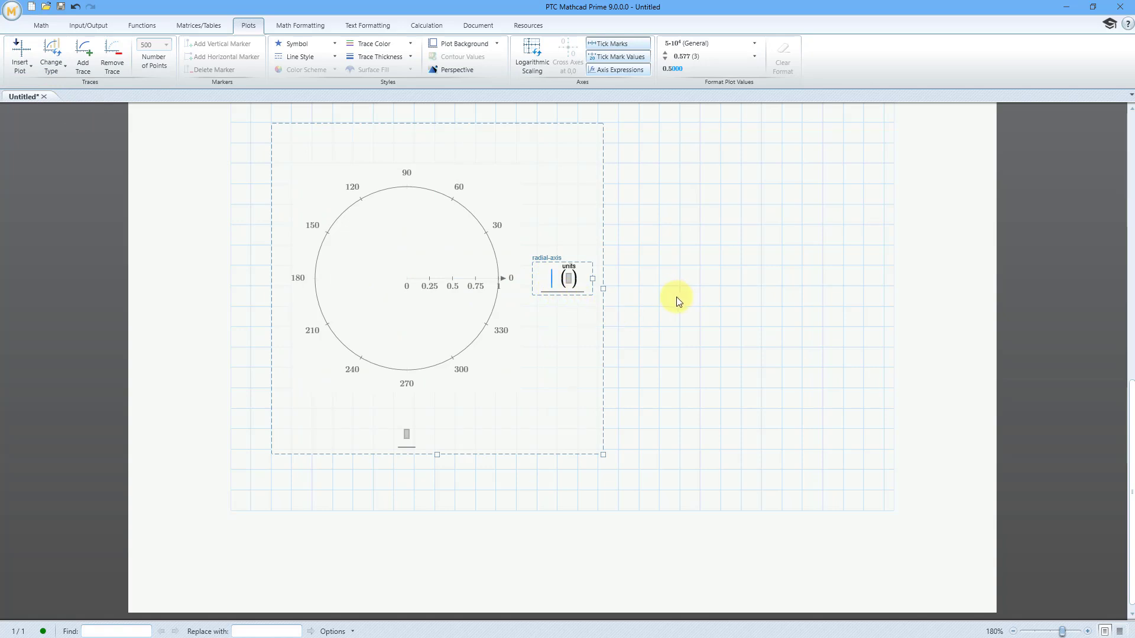
pyautogui.write('sin(')
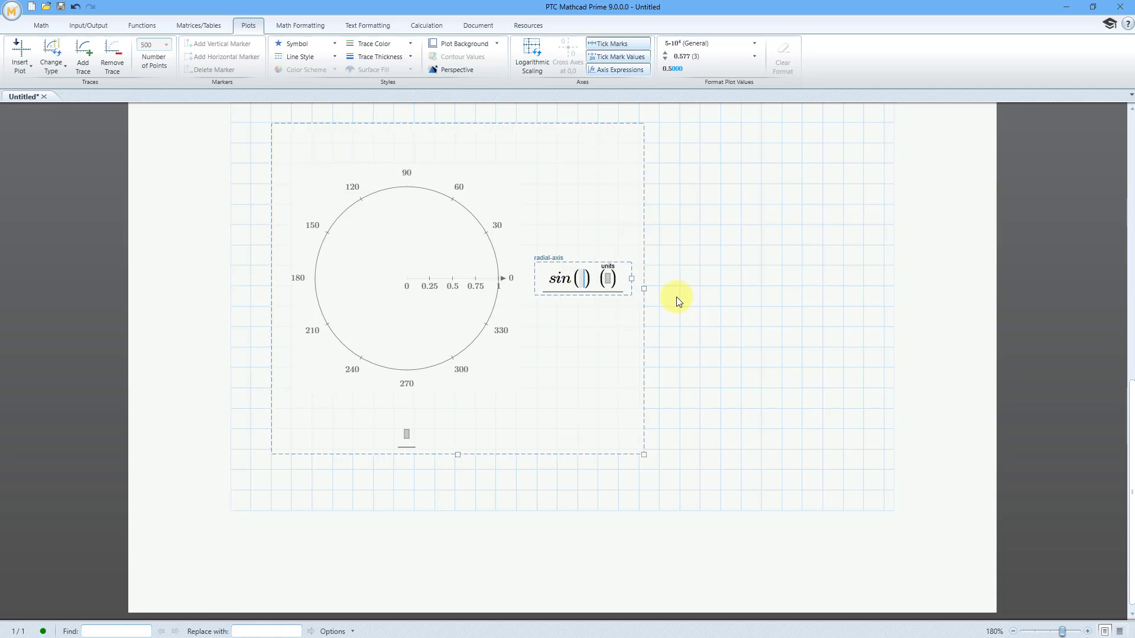
pyautogui.write('3')
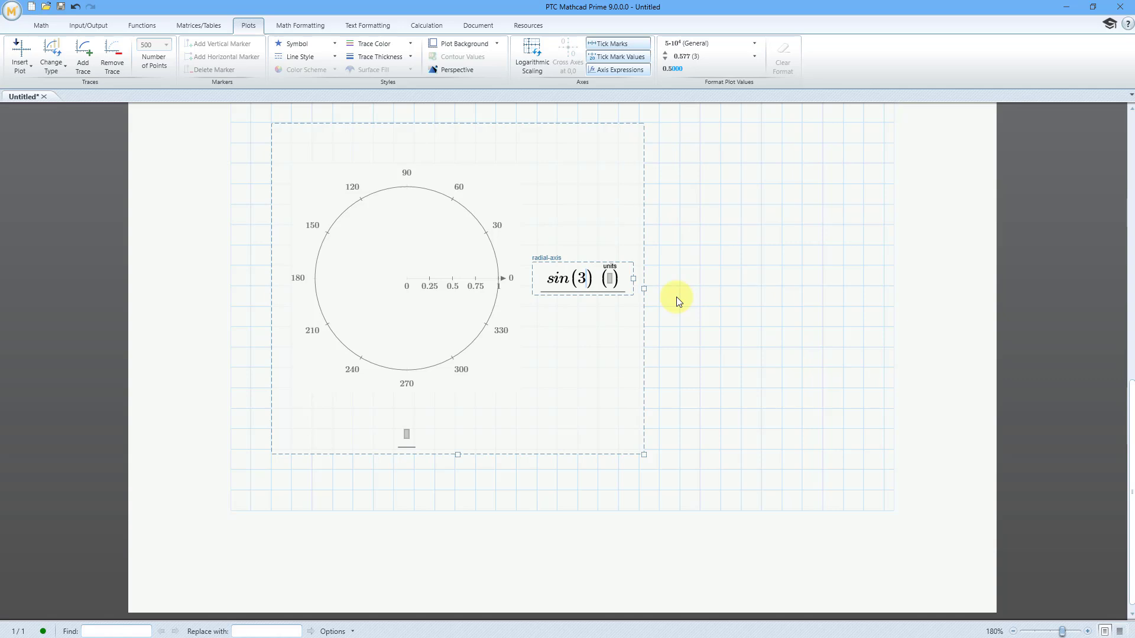
pyautogui.write('q')
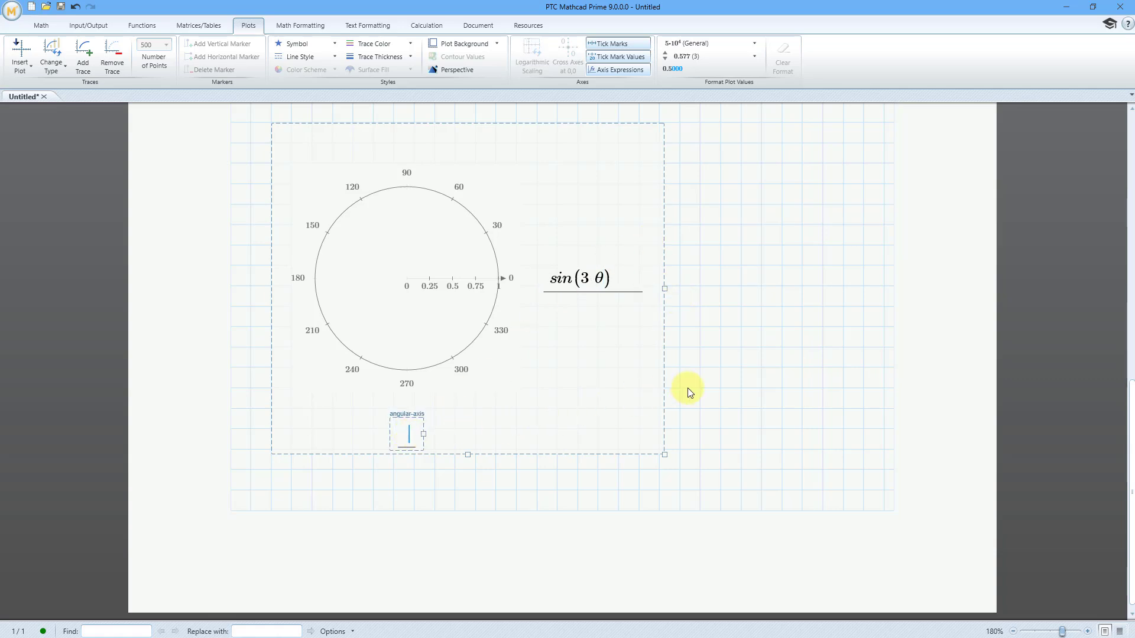
pyautogui.write('q')
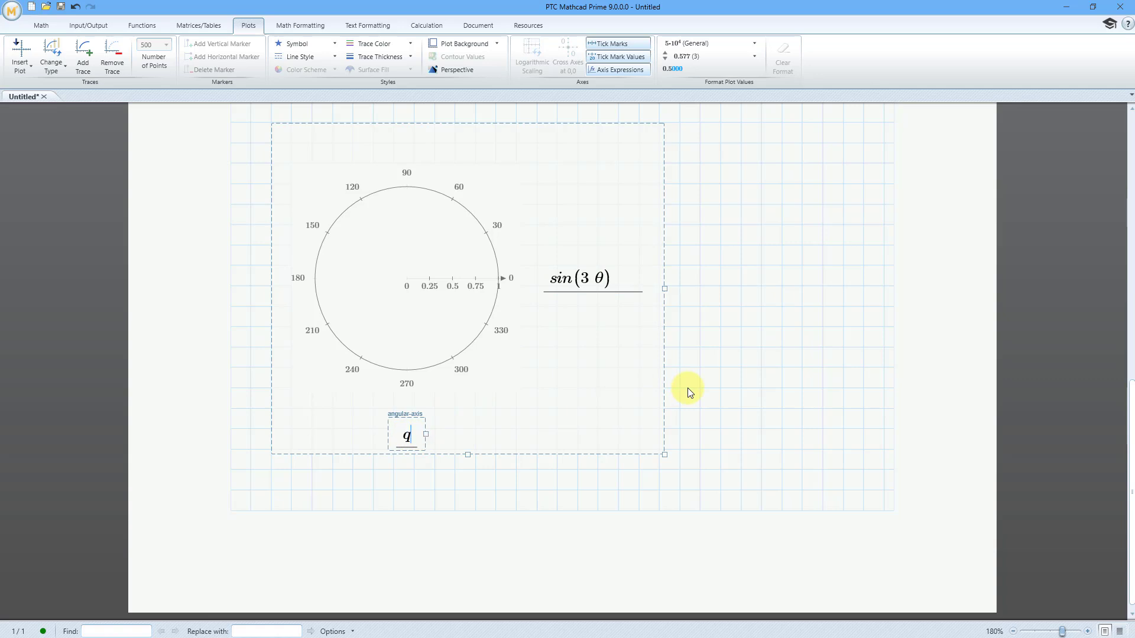
pyautogui.click(720, 348)
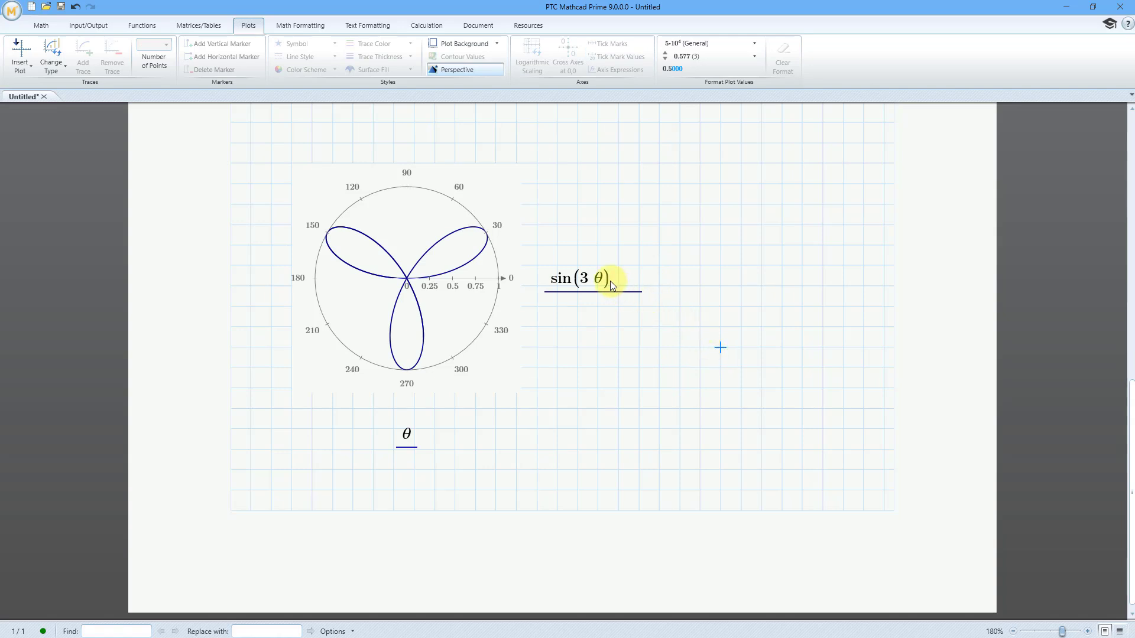
# Step: Enter sin(6·θ) as a second radial-axis trace in the polar plot
pyautogui.click(593, 278)
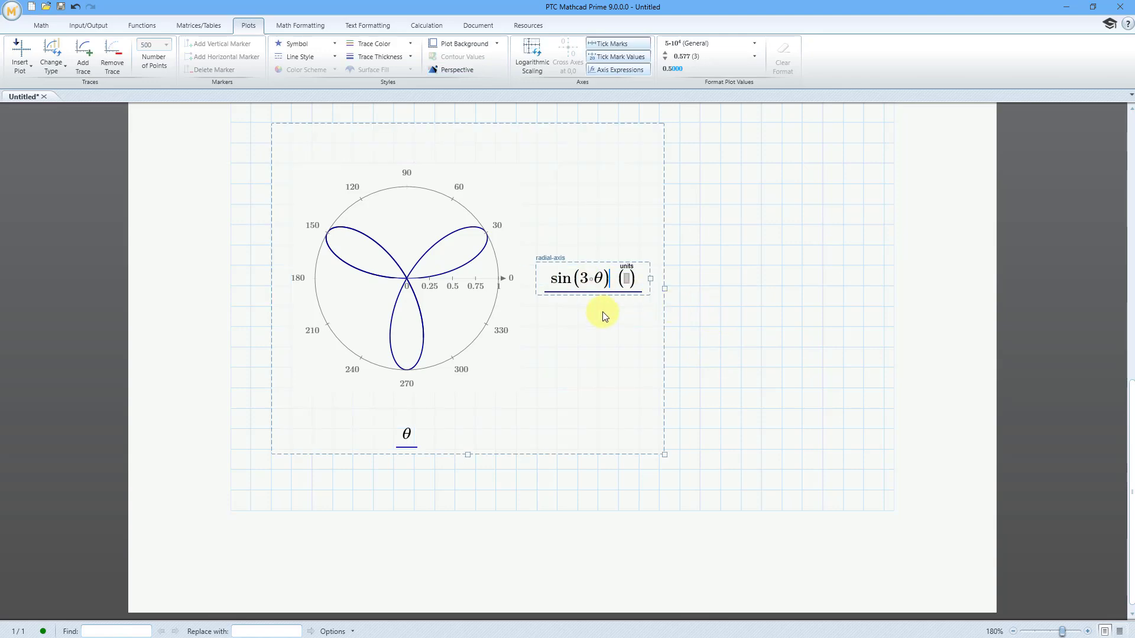
pyautogui.moveTo(91, 54)
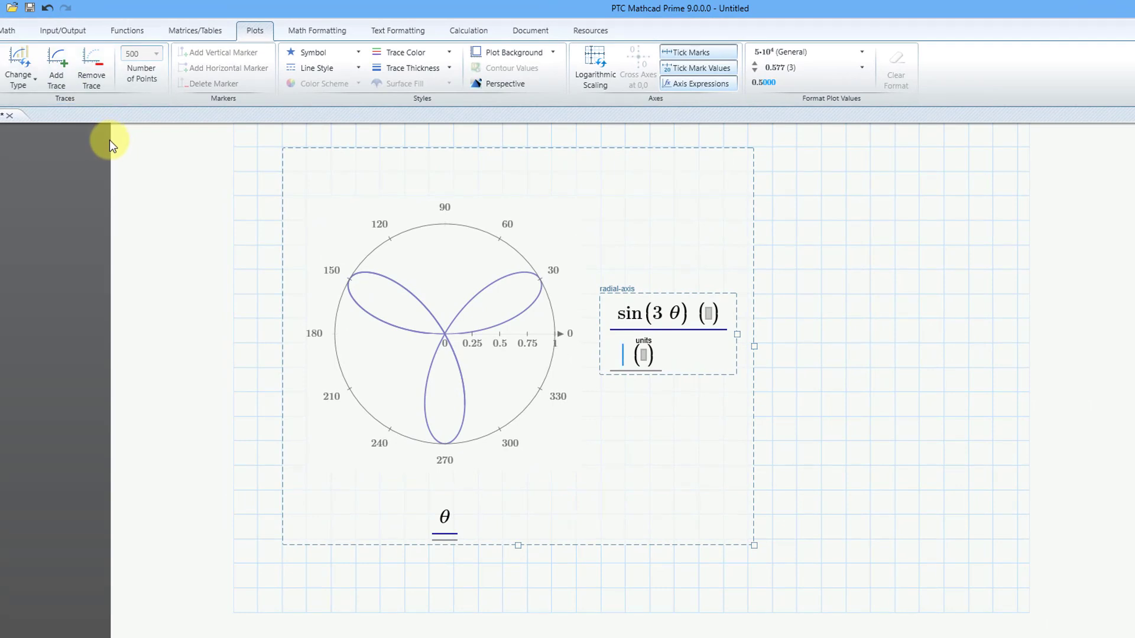
pyautogui.moveTo(762, 420)
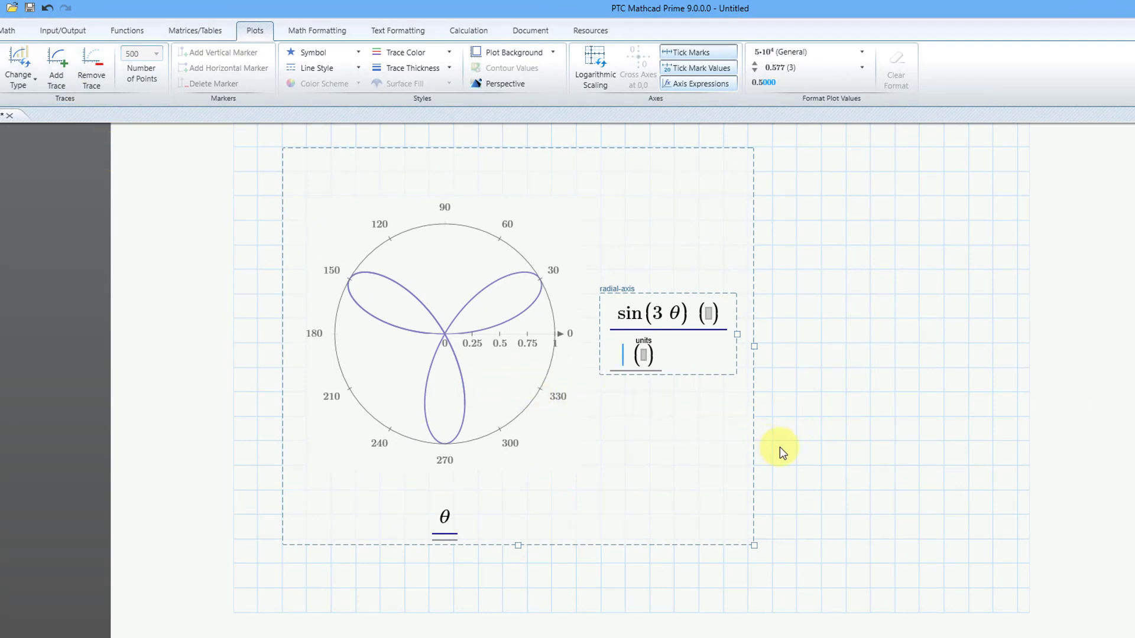
pyautogui.write('sin(')
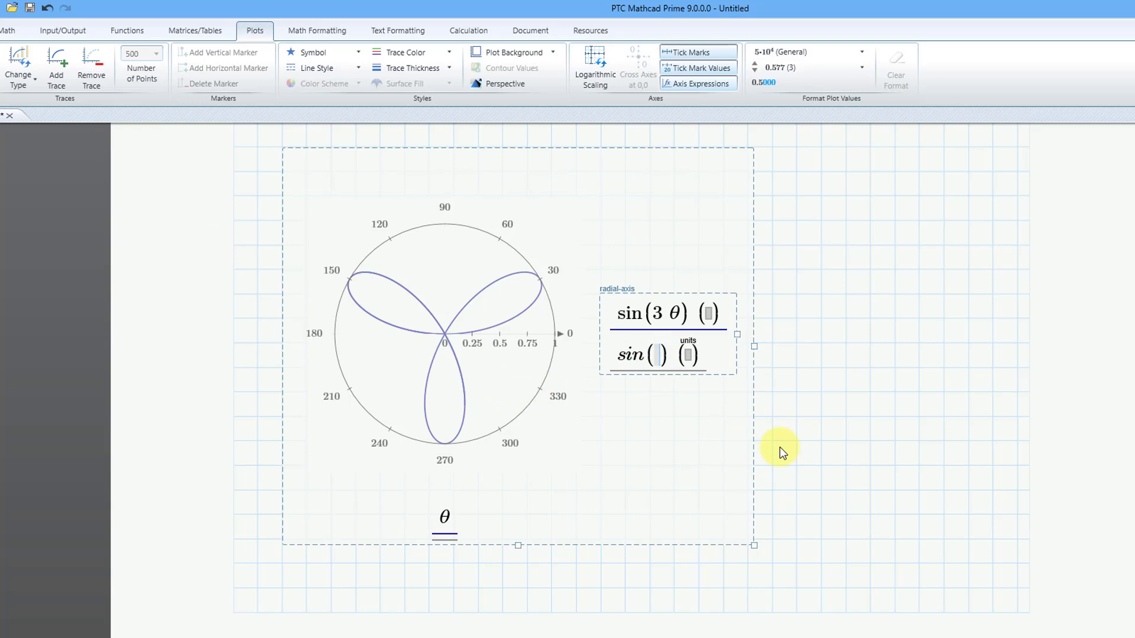
pyautogui.write('6*')
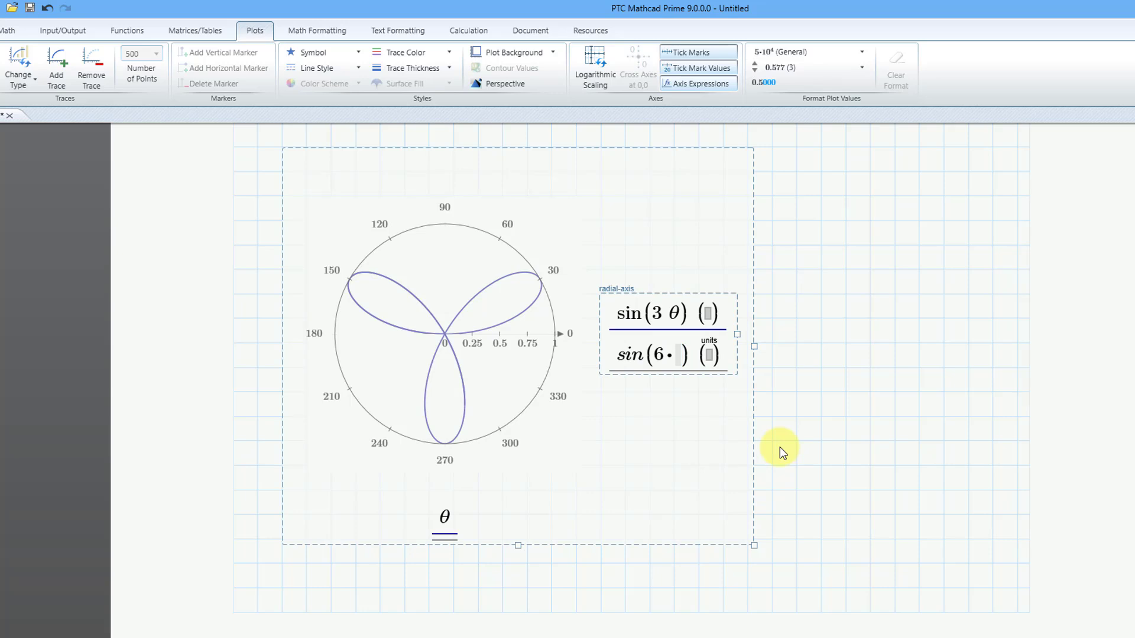
pyautogui.write('q')
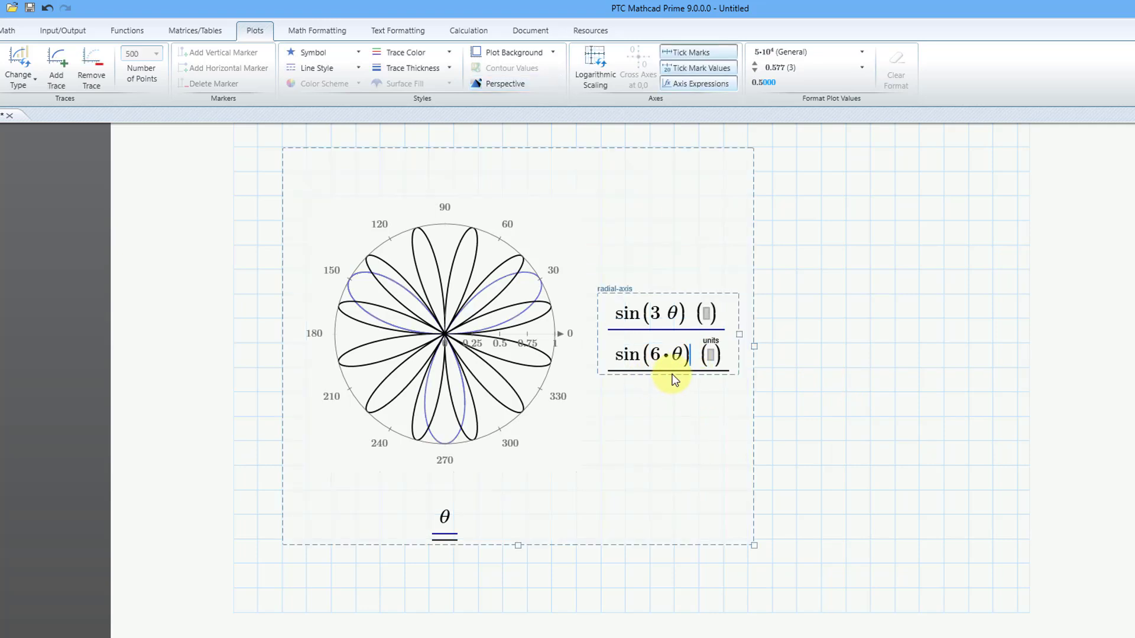
pyautogui.moveTo(694, 435)
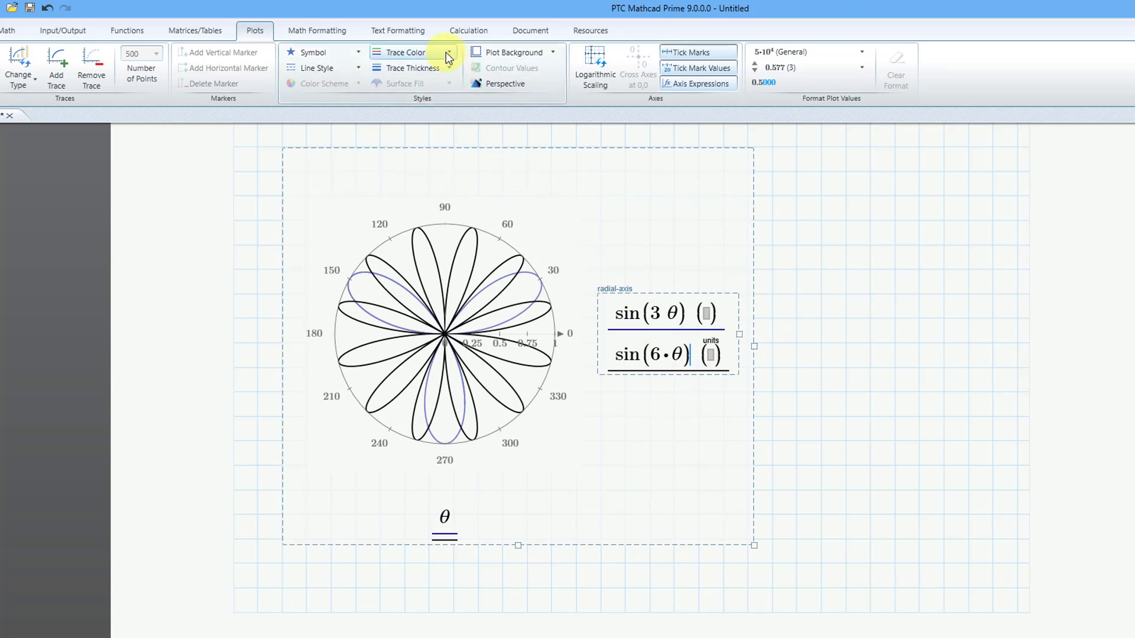
# Step: Colour the sin(6·θ) trace red and set the radial axis maximum to 2
pyautogui.click(446, 53)
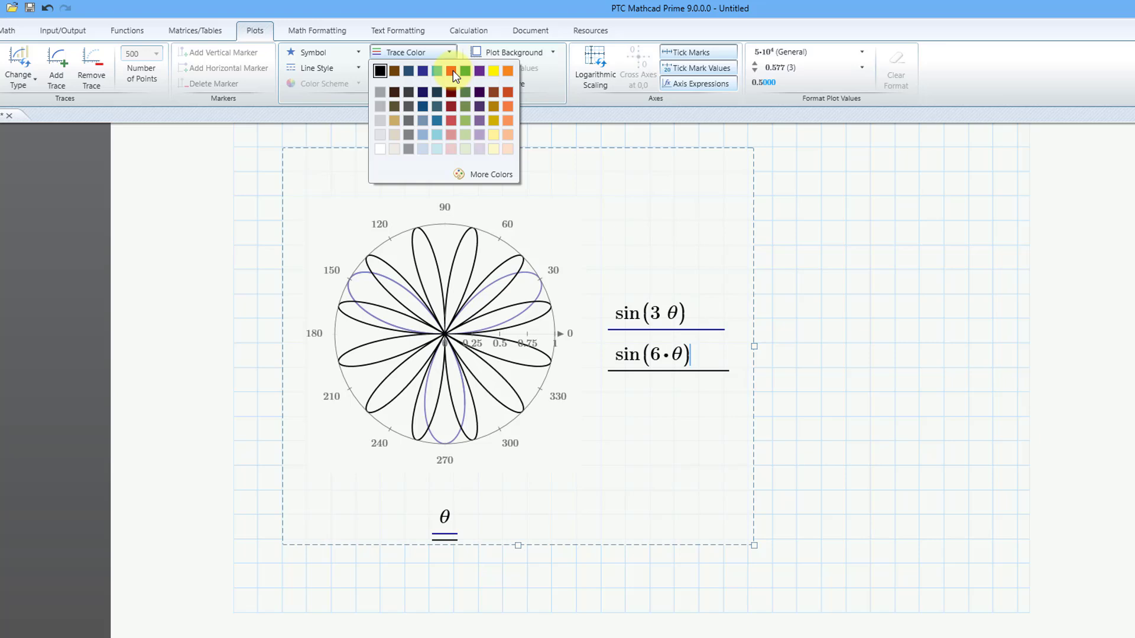
pyautogui.click(451, 70)
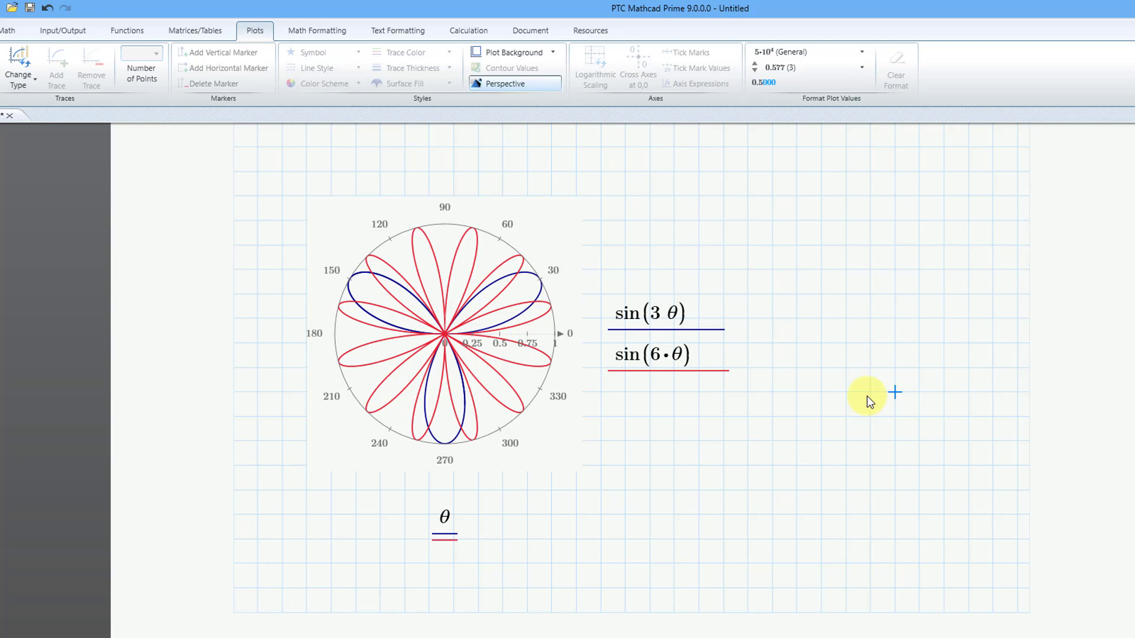
pyautogui.moveTo(565, 348)
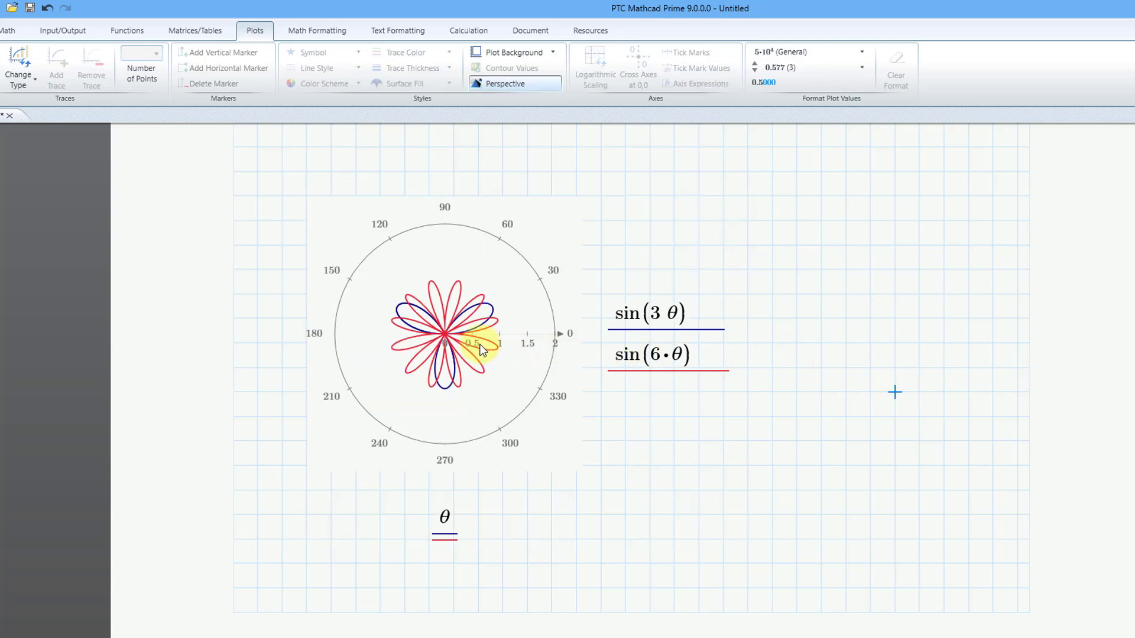
pyautogui.click(447, 342)
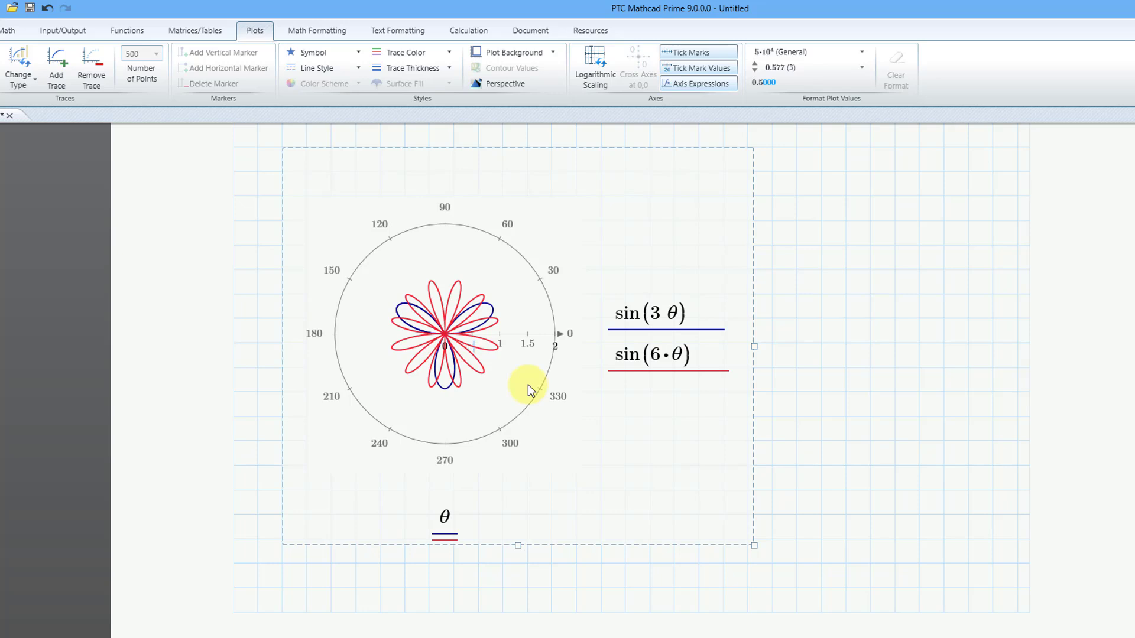
pyautogui.click(813, 363)
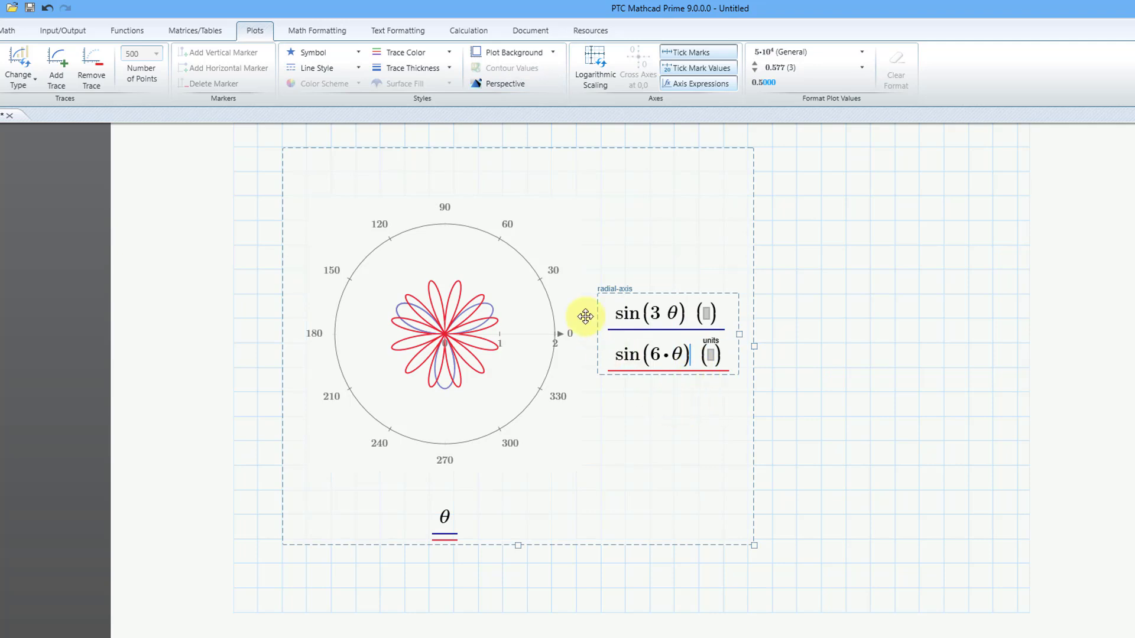
pyautogui.moveTo(54, 83)
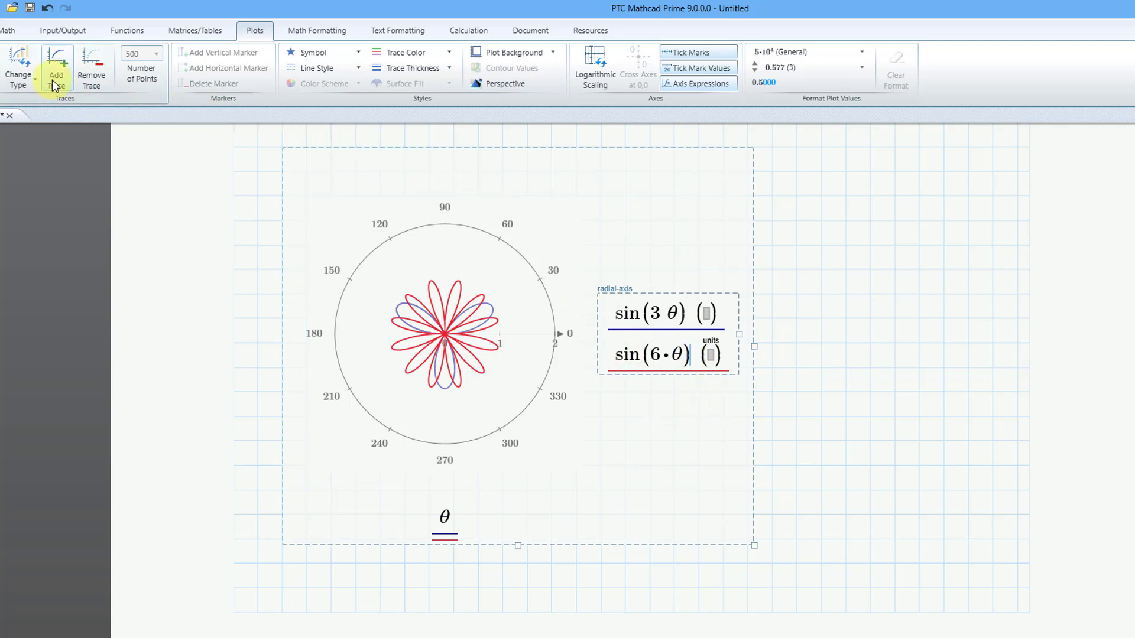
# Step: Add a new trace and enter 2·cos(4·θ) as its radial expression
pyautogui.click(56, 65)
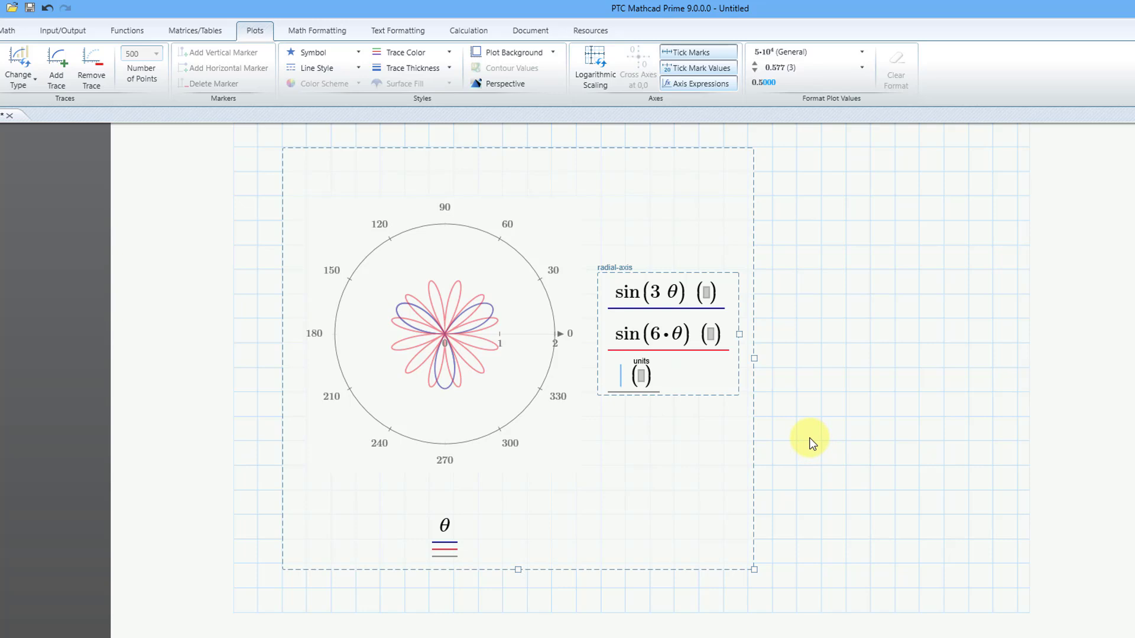
pyautogui.write('2')
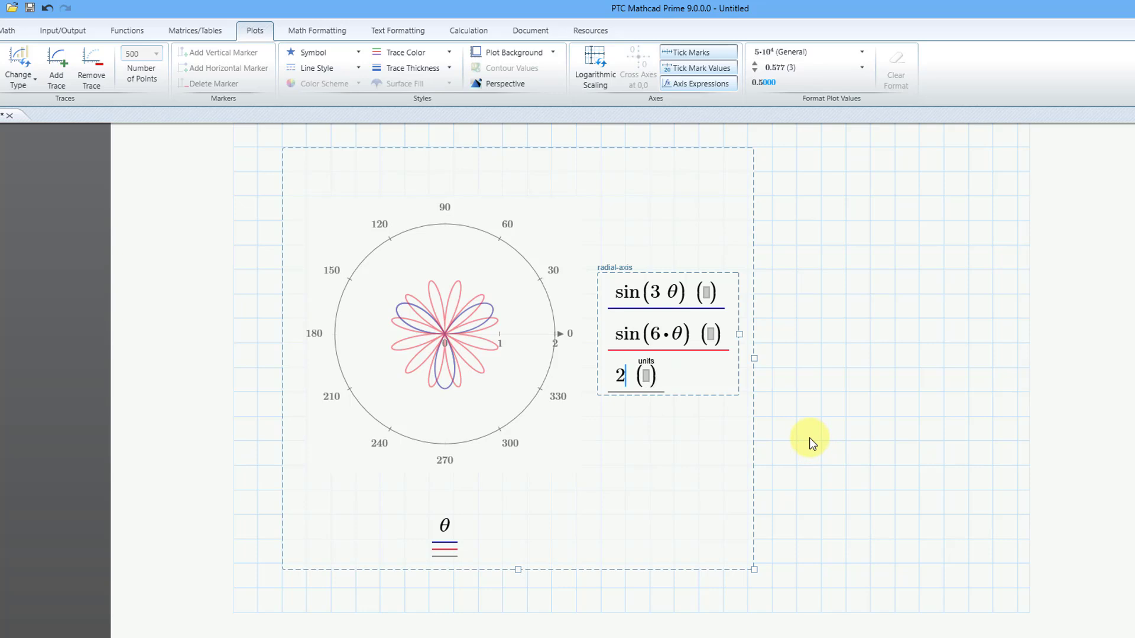
pyautogui.write('·c')
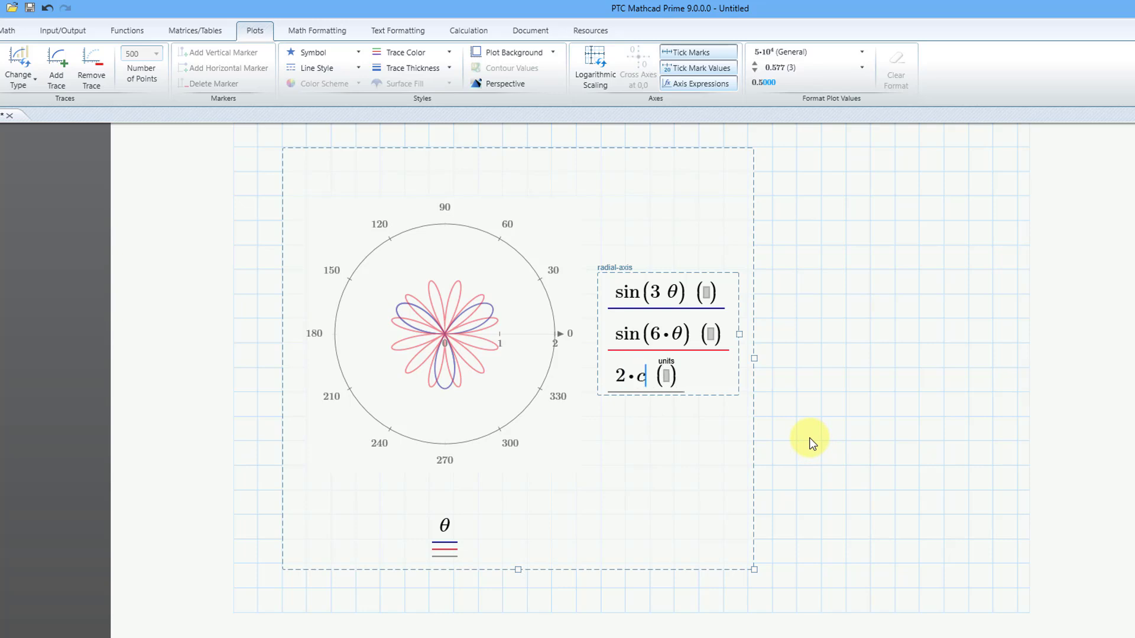
pyautogui.write('cos(')
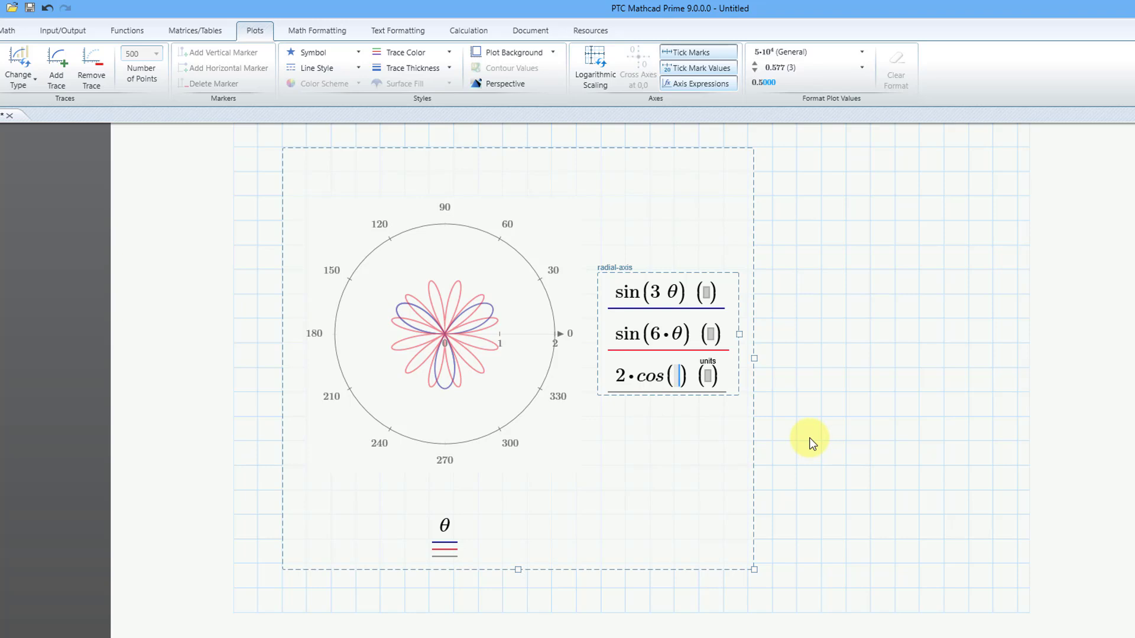
pyautogui.write('4·')
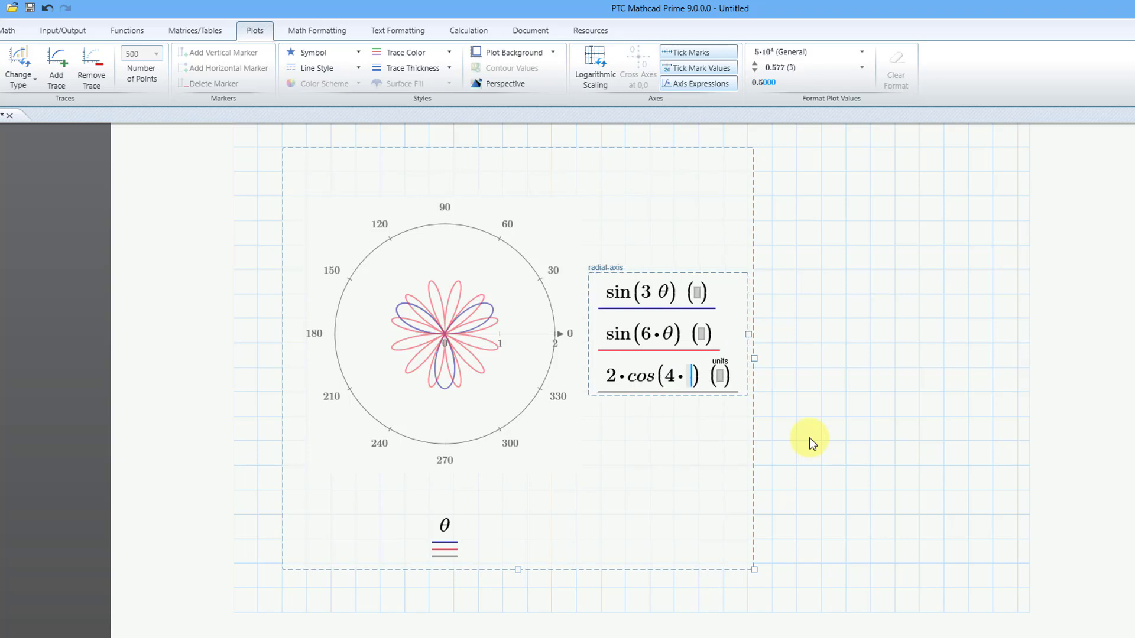
pyautogui.write('q')
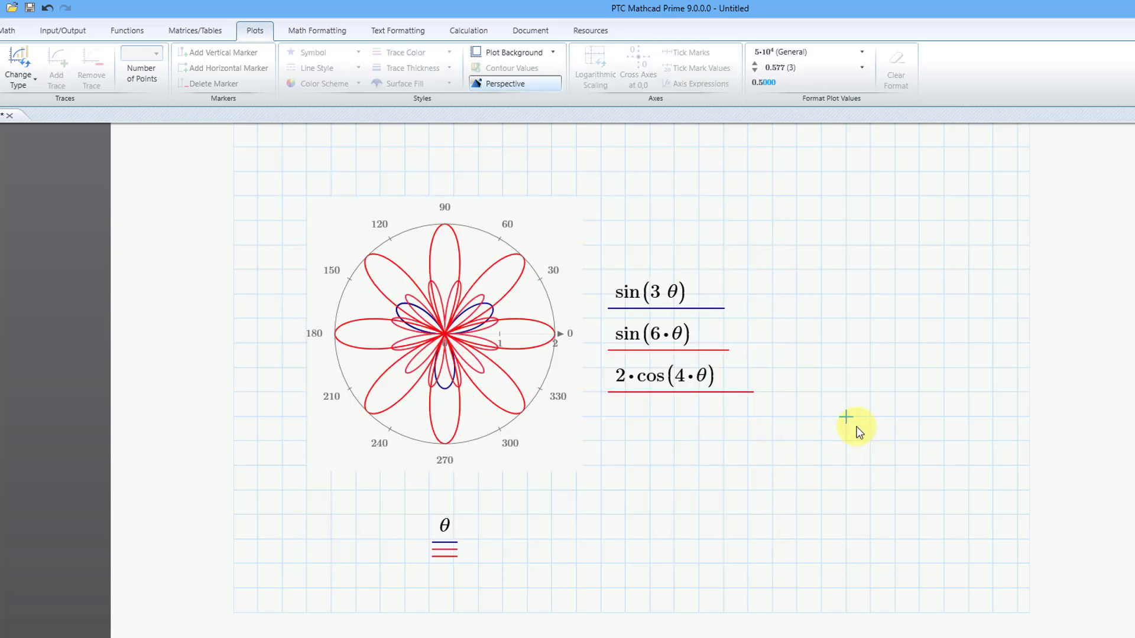
# Step: Set the 2·cos(4·θ) trace colour to green, then deselect the plot
pyautogui.click(626, 334)
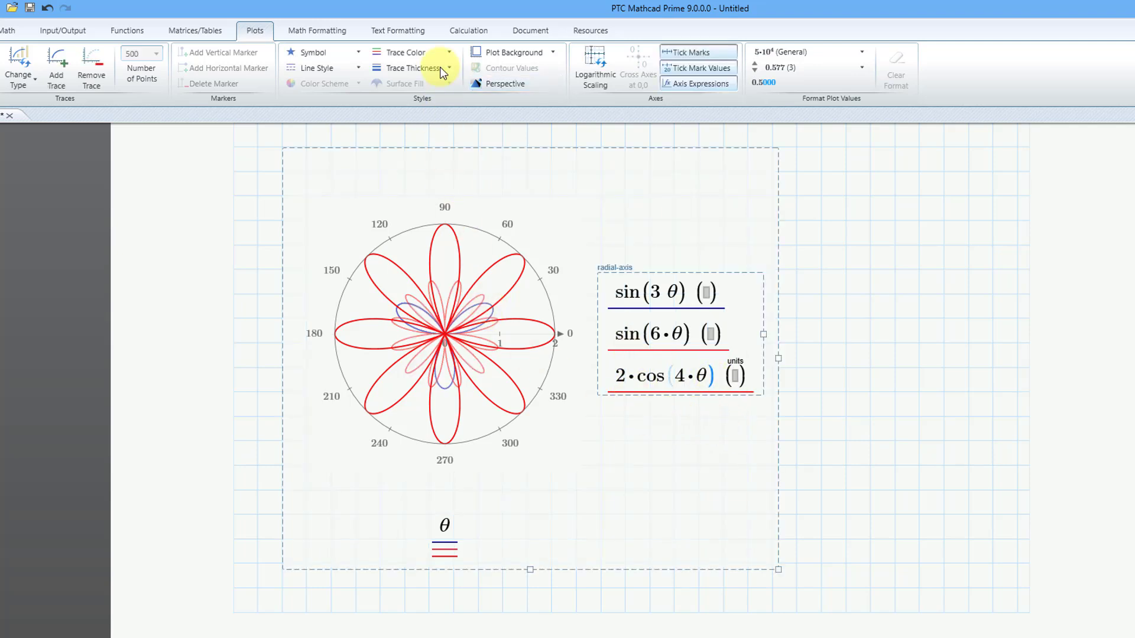
pyautogui.click(455, 53)
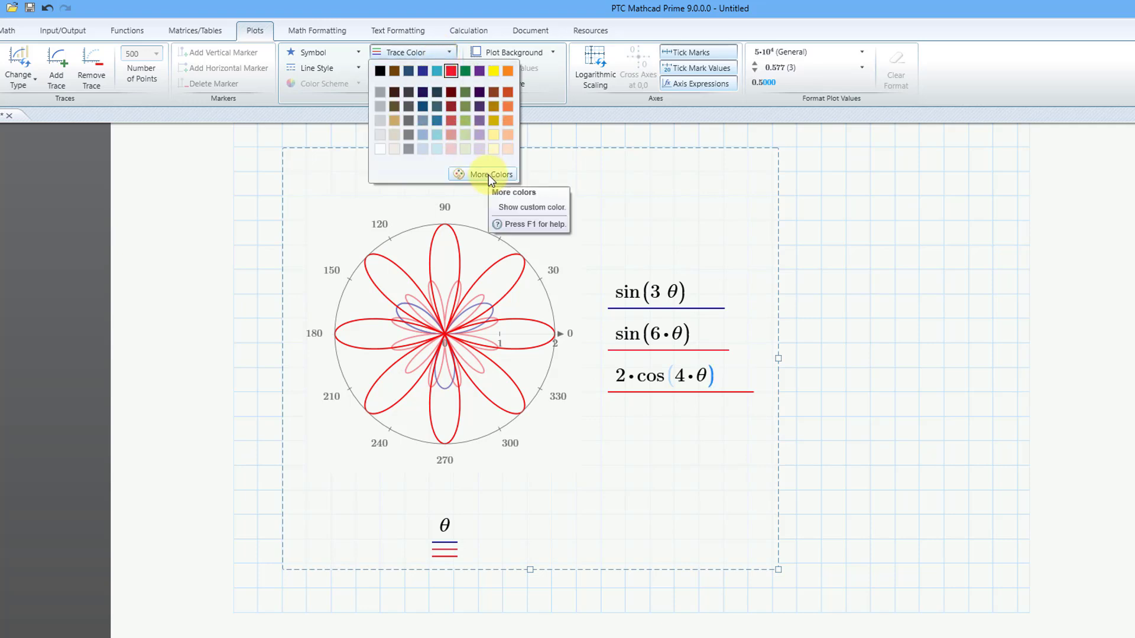
pyautogui.click(489, 173)
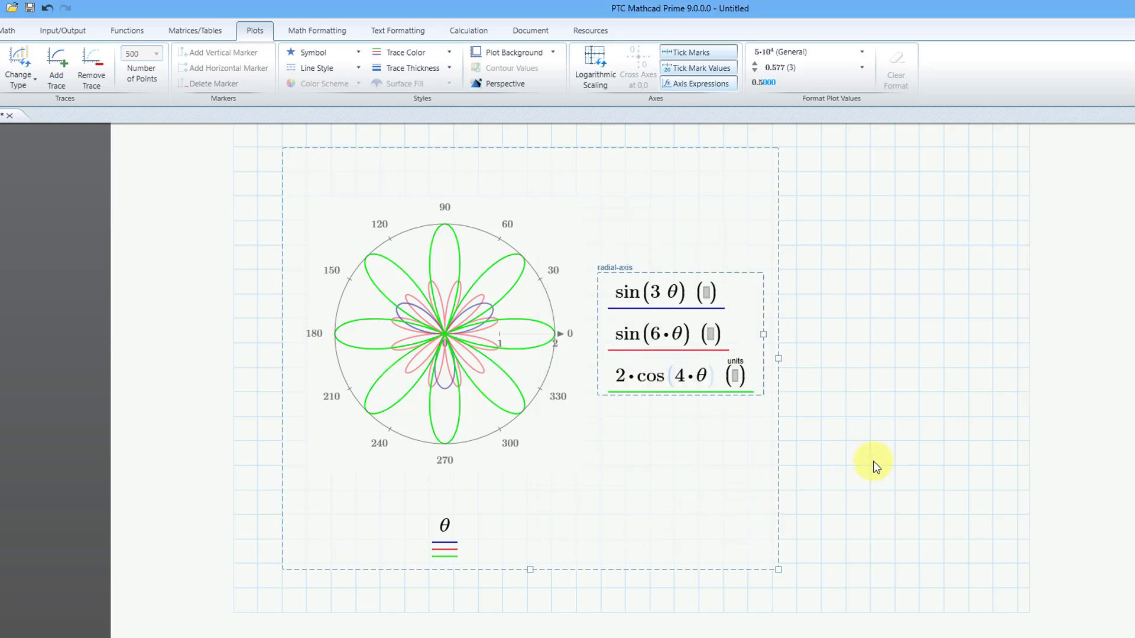
pyautogui.click(869, 466)
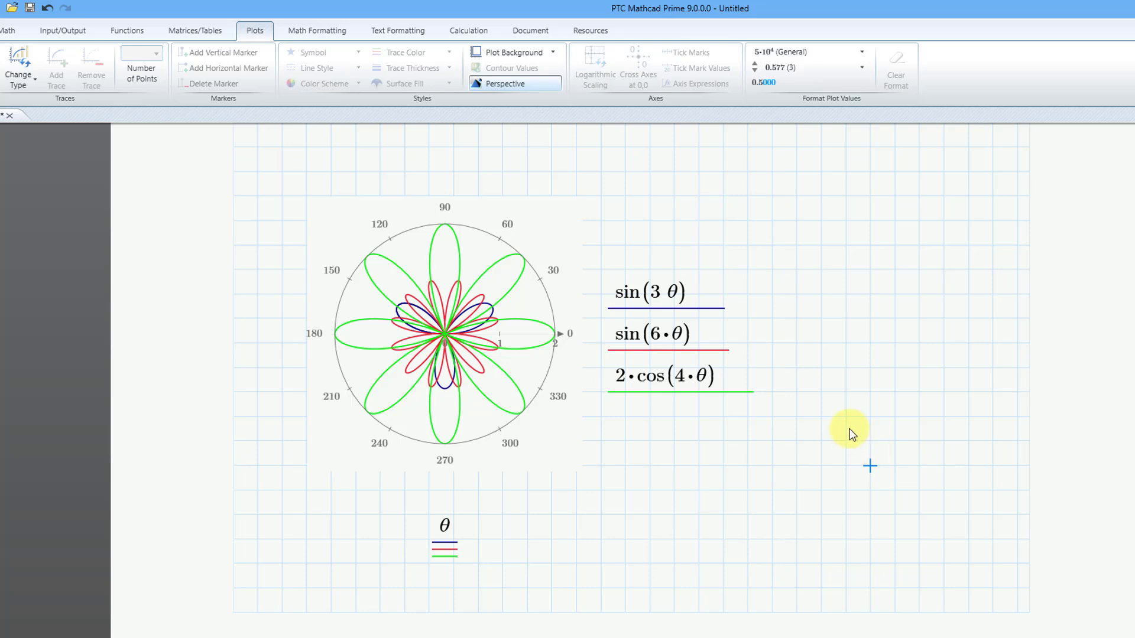
pyautogui.moveTo(562, 349)
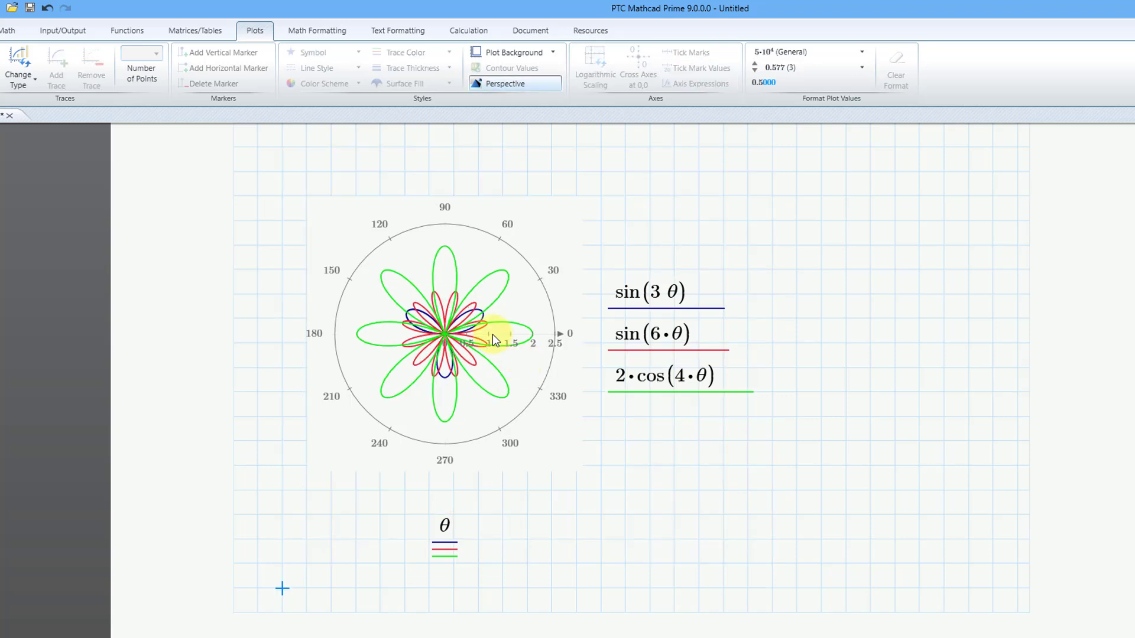
pyautogui.moveTo(455, 314)
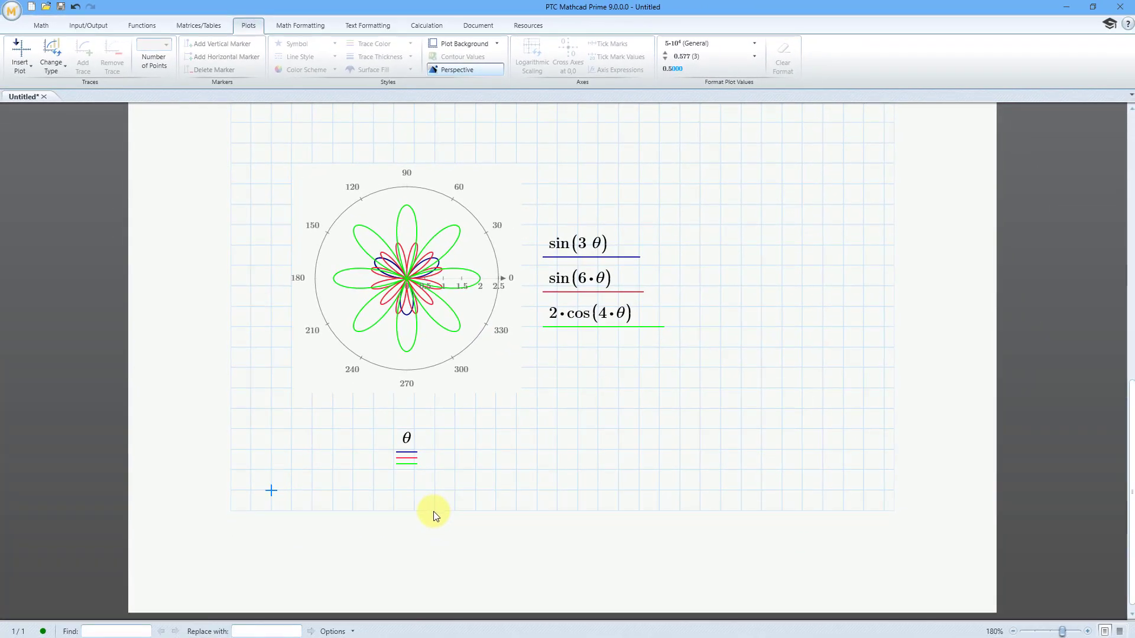
# Step: Scroll to a new page and insert a centred 'Lemniscates' text heading
pyautogui.scroll(-3)
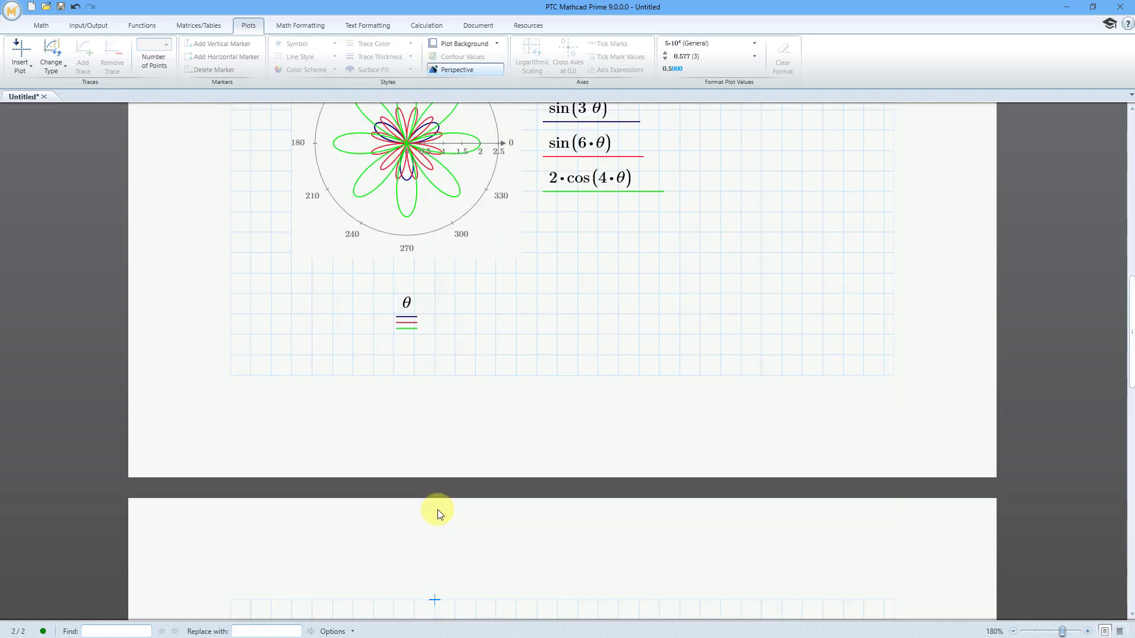
pyautogui.scroll(-3)
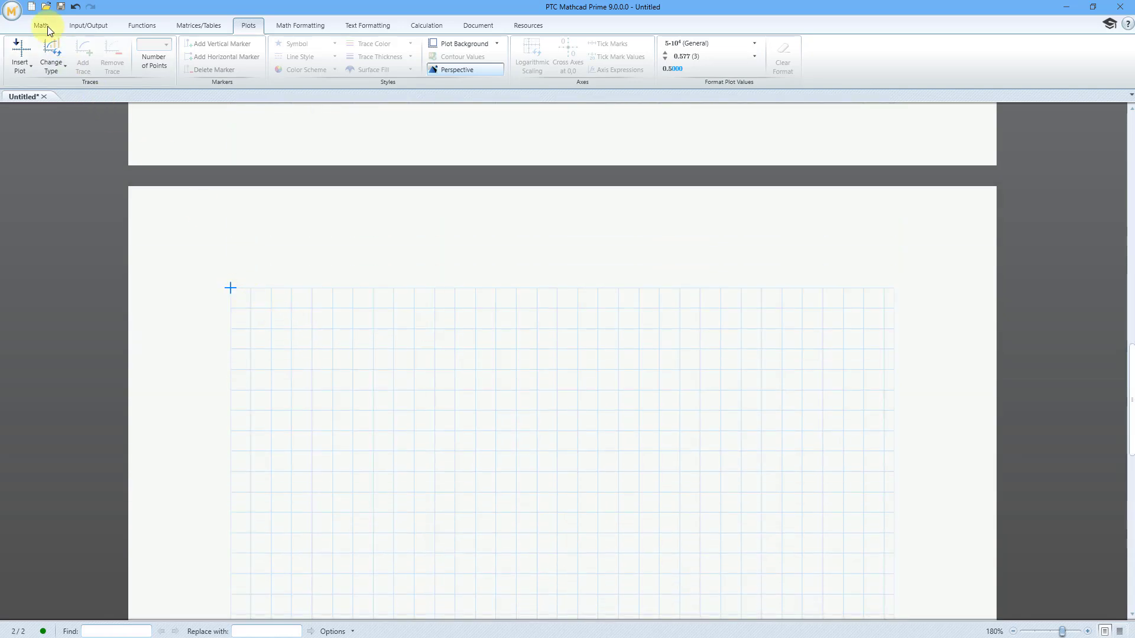
pyautogui.click(37, 24)
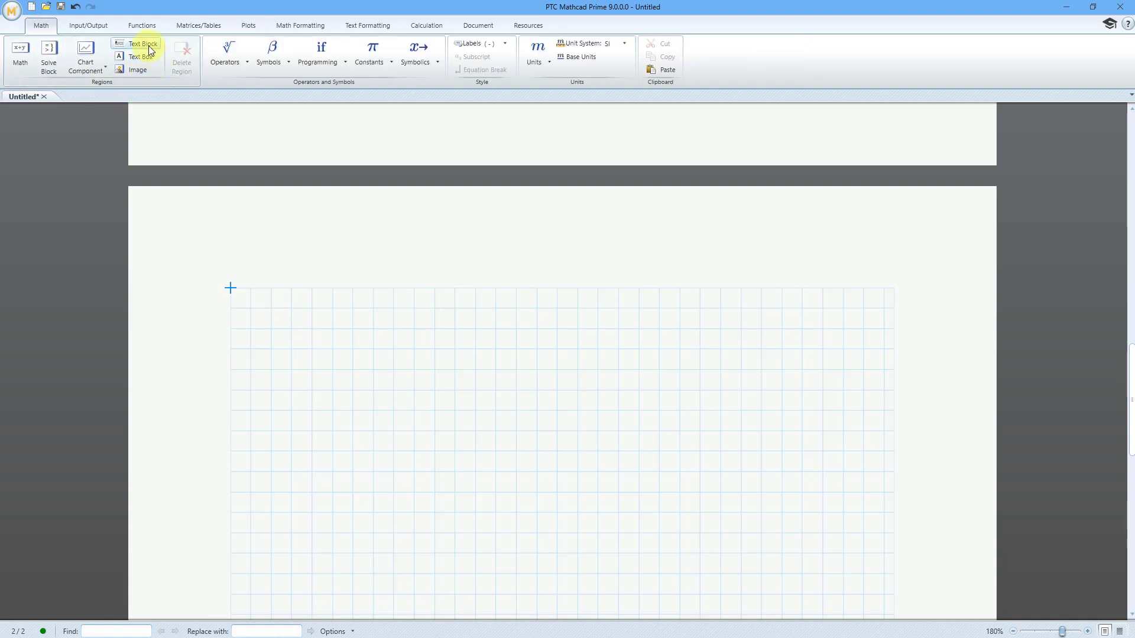
pyautogui.click(136, 43)
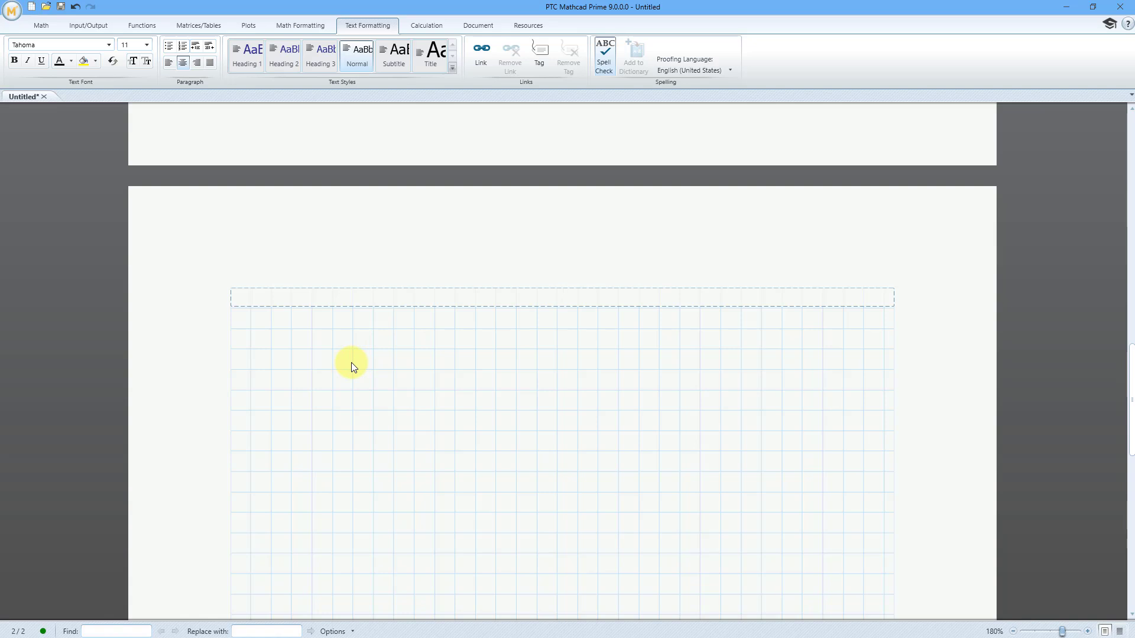
pyautogui.write('Lemnisca')
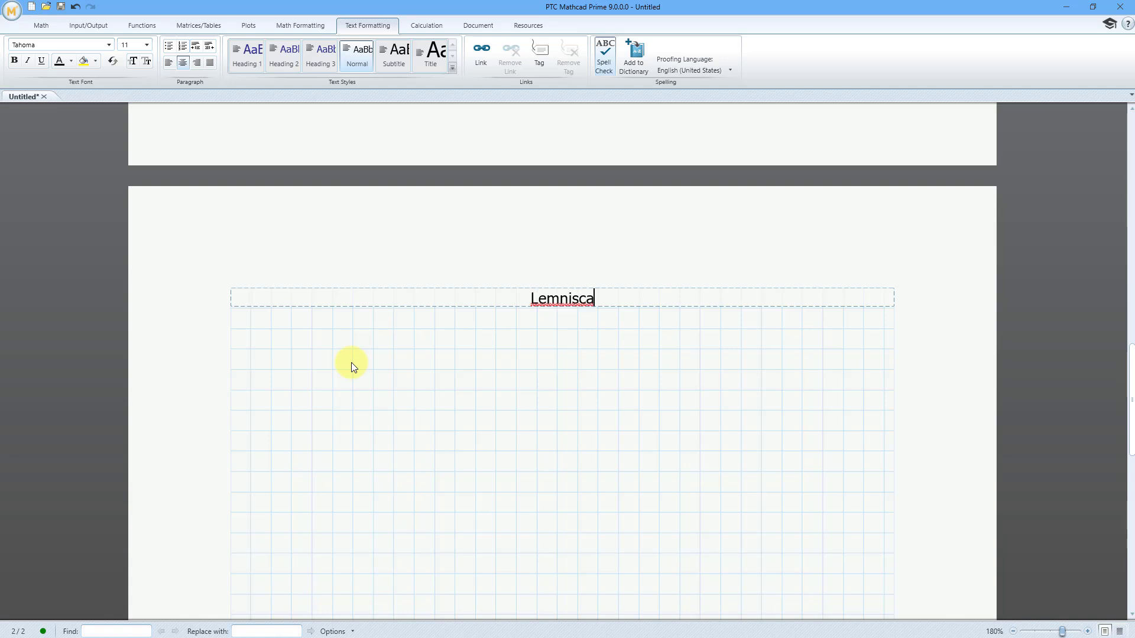
pyautogui.write('tes')
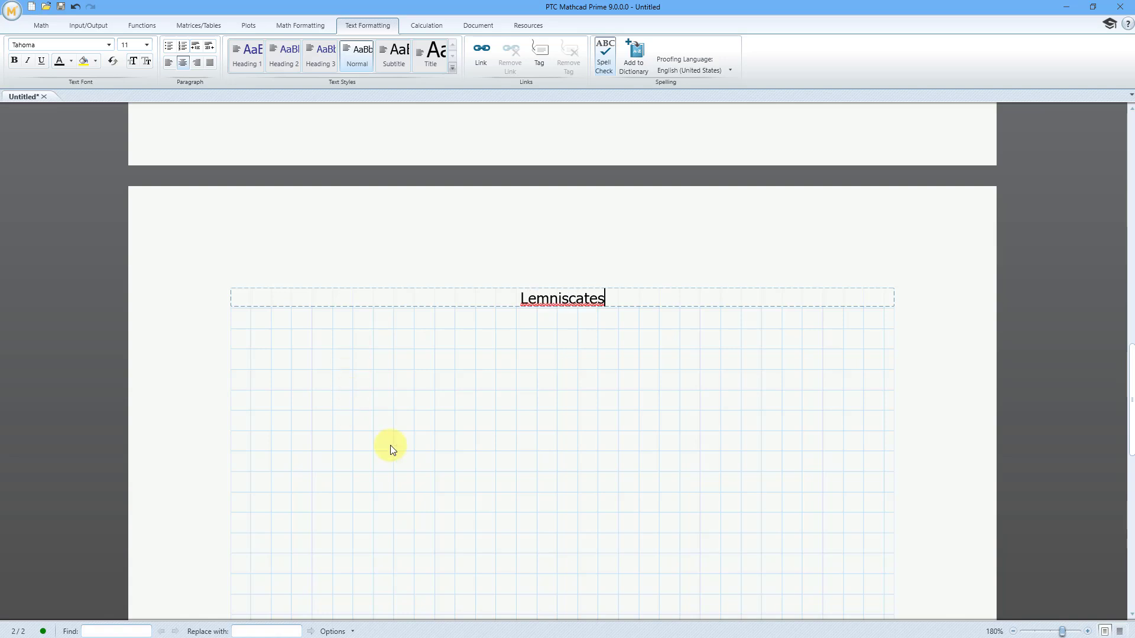
pyautogui.click(272, 350)
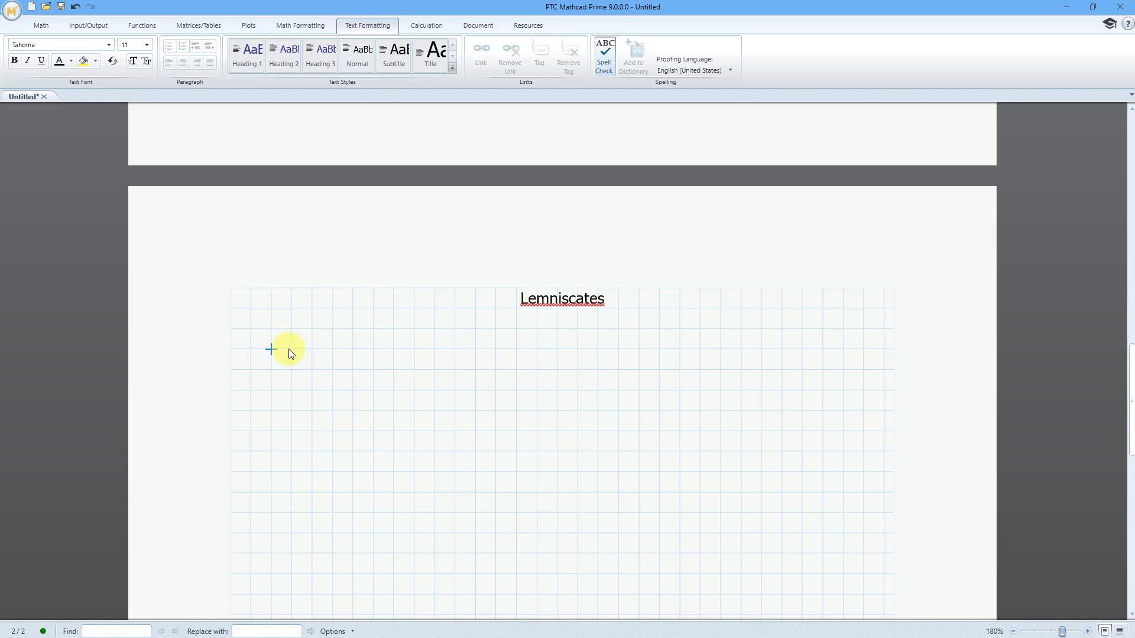
pyautogui.moveTo(348, 399)
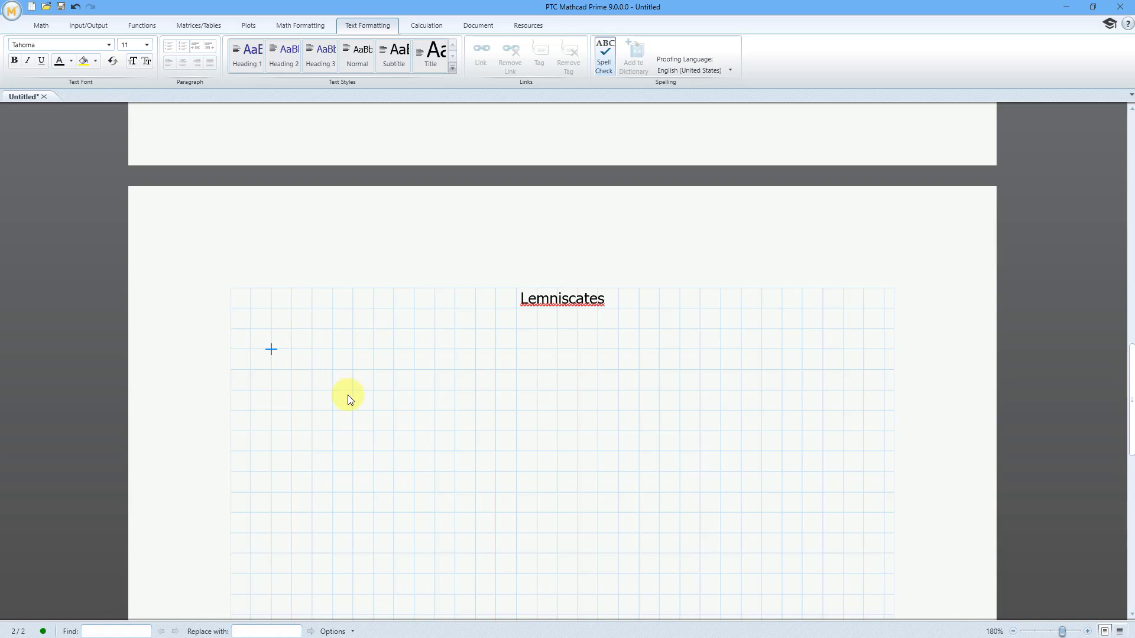
pyautogui.moveTo(428, 26)
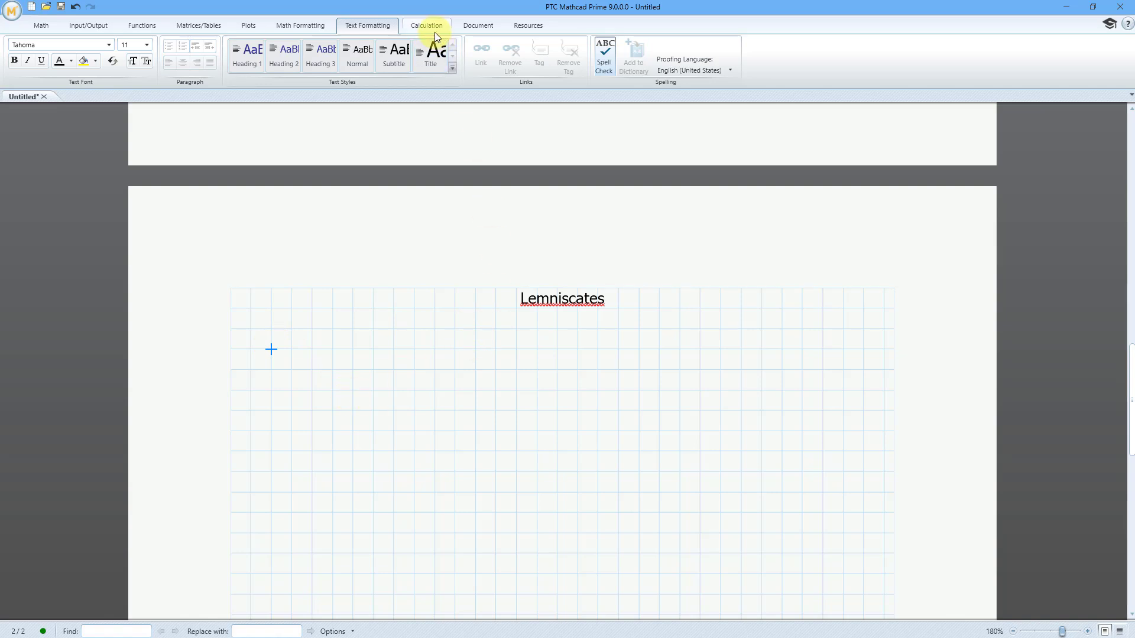
# Step: Turn off Spell Check in the Text Formatting options
pyautogui.click(478, 26)
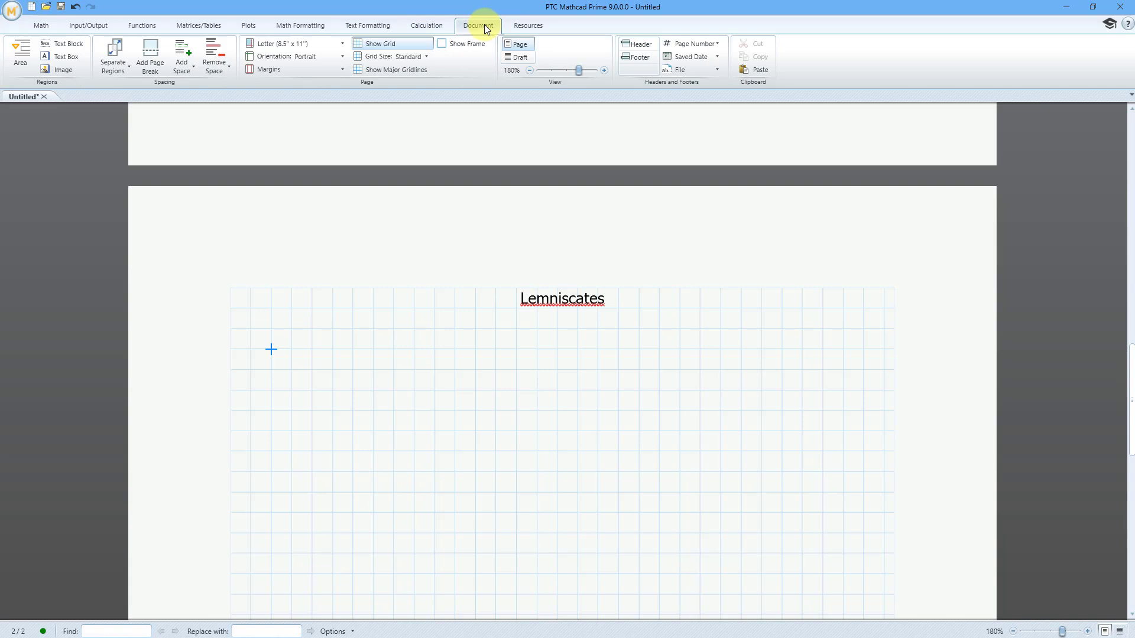
pyautogui.moveTo(410, 16)
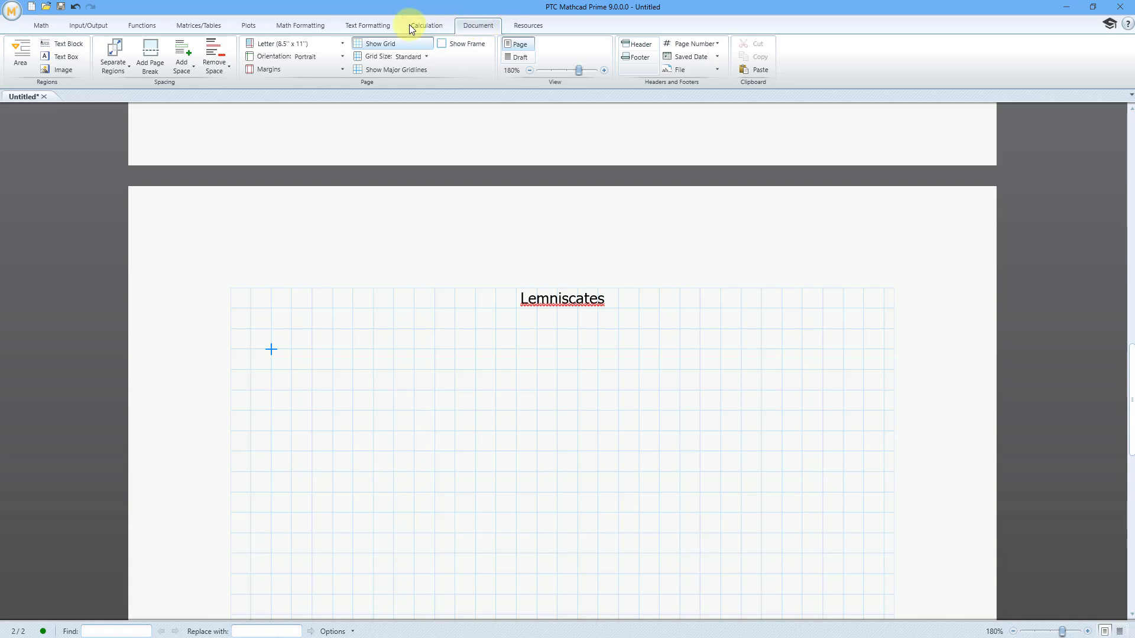
pyautogui.click(367, 25)
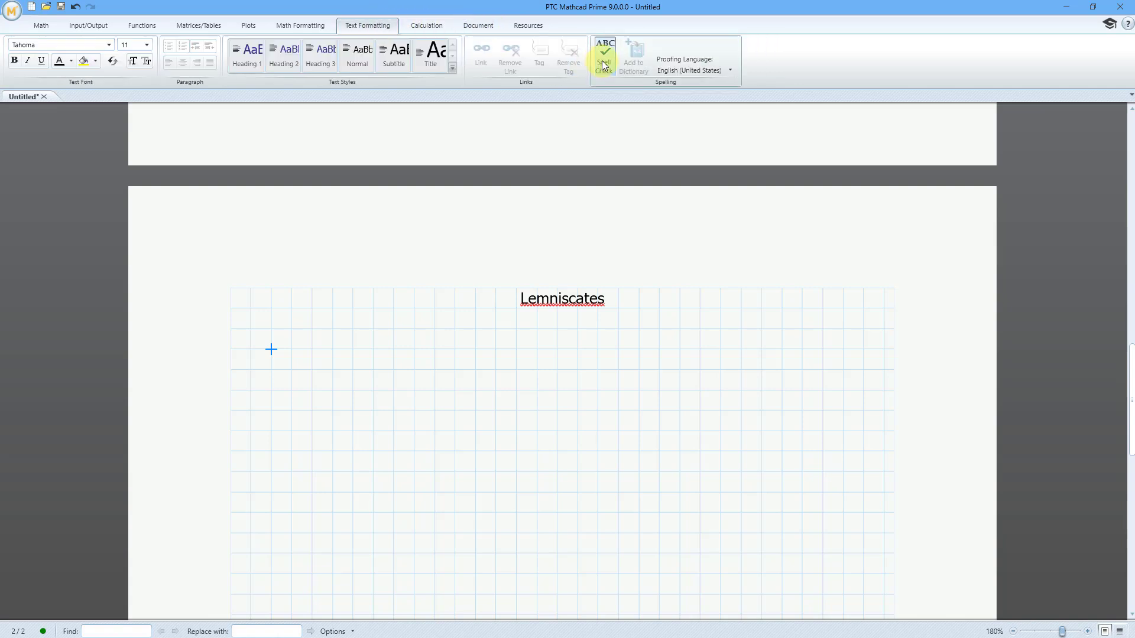
pyautogui.click(604, 56)
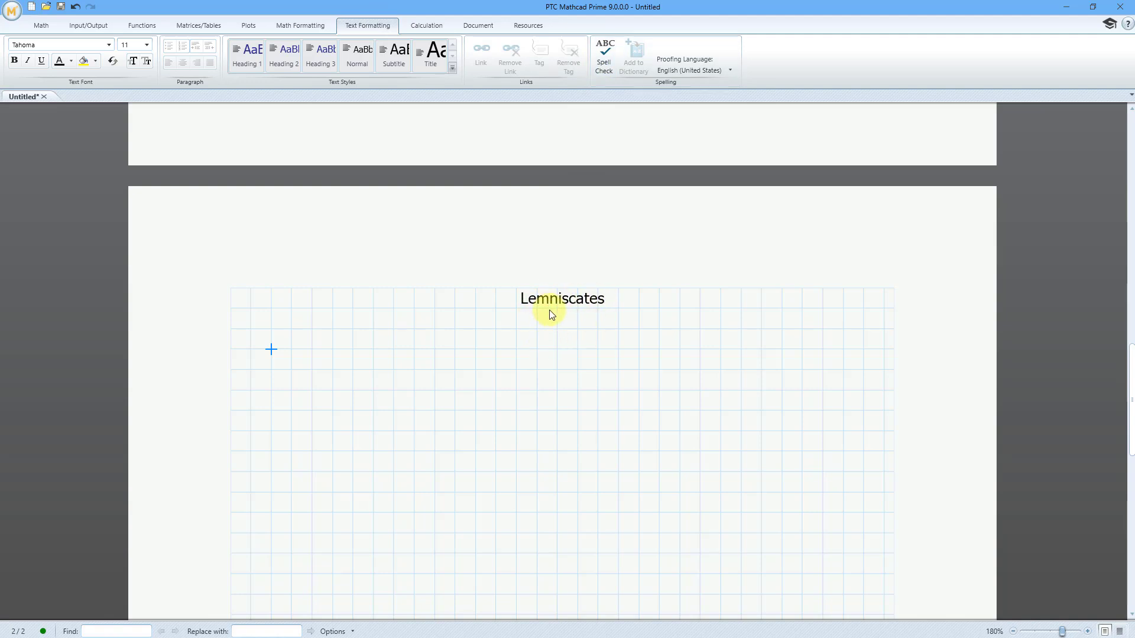
pyautogui.moveTo(529, 344)
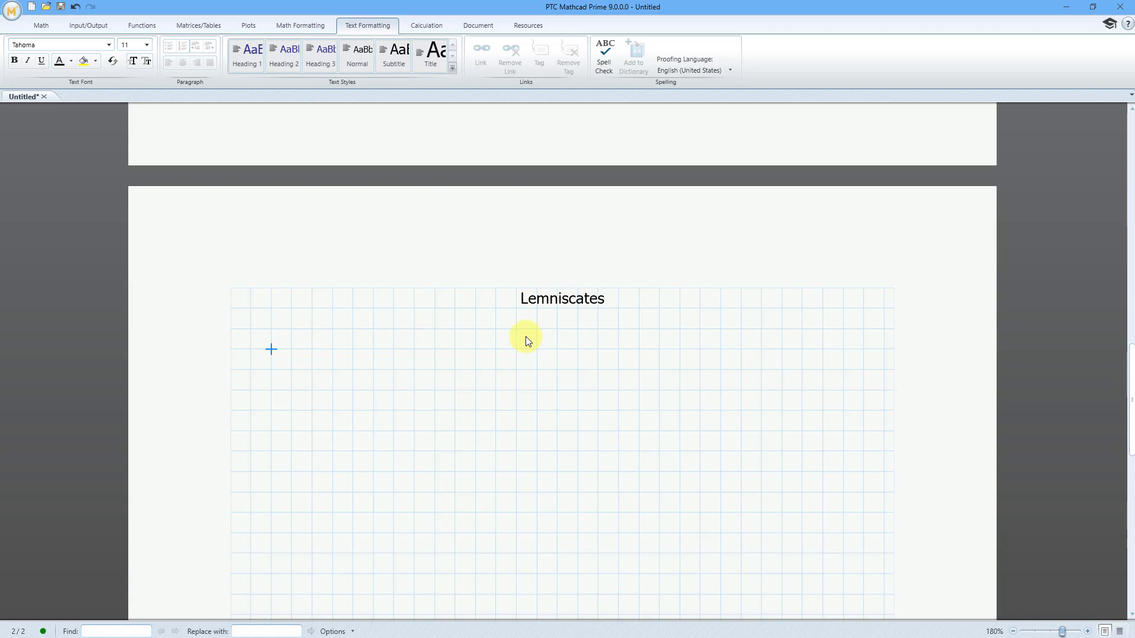
# Step: Type L1(α) and turn it into a definition with the := operator
pyautogui.write('L')
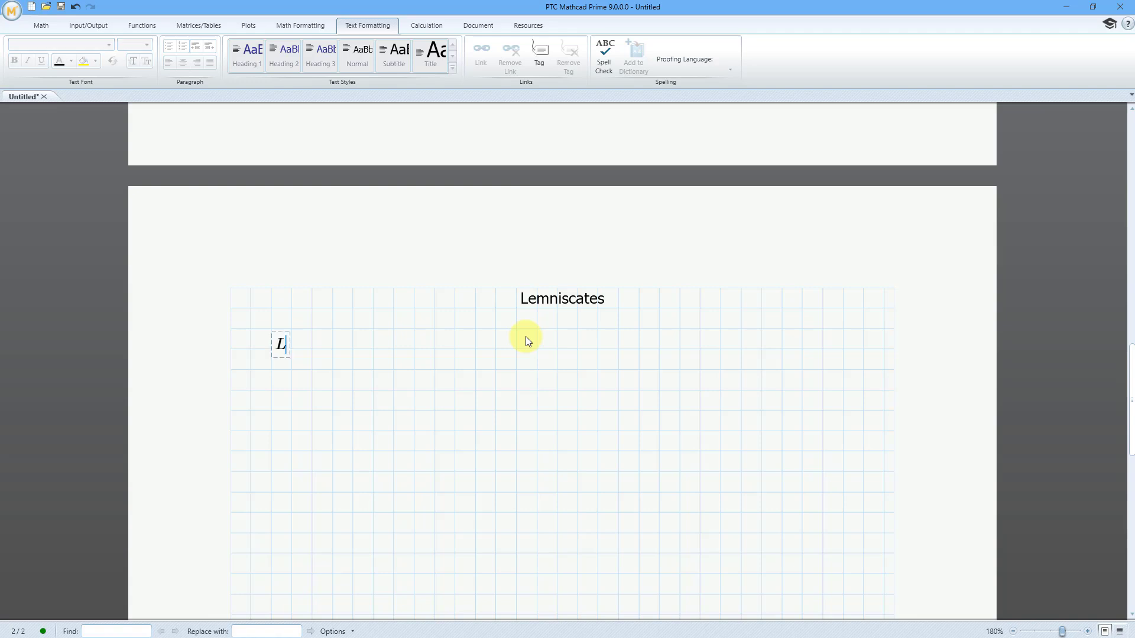
pyautogui.write('1(')
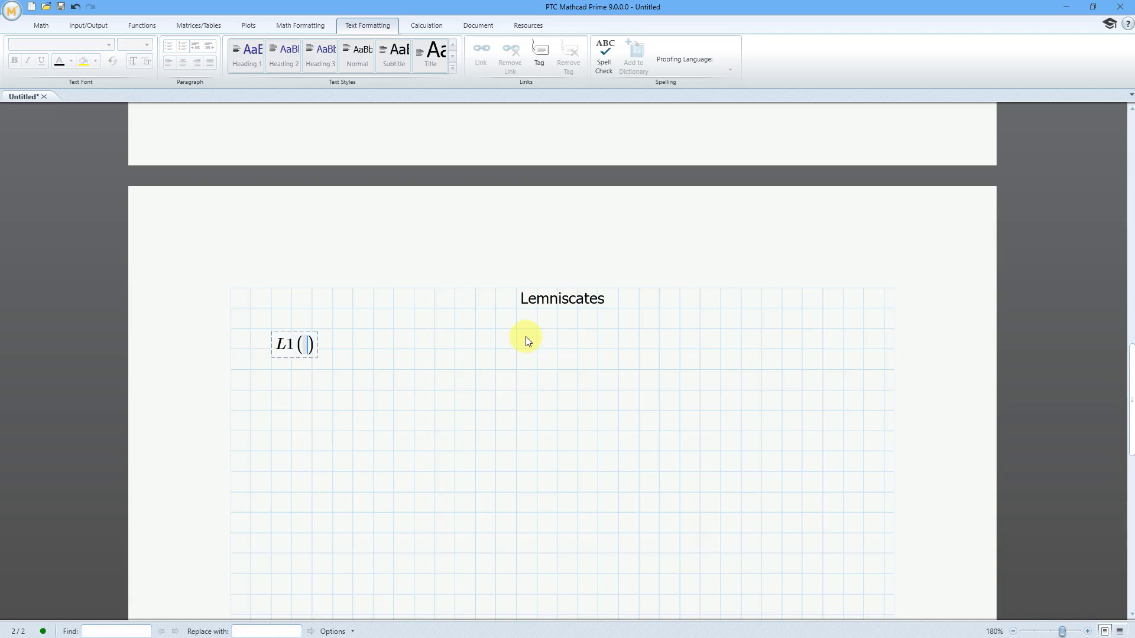
pyautogui.write('a')
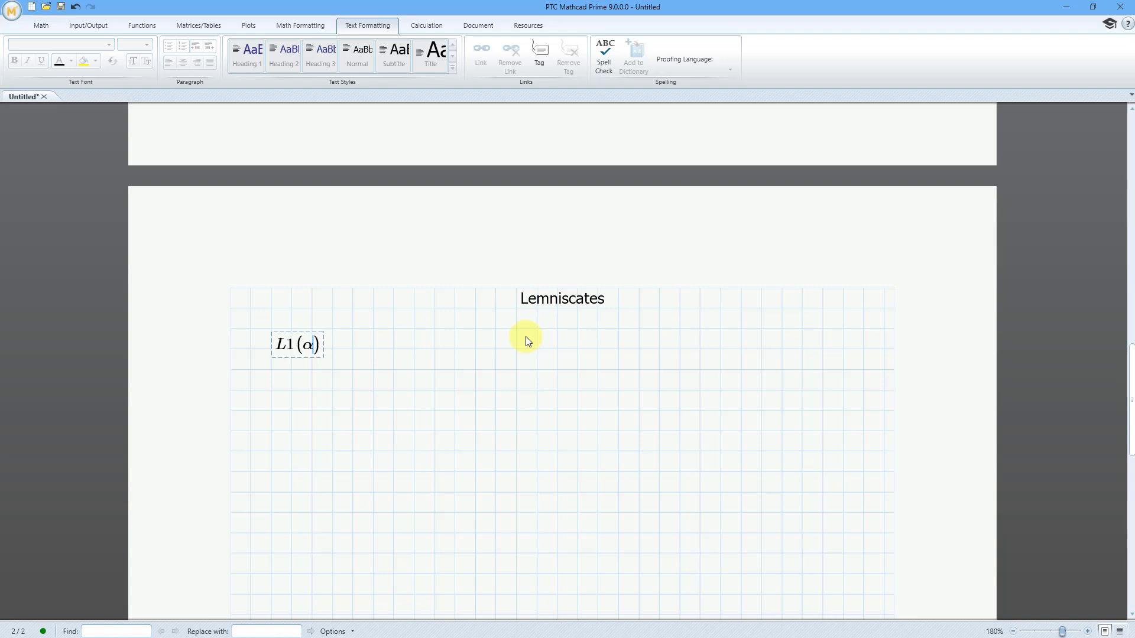
pyautogui.moveTo(51, 28)
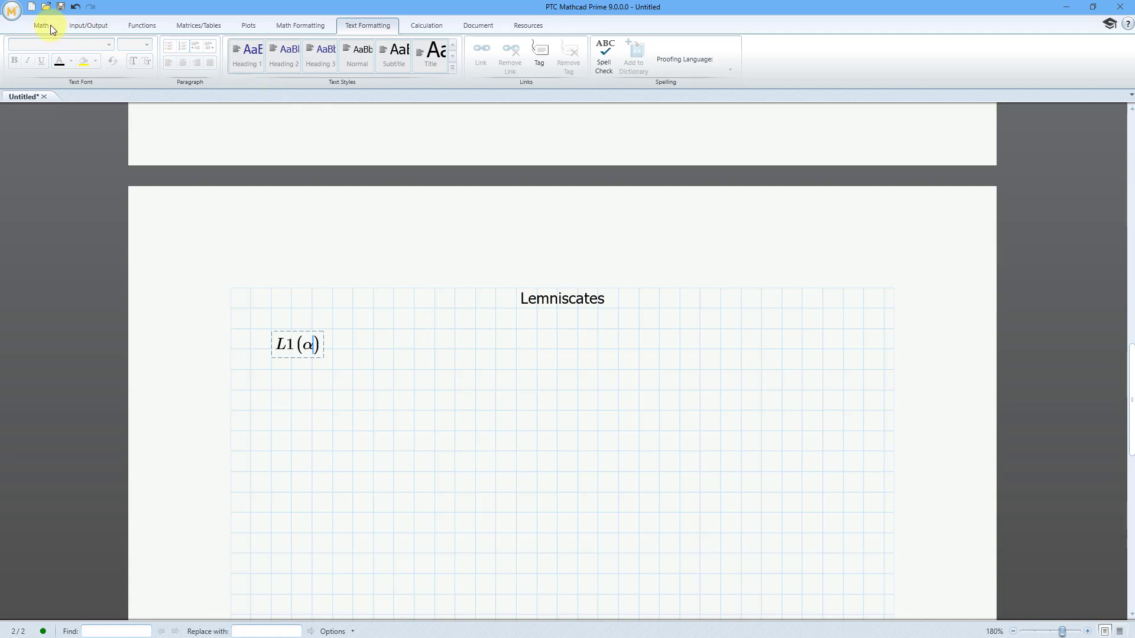
pyautogui.click(41, 25)
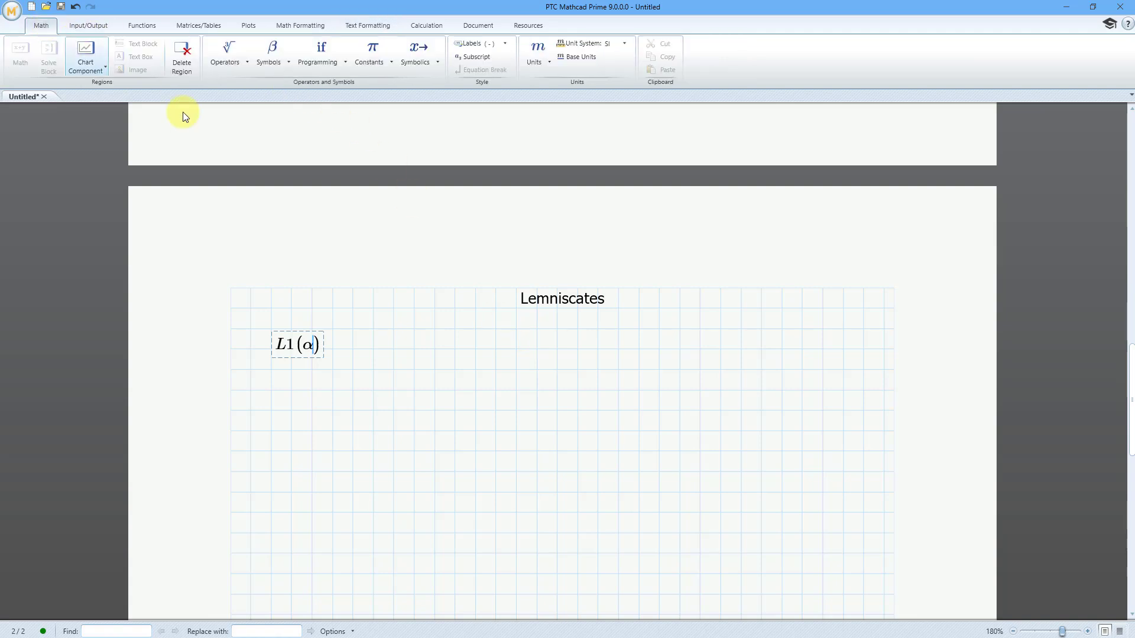
pyautogui.click(225, 51)
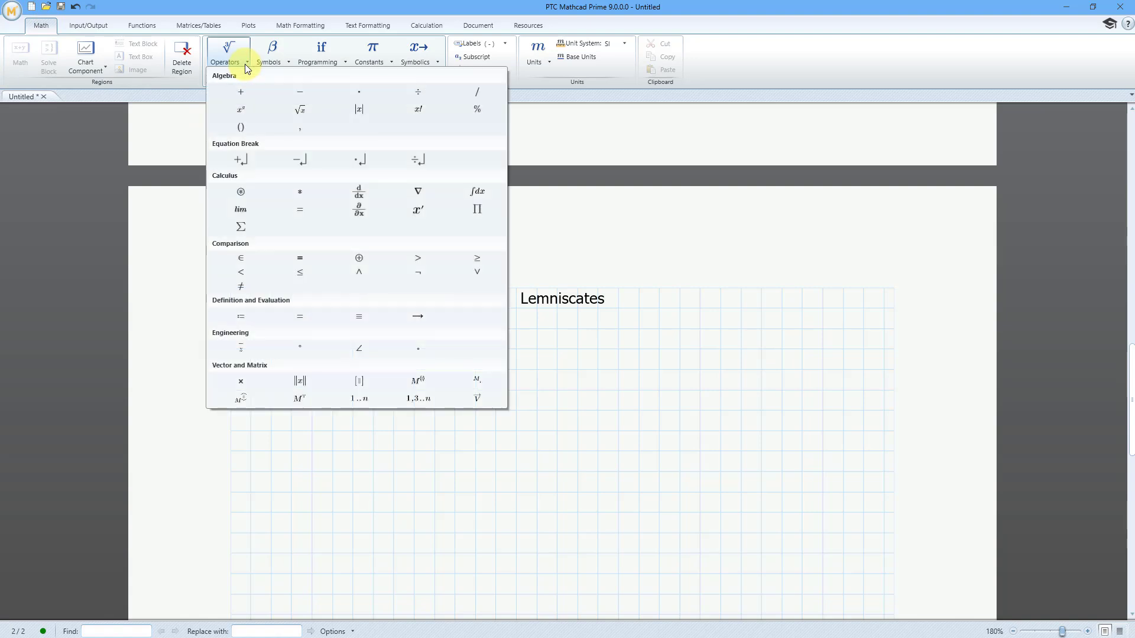
pyautogui.moveTo(249, 318)
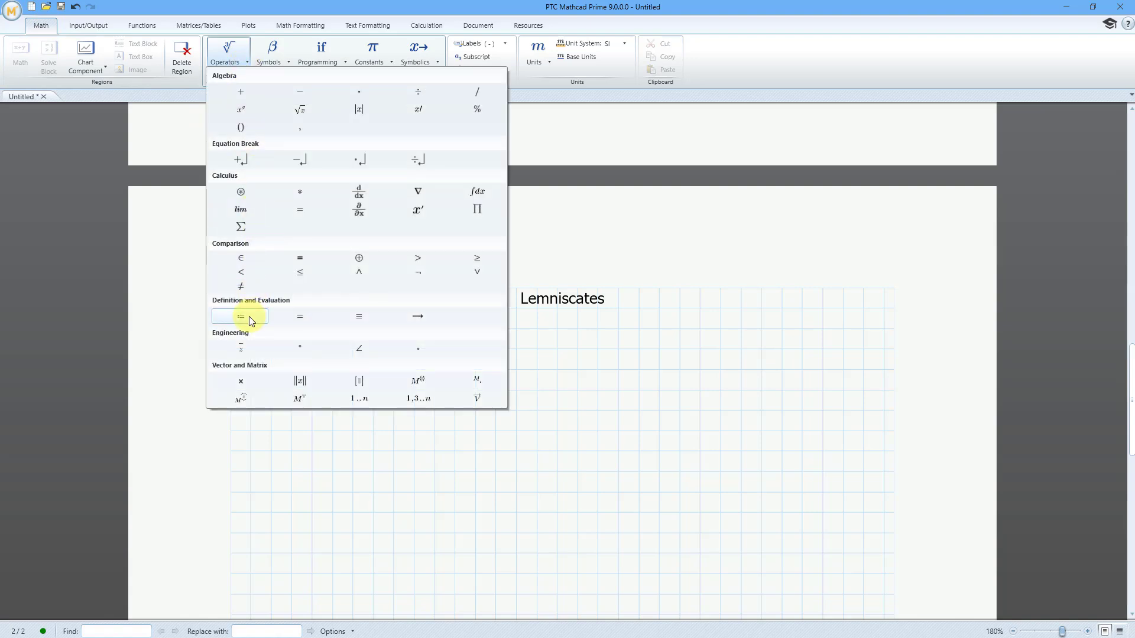
pyautogui.click(241, 316)
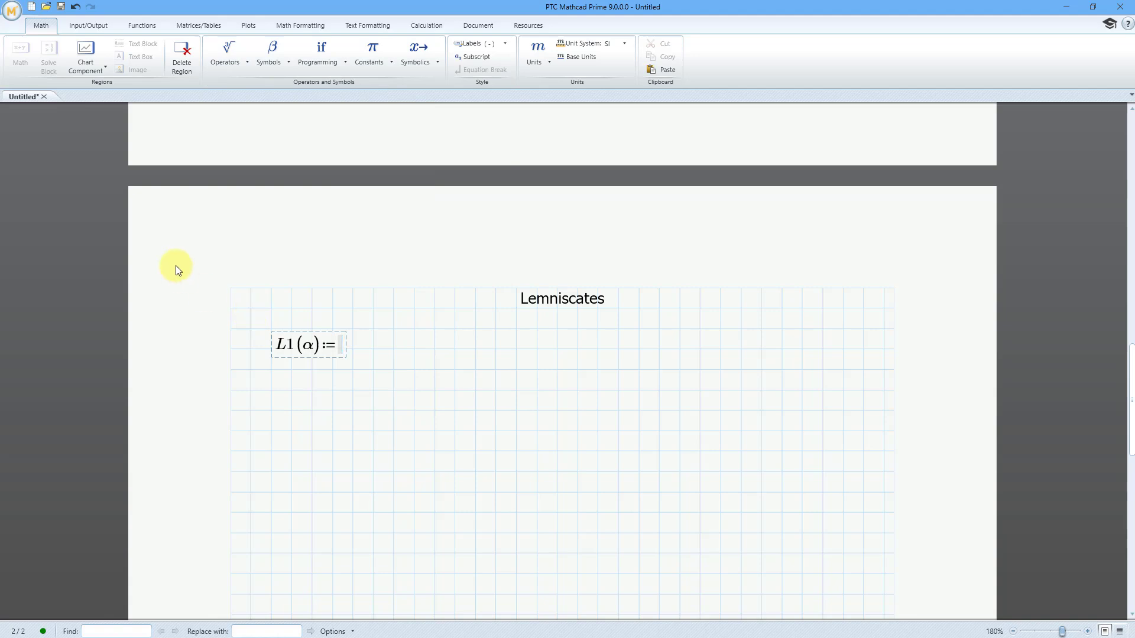
# Step: Fill the definition with the square root of cos(2·α)
pyautogui.click(225, 51)
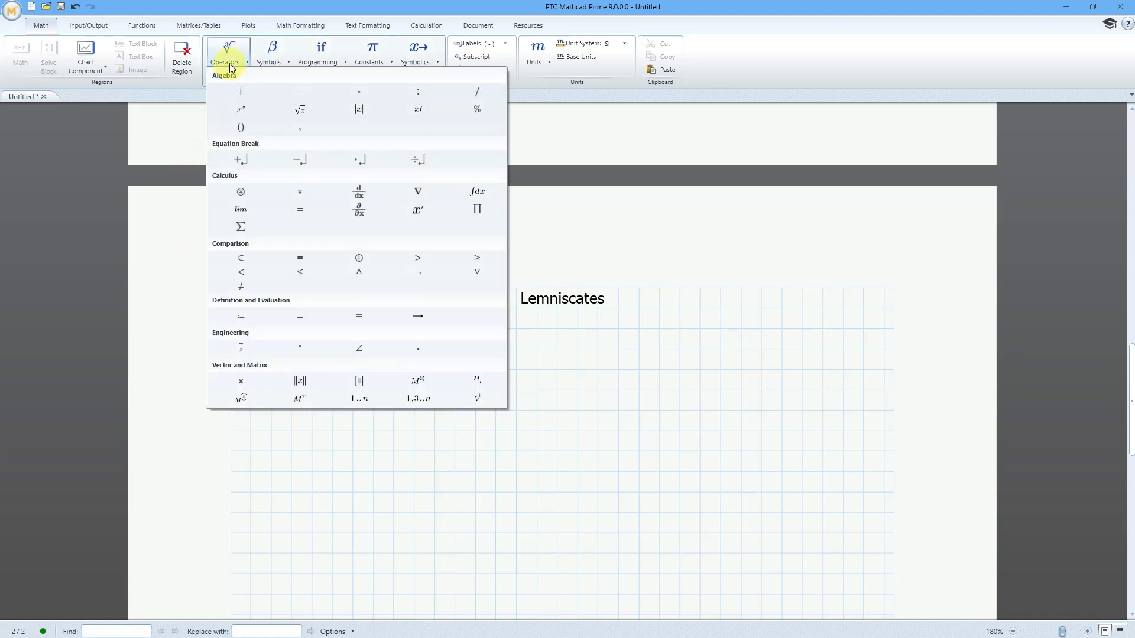
pyautogui.moveTo(300, 110)
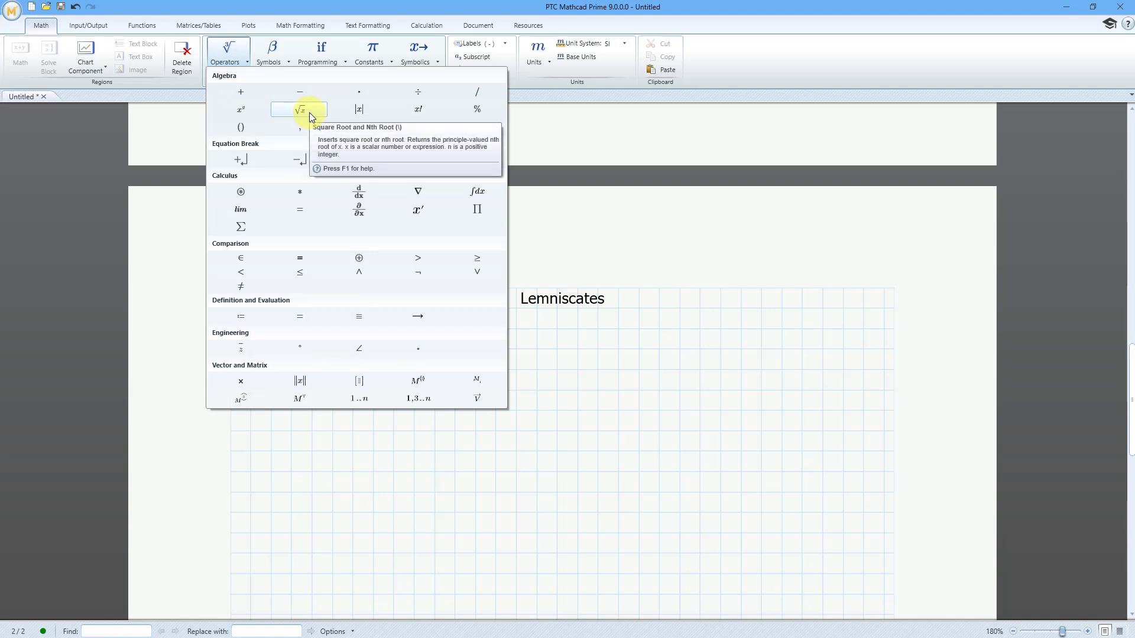
pyautogui.click(299, 108)
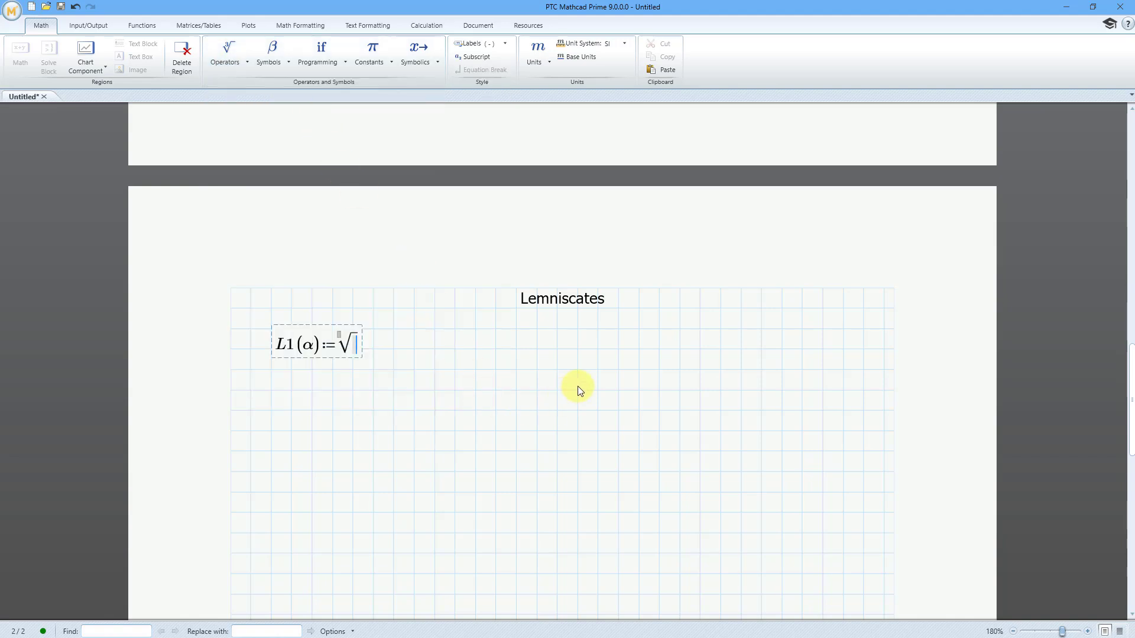
pyautogui.moveTo(582, 388)
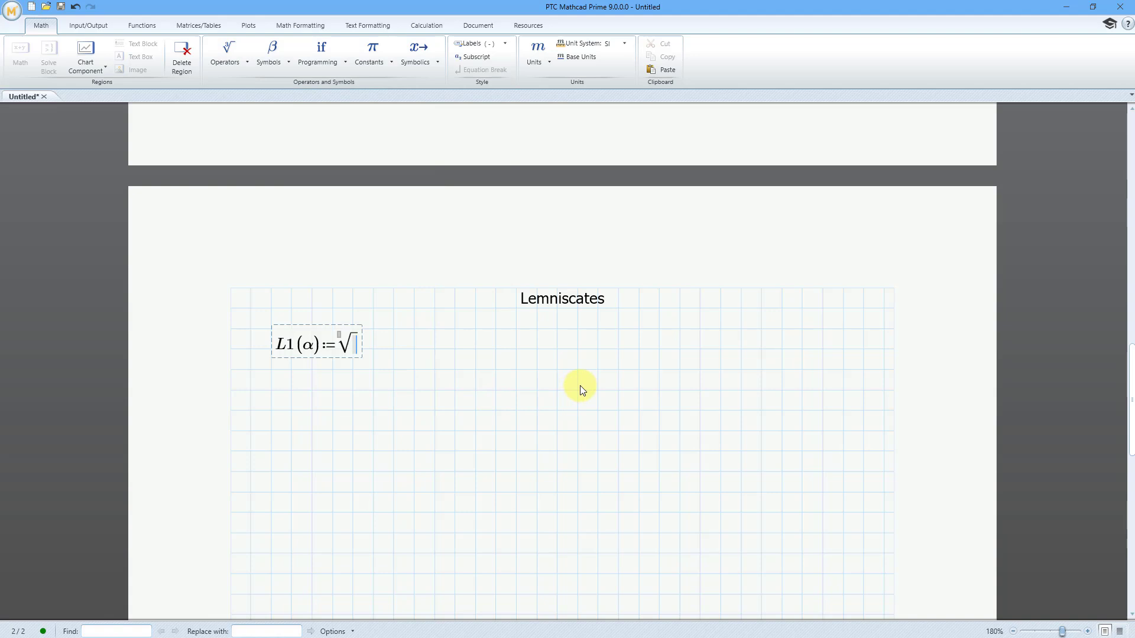
pyautogui.write('cos(')
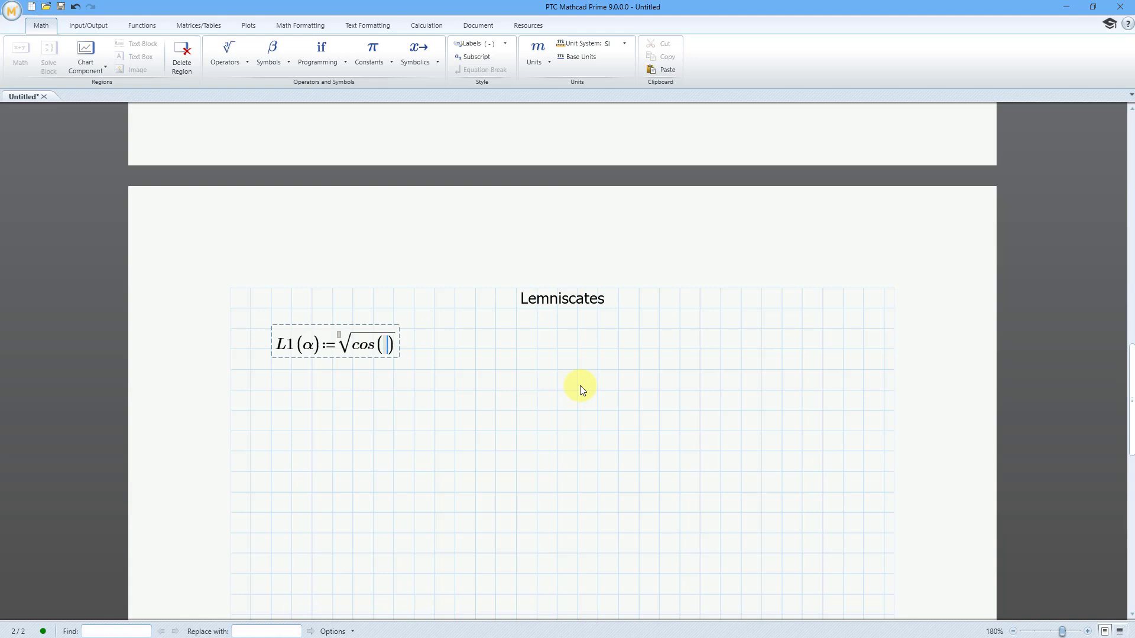
pyautogui.write('2')
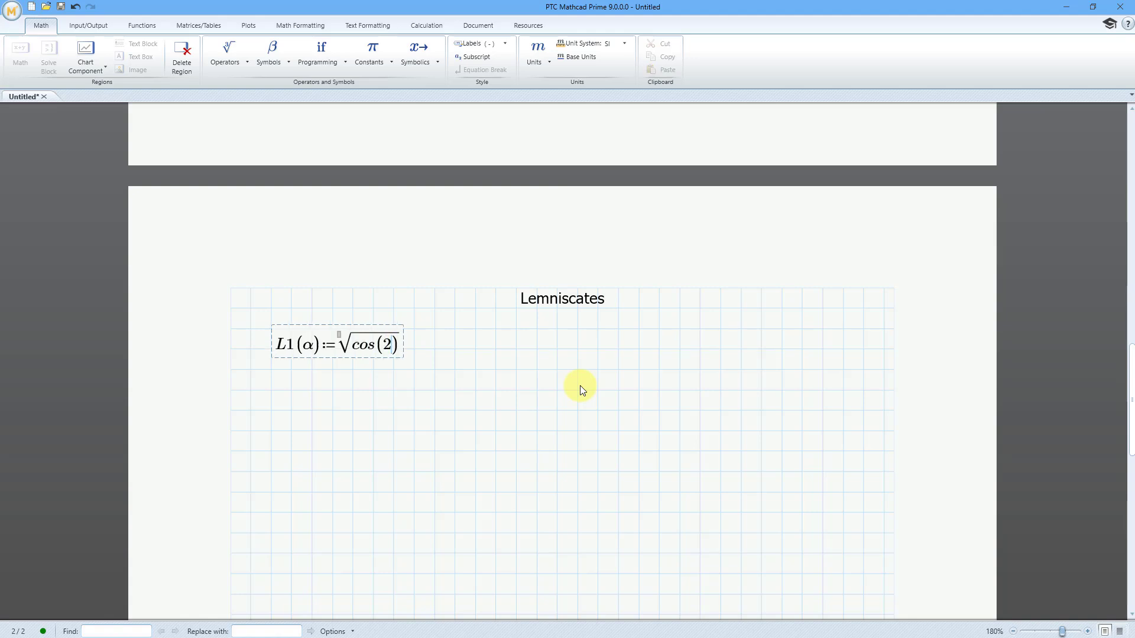
pyautogui.write('·a')
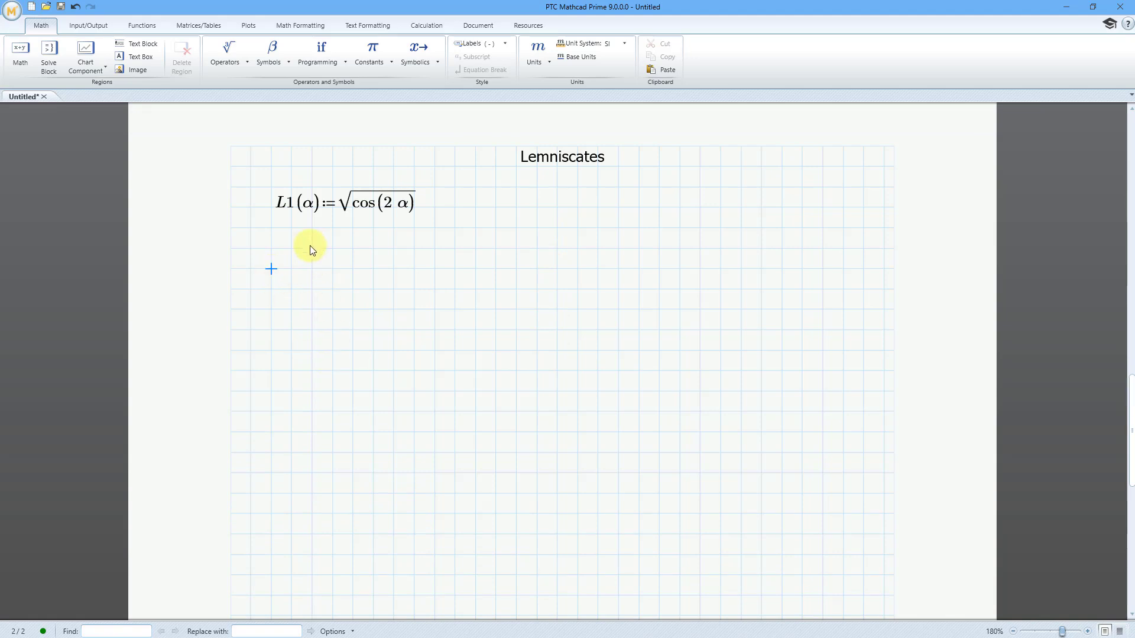
# Step: Insert a polar plot with L1(θ) on the radial axis and θ on the angular axis
pyautogui.click(248, 25)
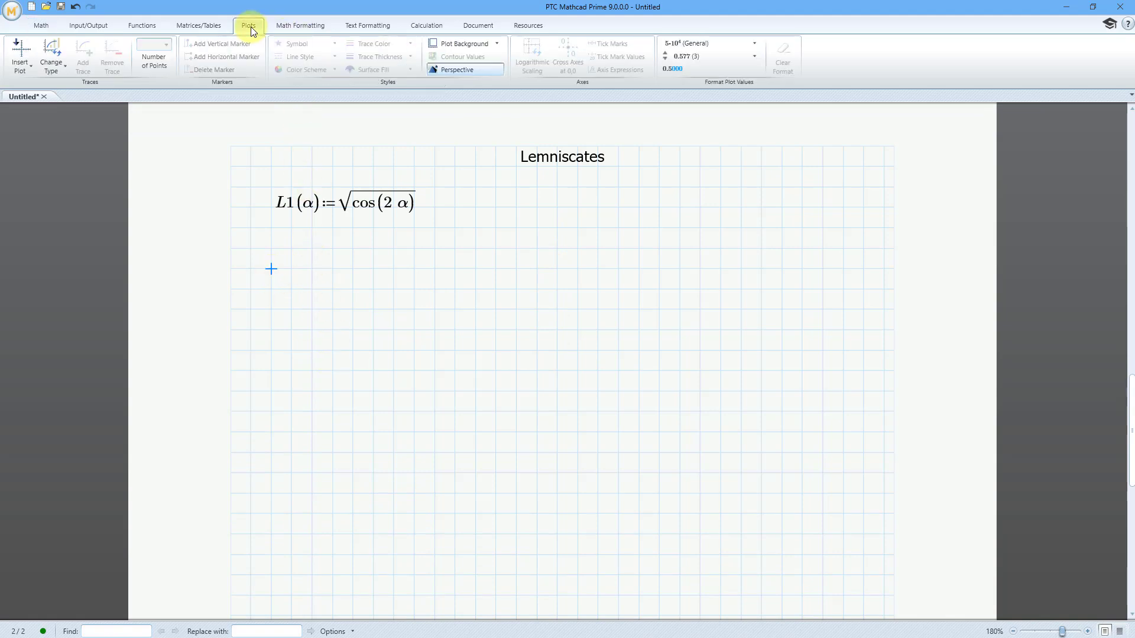
pyautogui.click(16, 54)
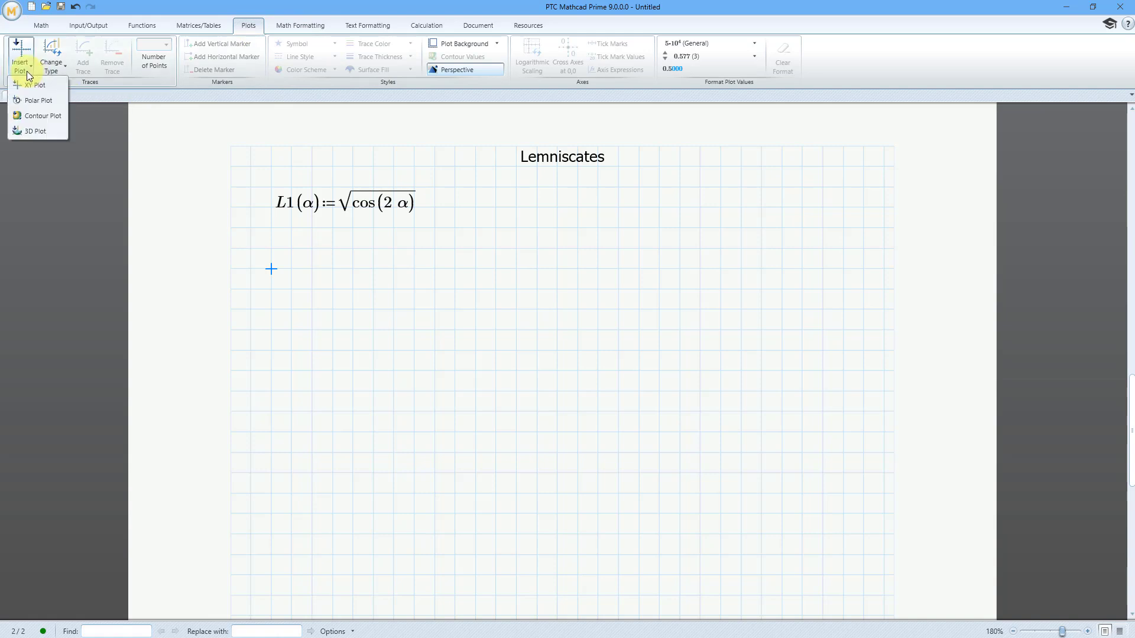
pyautogui.click(36, 100)
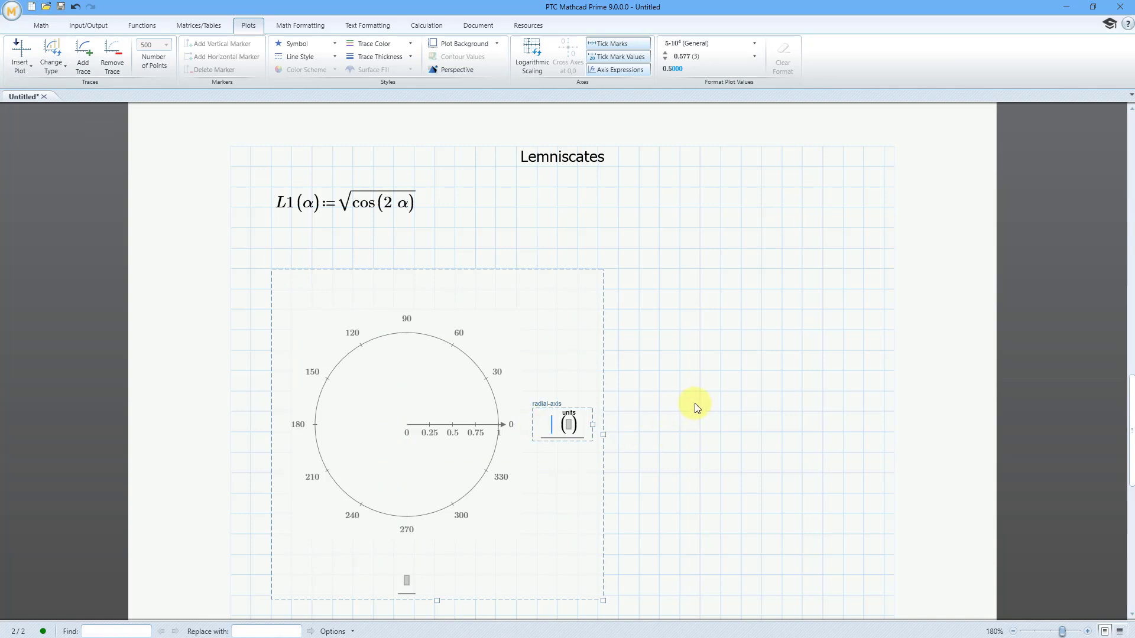
pyautogui.write('L1(')
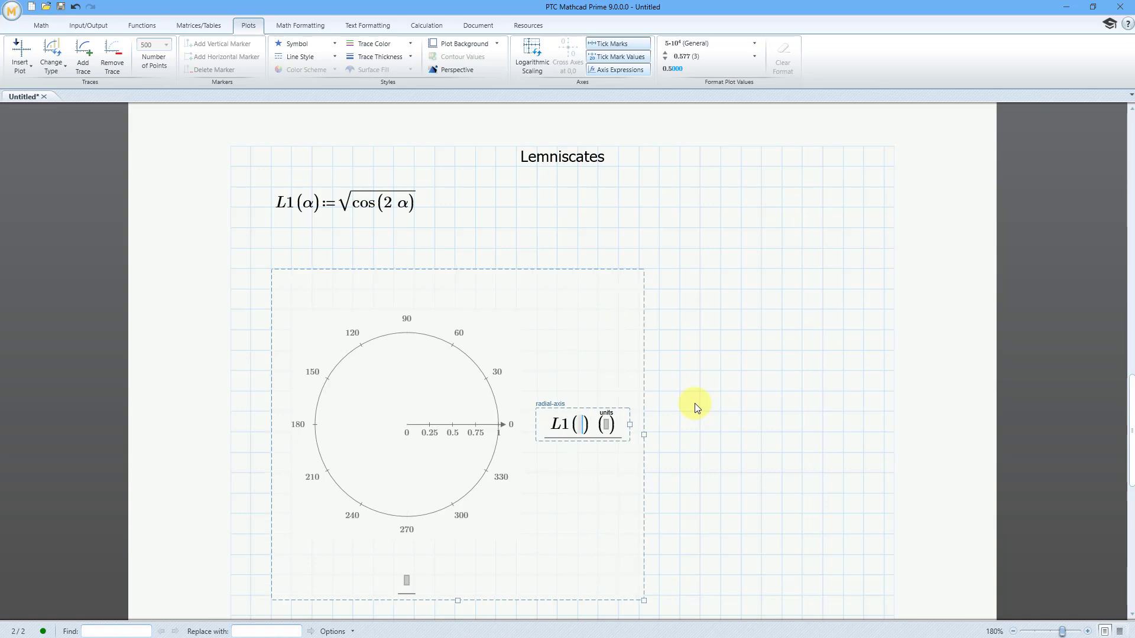
pyautogui.write('q')
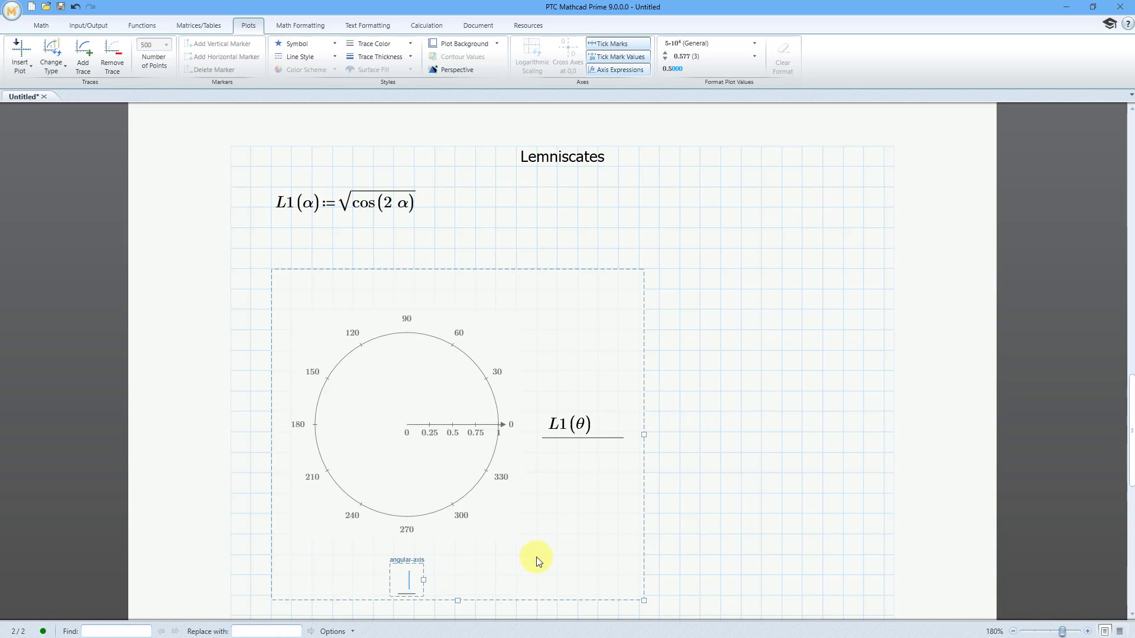
pyautogui.write('q')
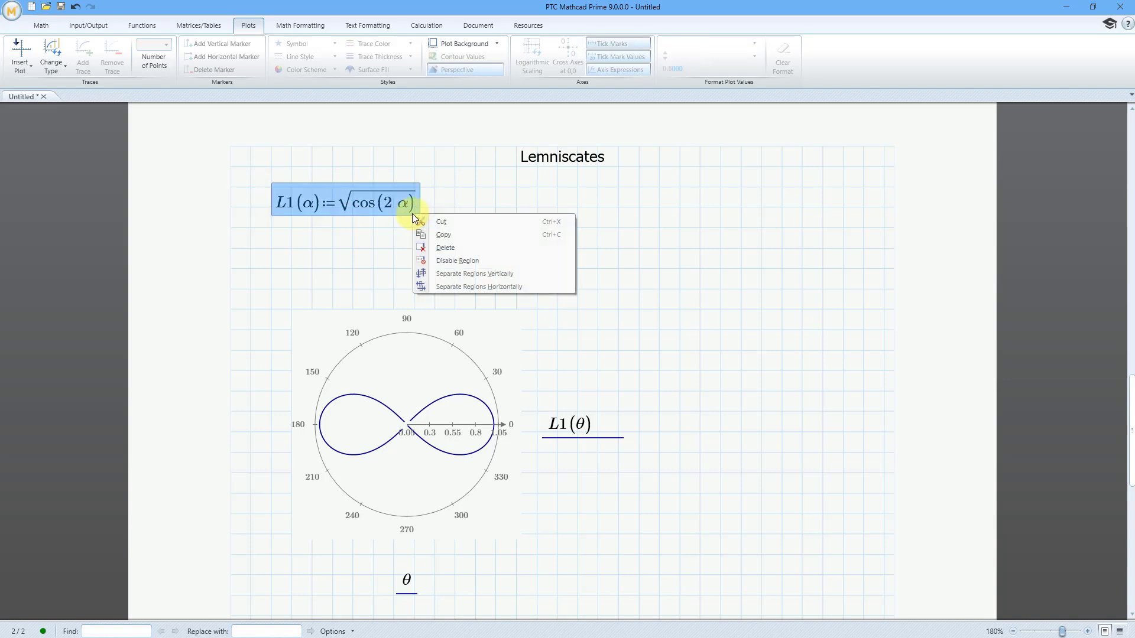
# Step: Paste a copy of the L1 definition, rename it L2, and put 4· under the root
pyautogui.click(485, 212)
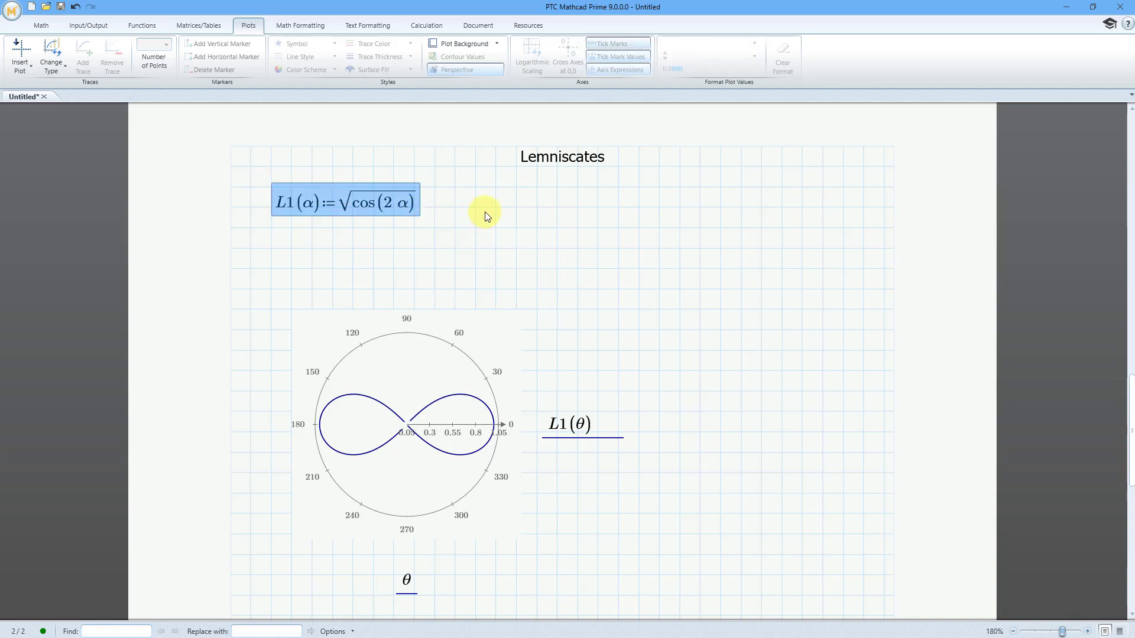
pyautogui.rightClick(484, 216)
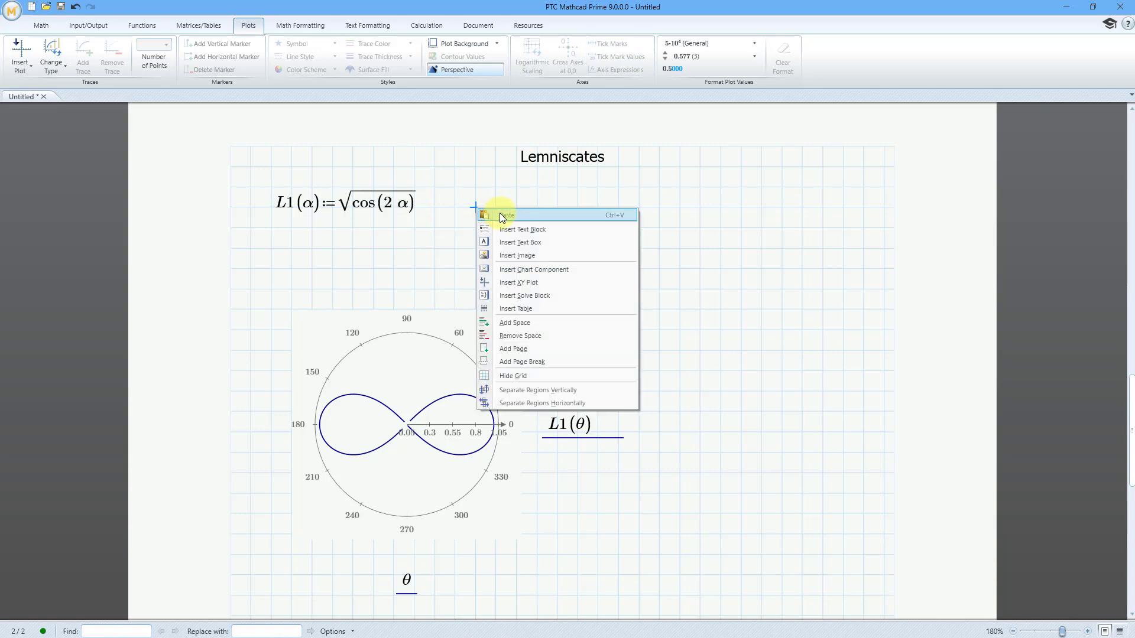
pyautogui.click(505, 214)
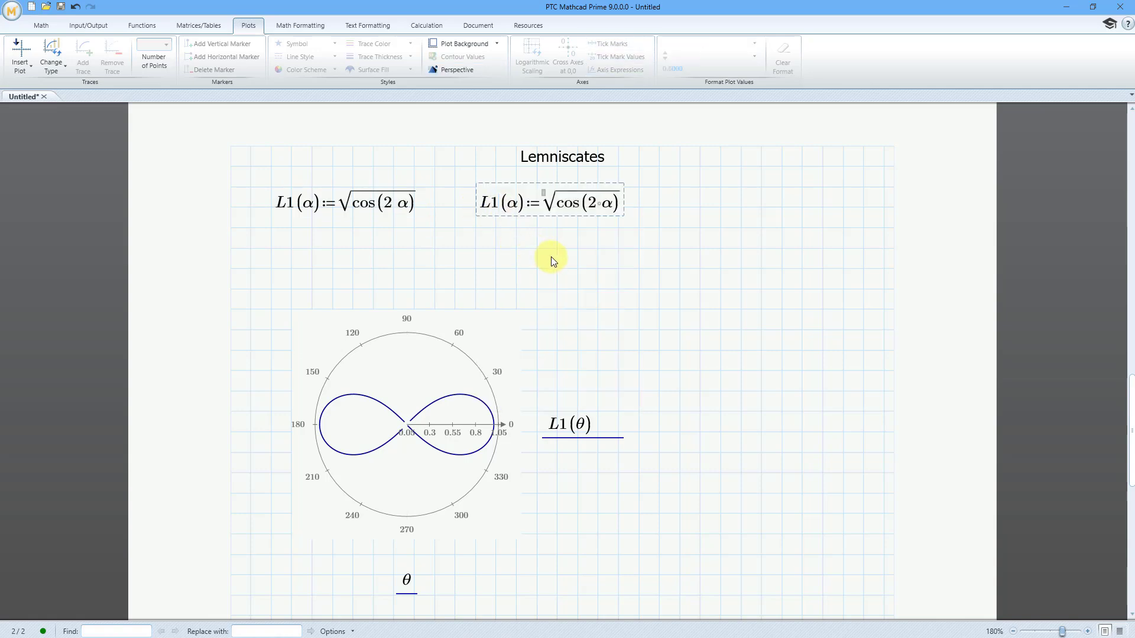
pyautogui.write('2')
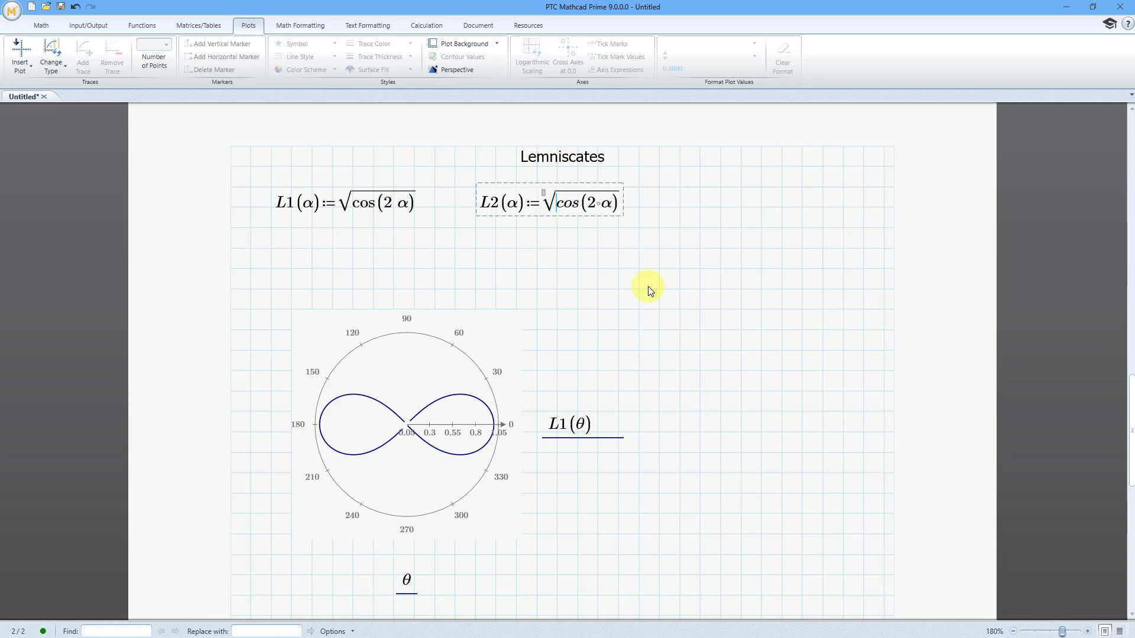
pyautogui.write('4·')
pyautogui.write('L2(θ)')
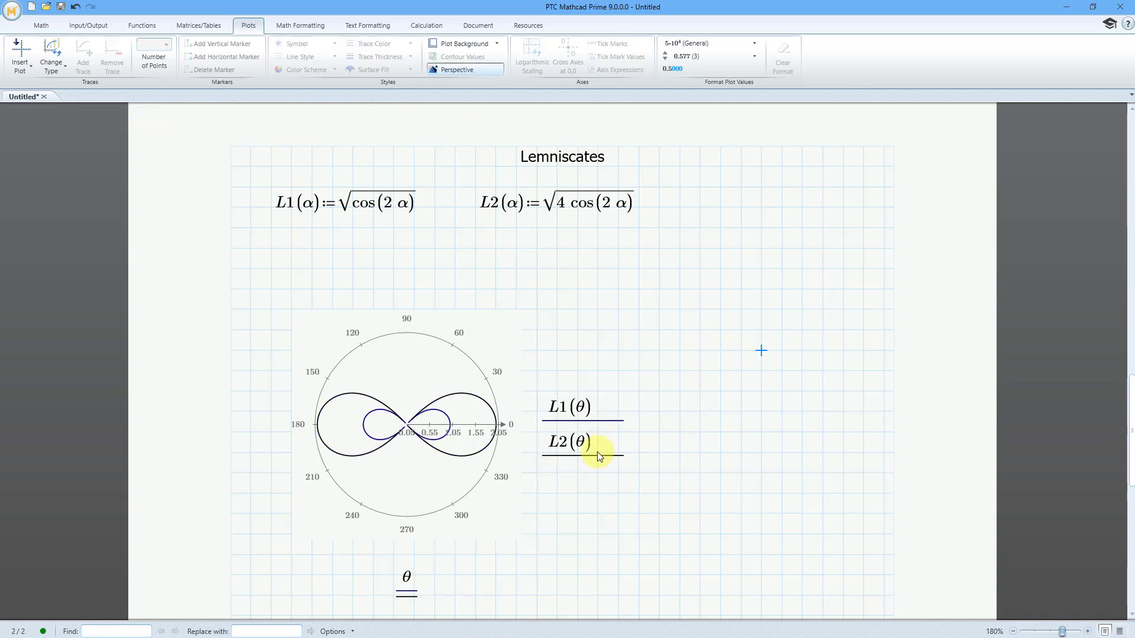
# Step: Select the polar plot and set the L2 trace colour to red
pyautogui.click(592, 443)
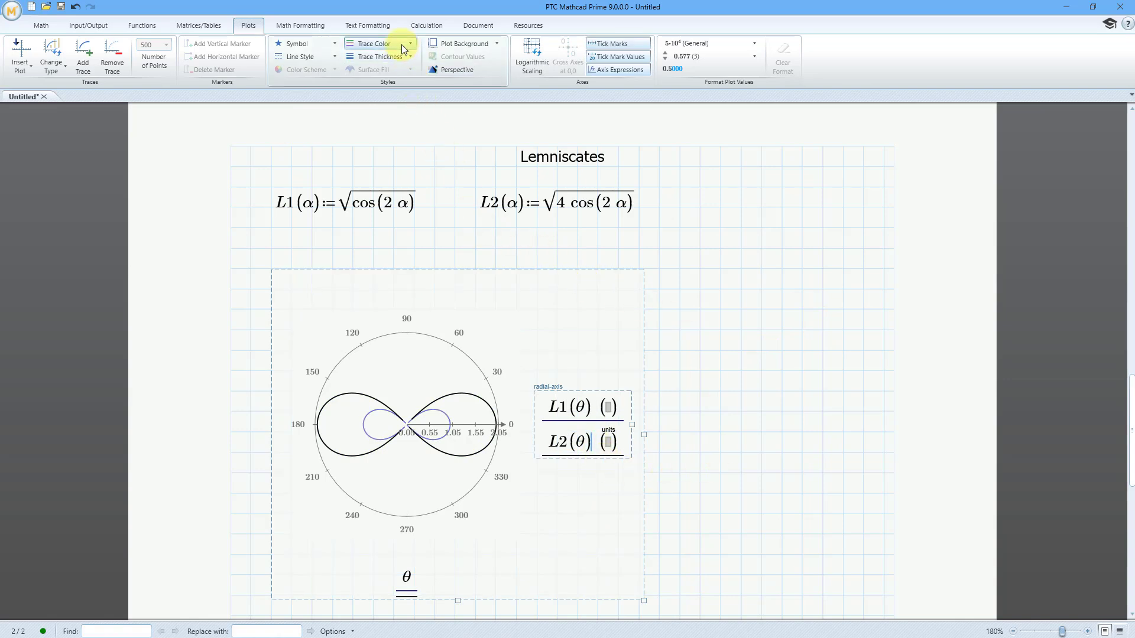
pyautogui.click(374, 43)
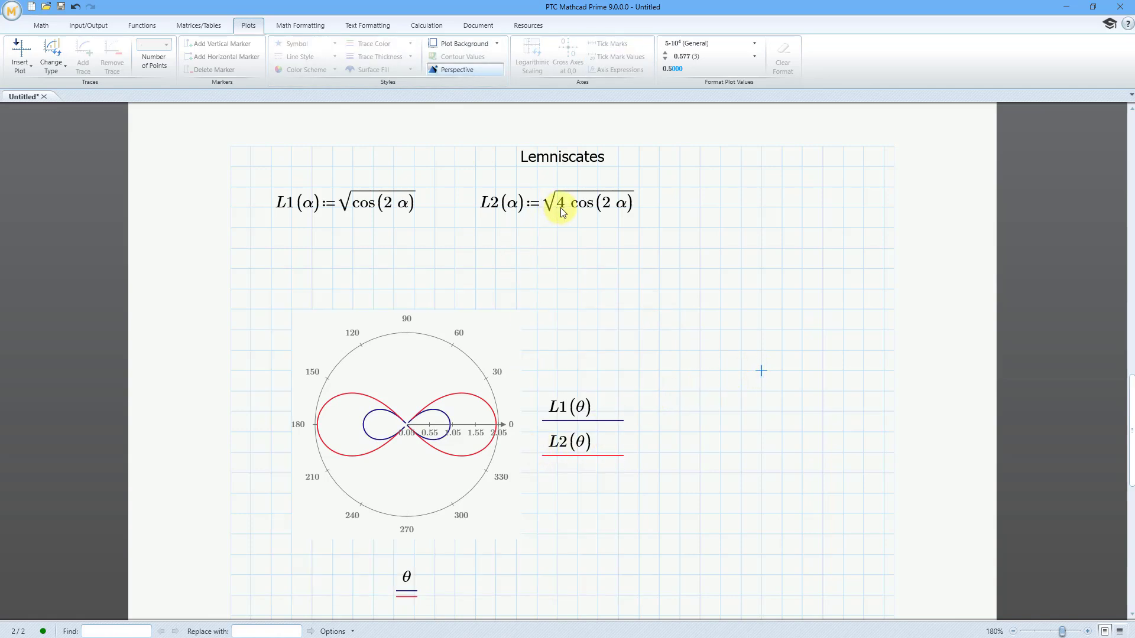
pyautogui.moveTo(427, 407)
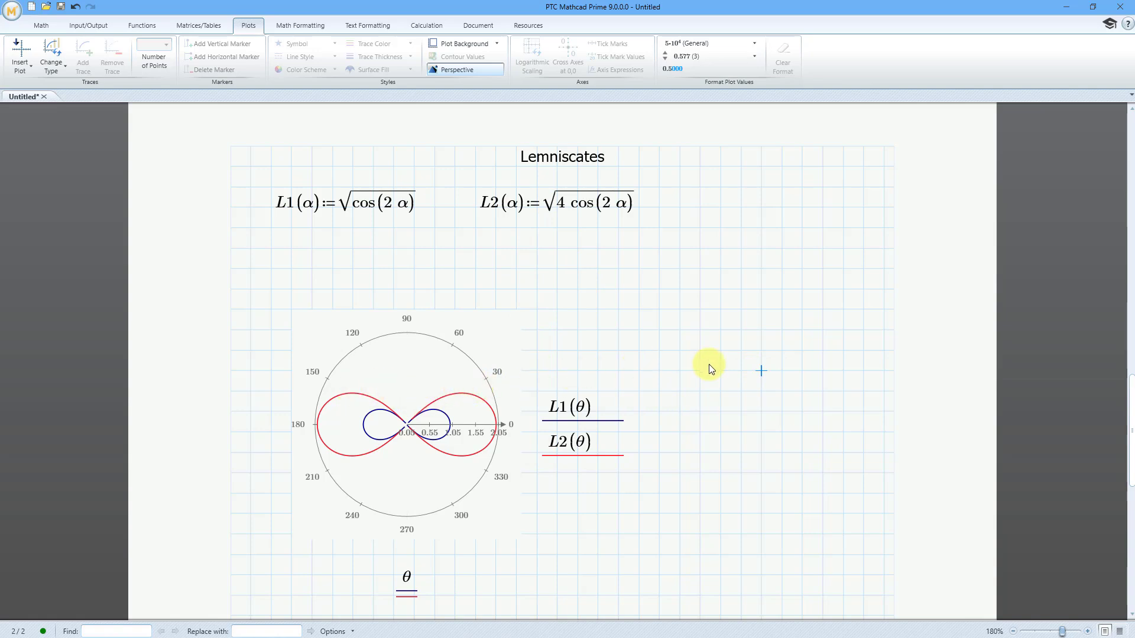
pyautogui.moveTo(475, 183)
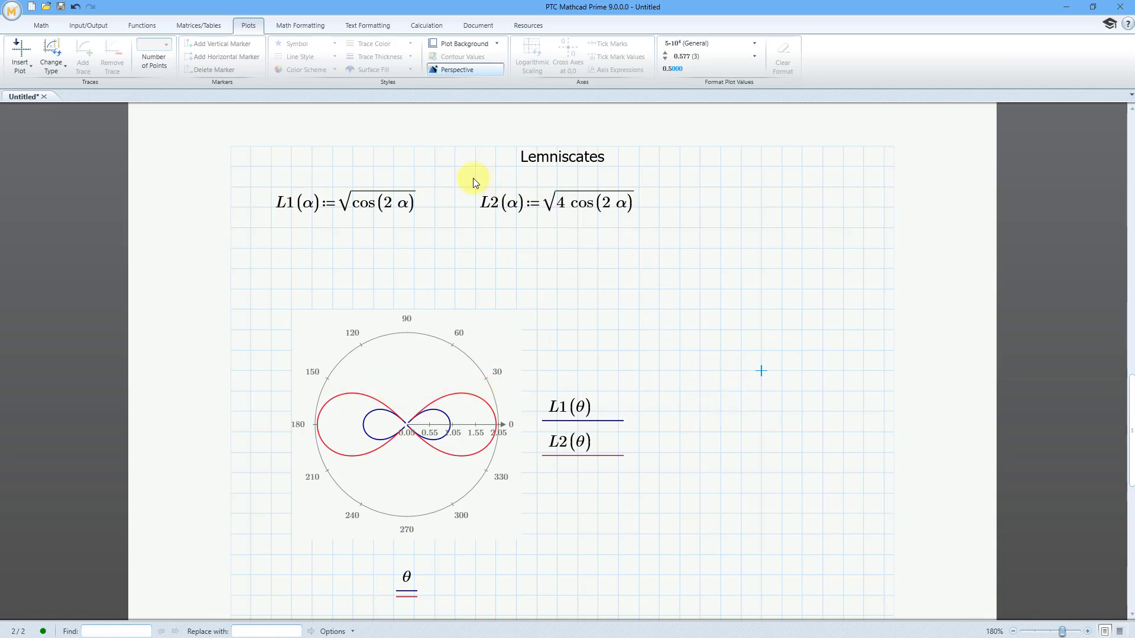
# Step: Copy the L2 definition beside it, rename it L3 and negate it: √(−4·cos(2α))
pyautogui.click(600, 203)
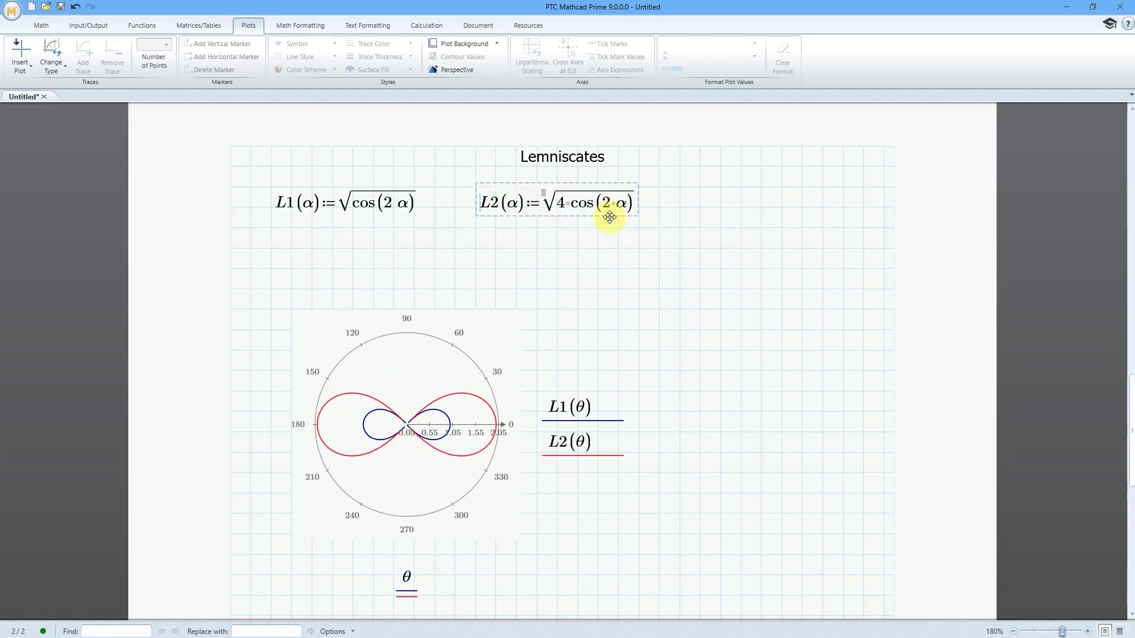
pyautogui.rightClick(611, 215)
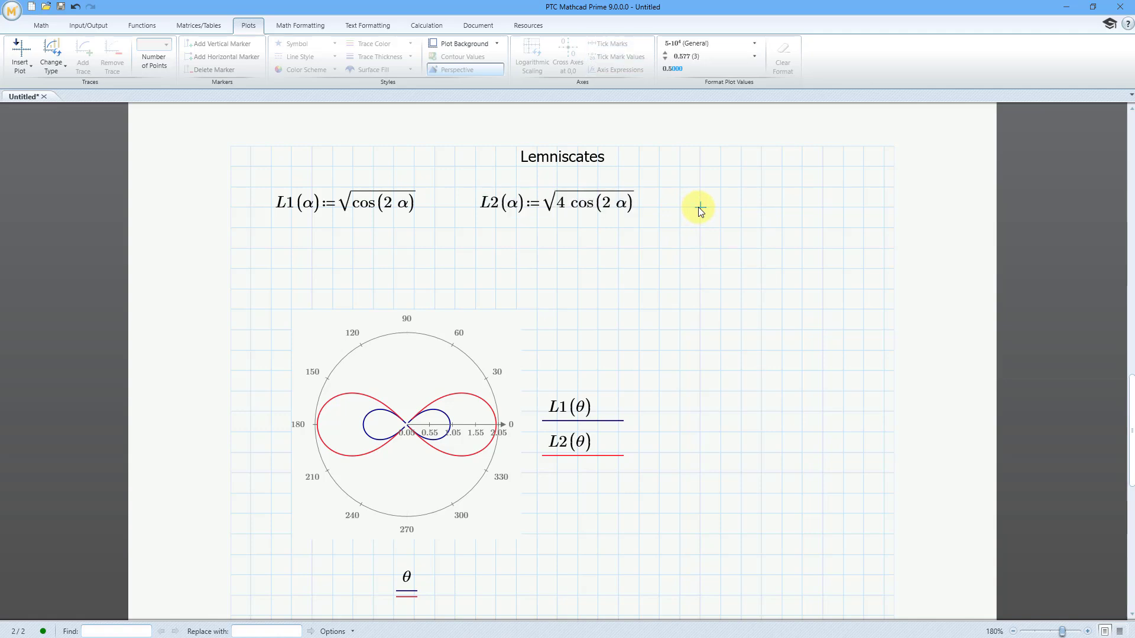
pyautogui.rightClick(699, 207)
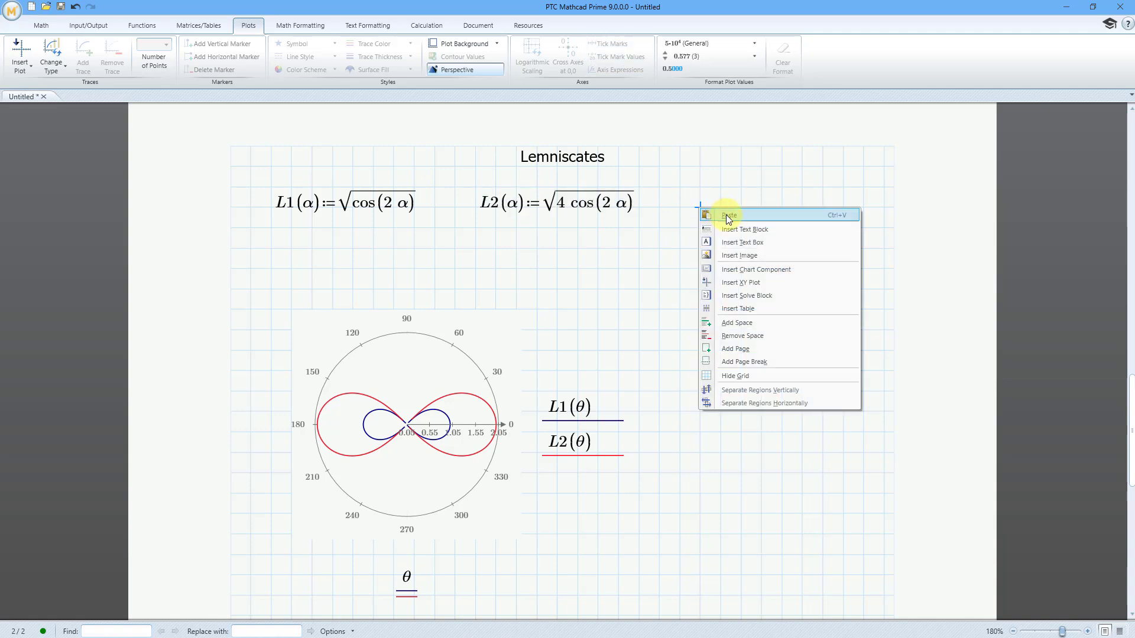
pyautogui.click(728, 214)
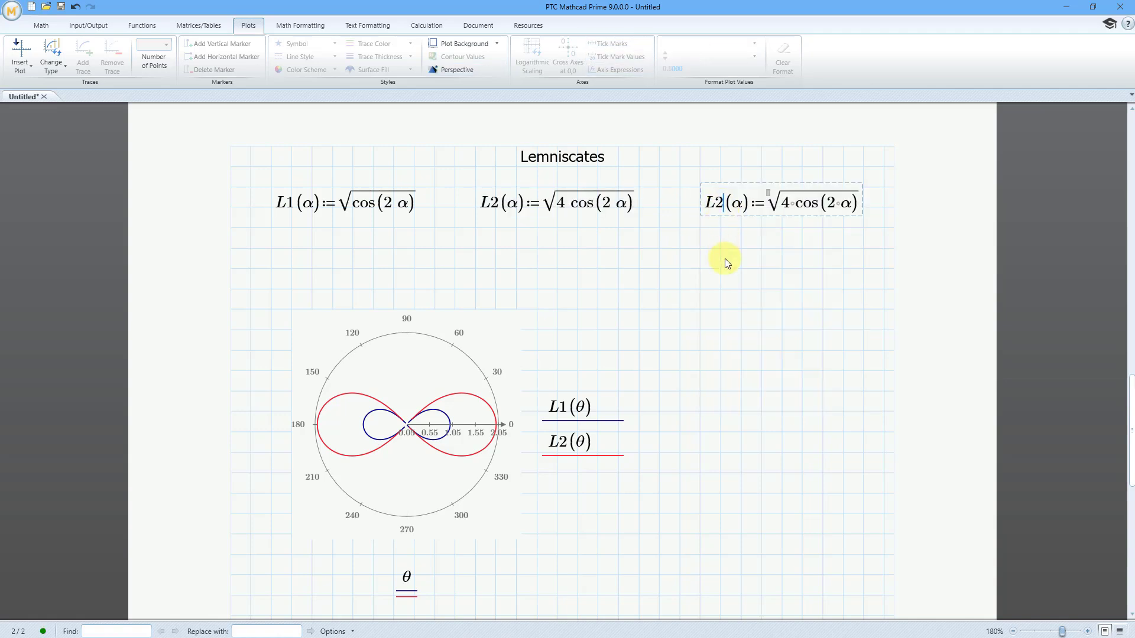
pyautogui.write('3')
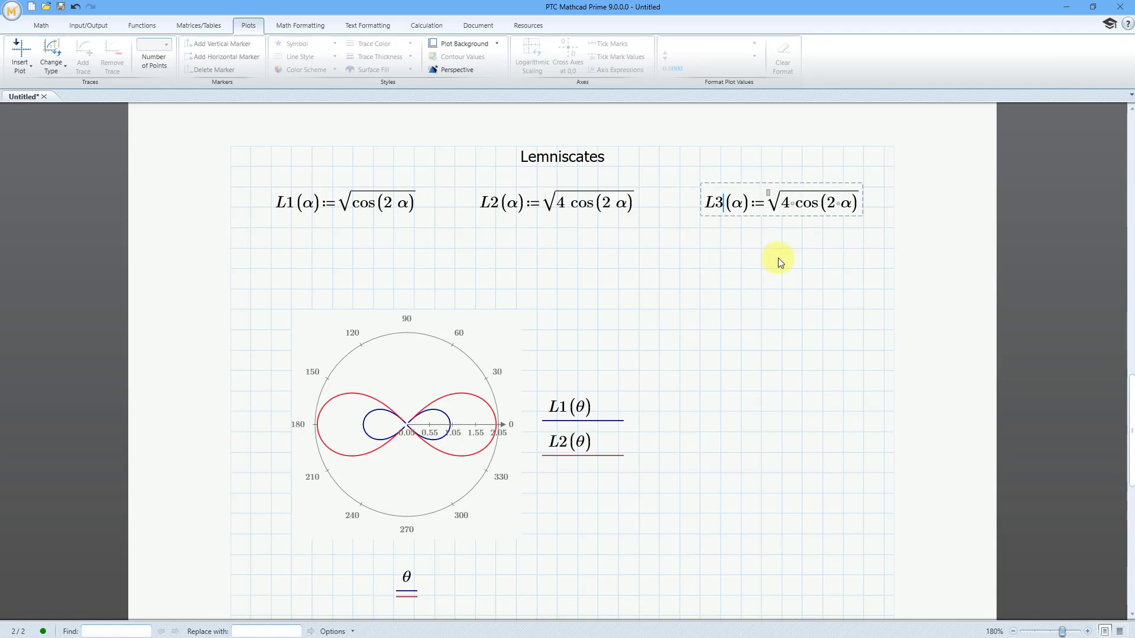
pyautogui.moveTo(787, 324)
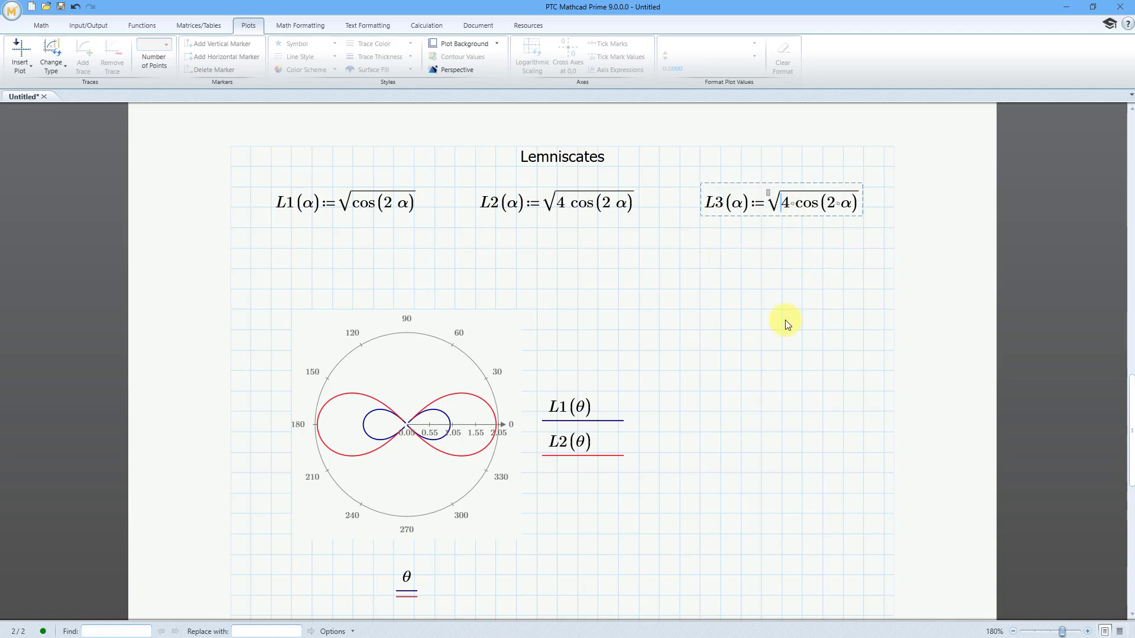
pyautogui.write('-')
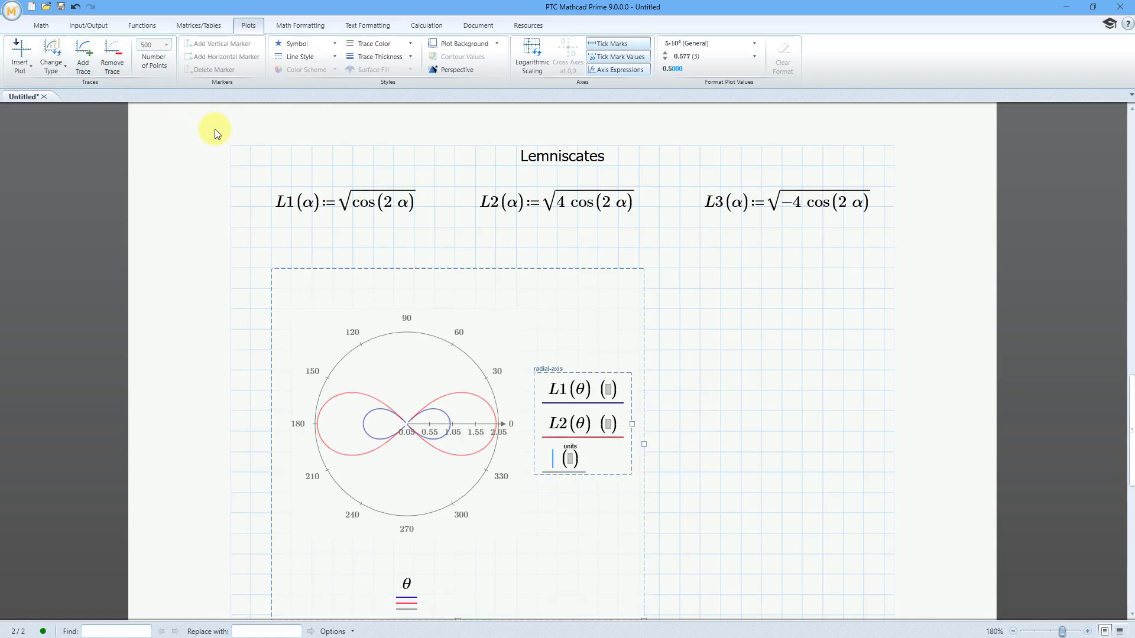
# Step: Enter L3(θ) as the third radial trace and redraw the polar plot
pyautogui.write('L3(')
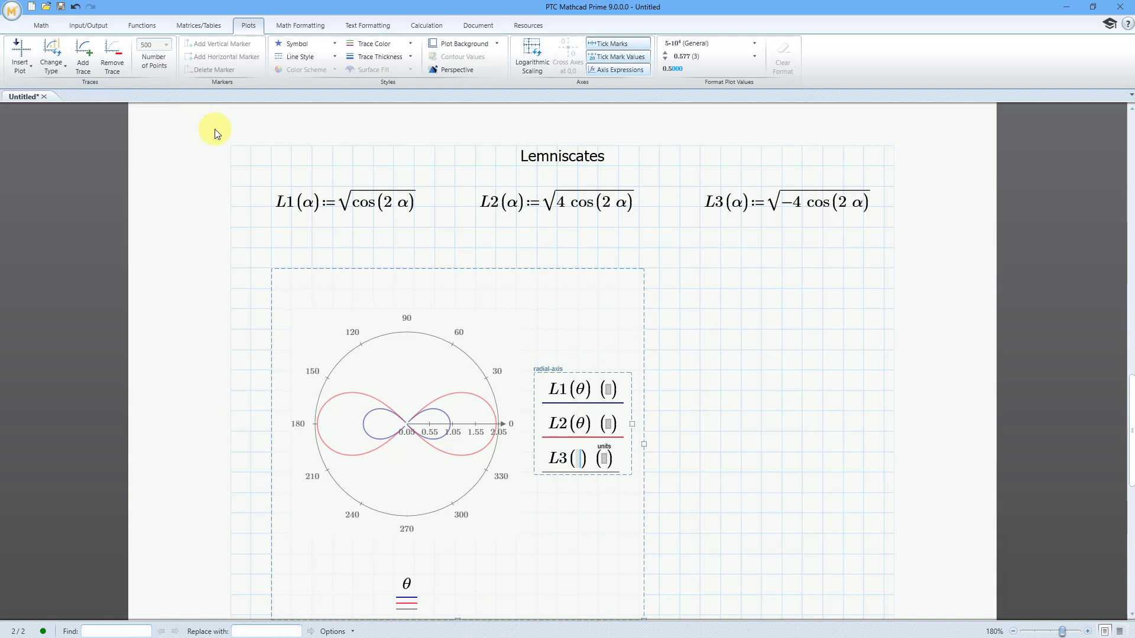
pyautogui.write('θ')
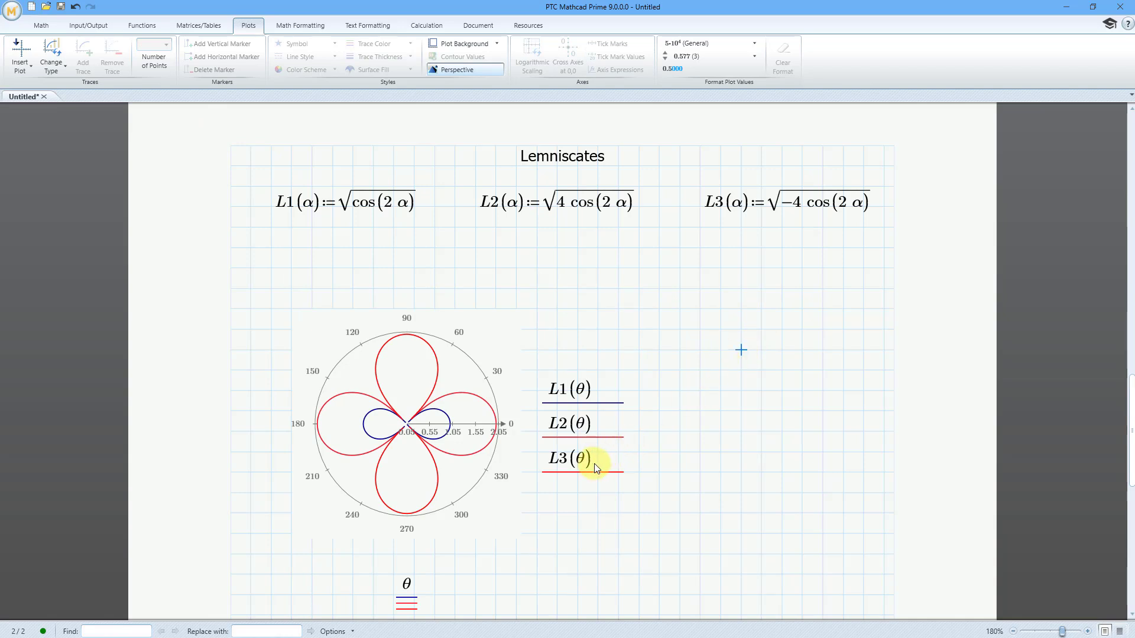
pyautogui.click(579, 459)
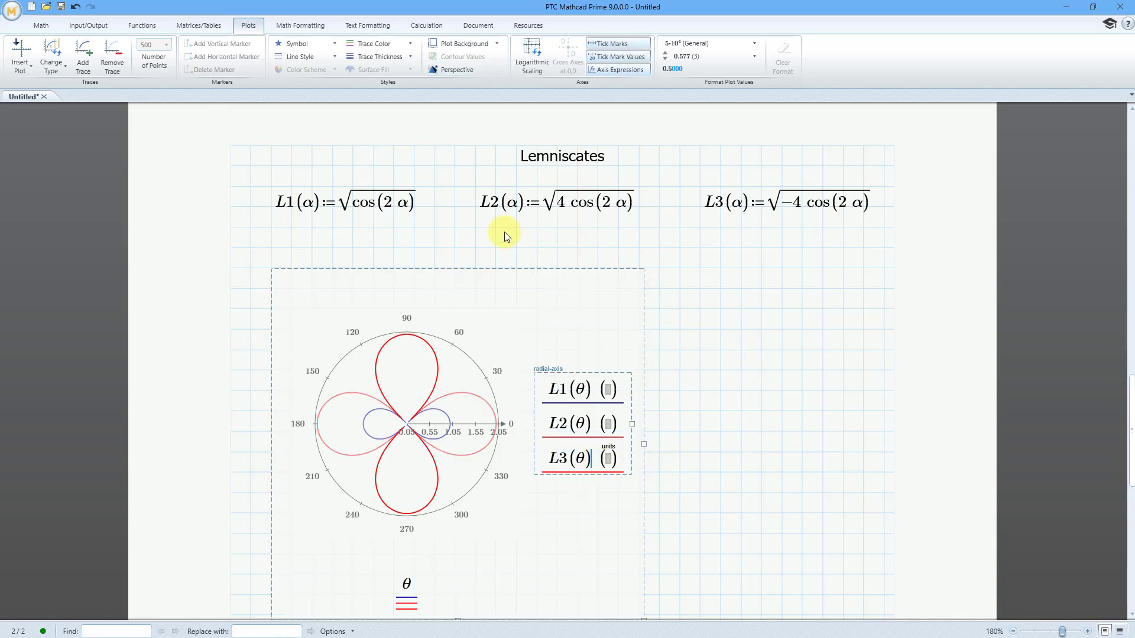
pyautogui.click(408, 43)
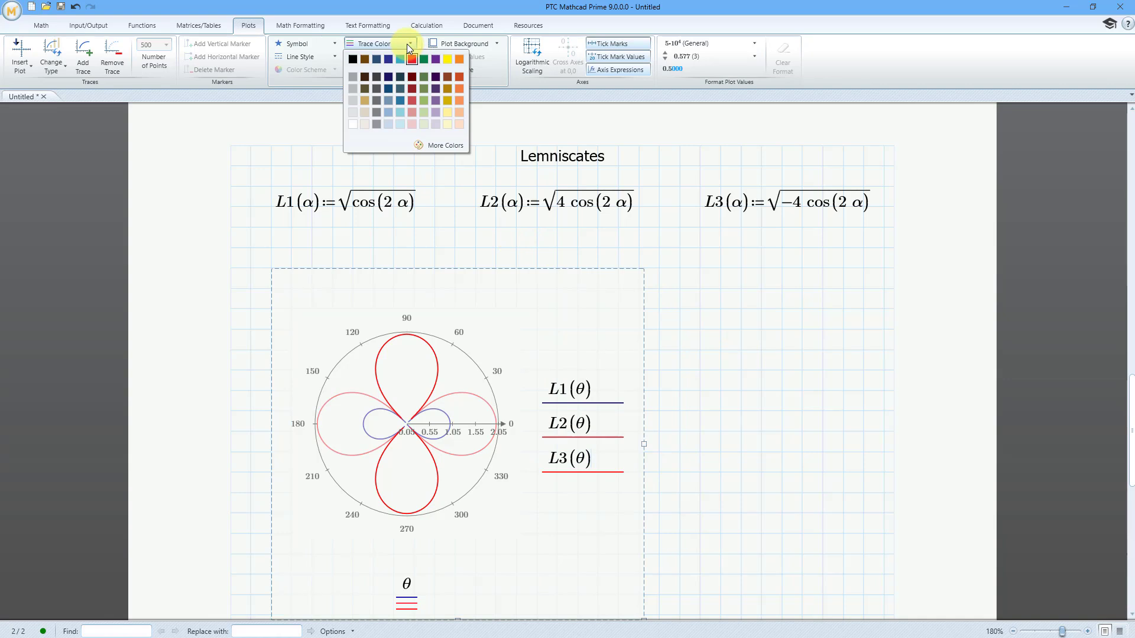
# Step: Color the L3(θ) trace green via the Trace Color picker
pyautogui.click(446, 144)
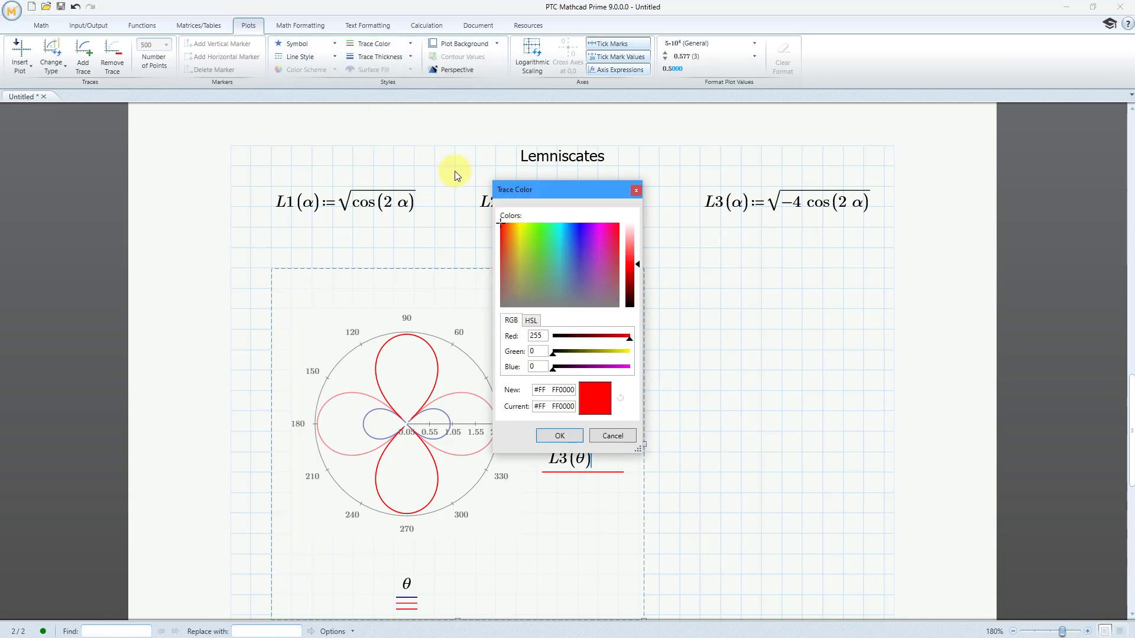
pyautogui.moveTo(540, 236)
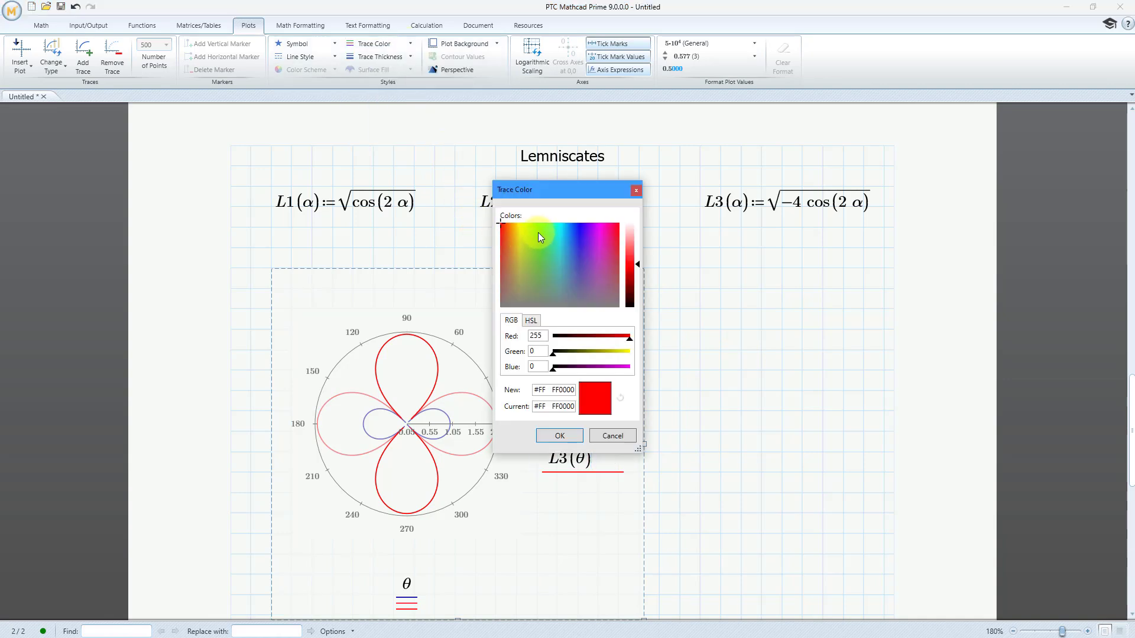
pyautogui.click(560, 436)
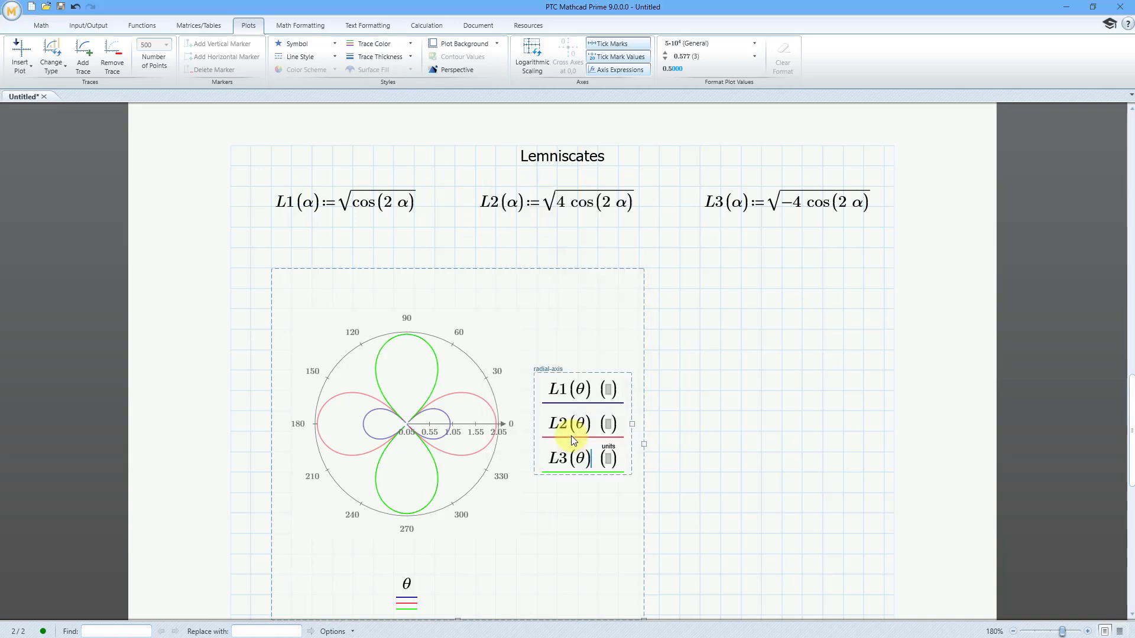
pyautogui.click(409, 56)
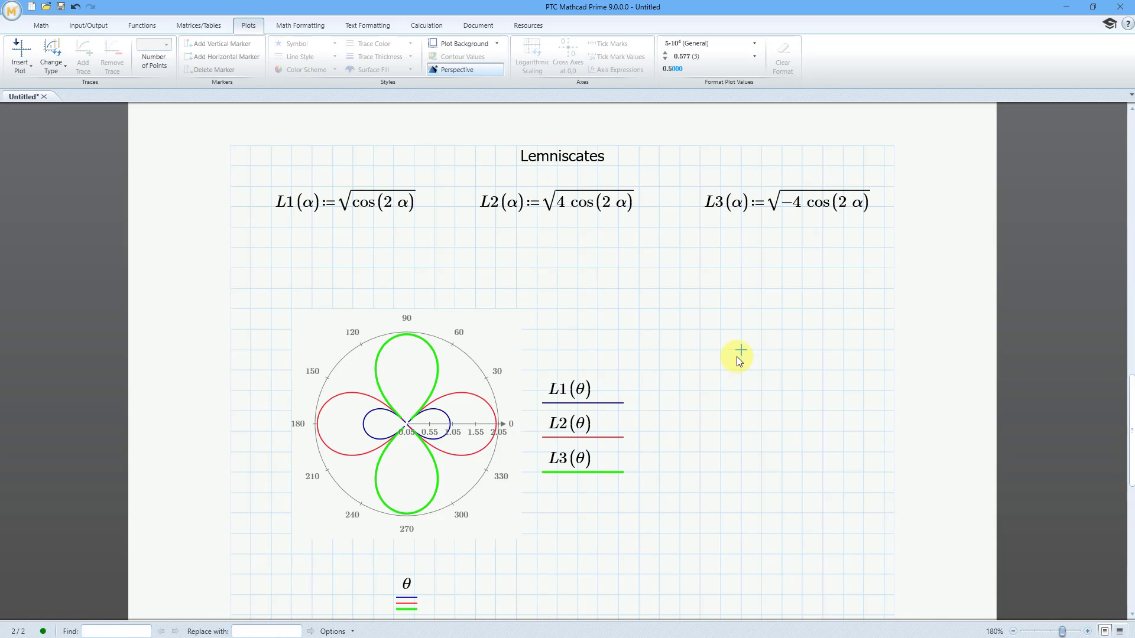
pyautogui.moveTo(630, 239)
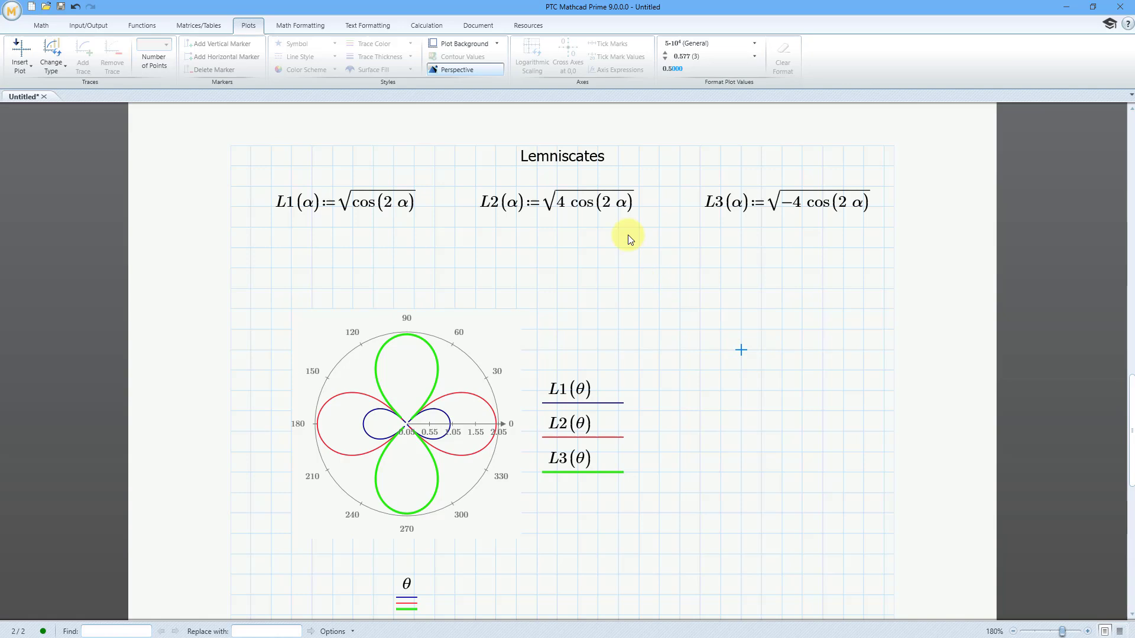
pyautogui.moveTo(712, 341)
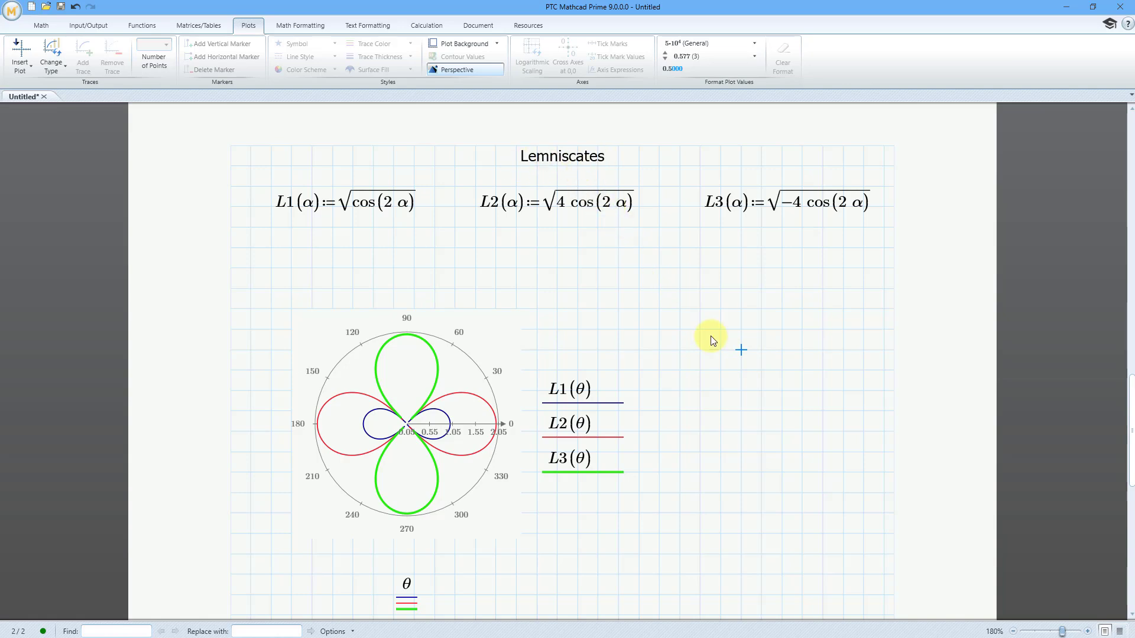